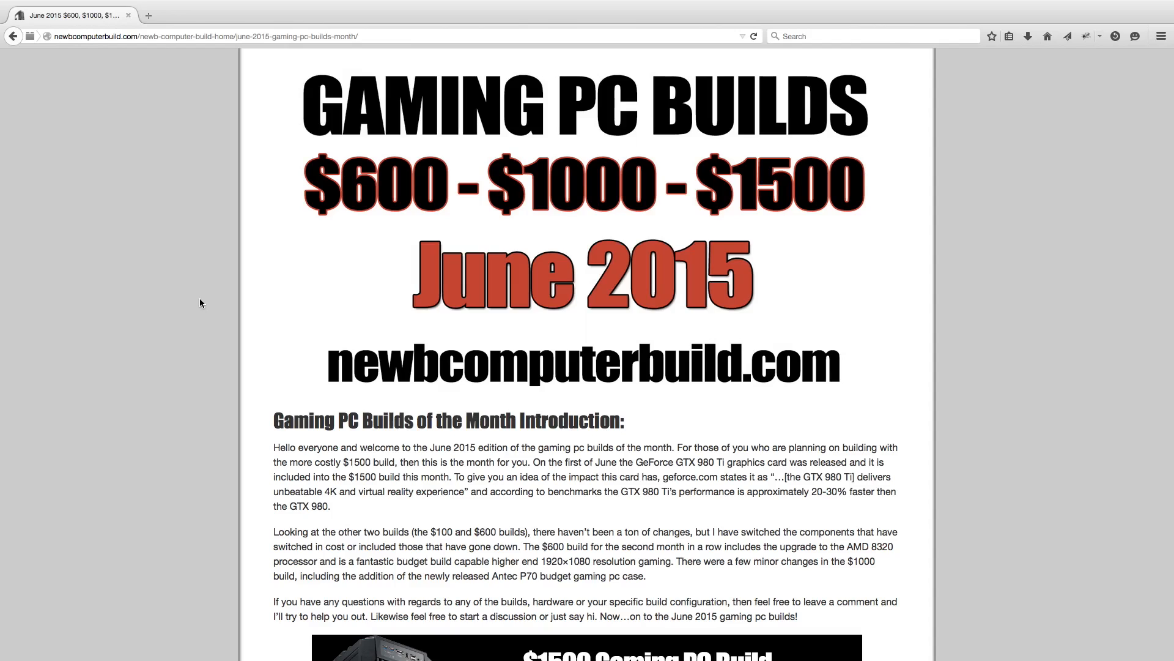
mouse_move(196, 274)
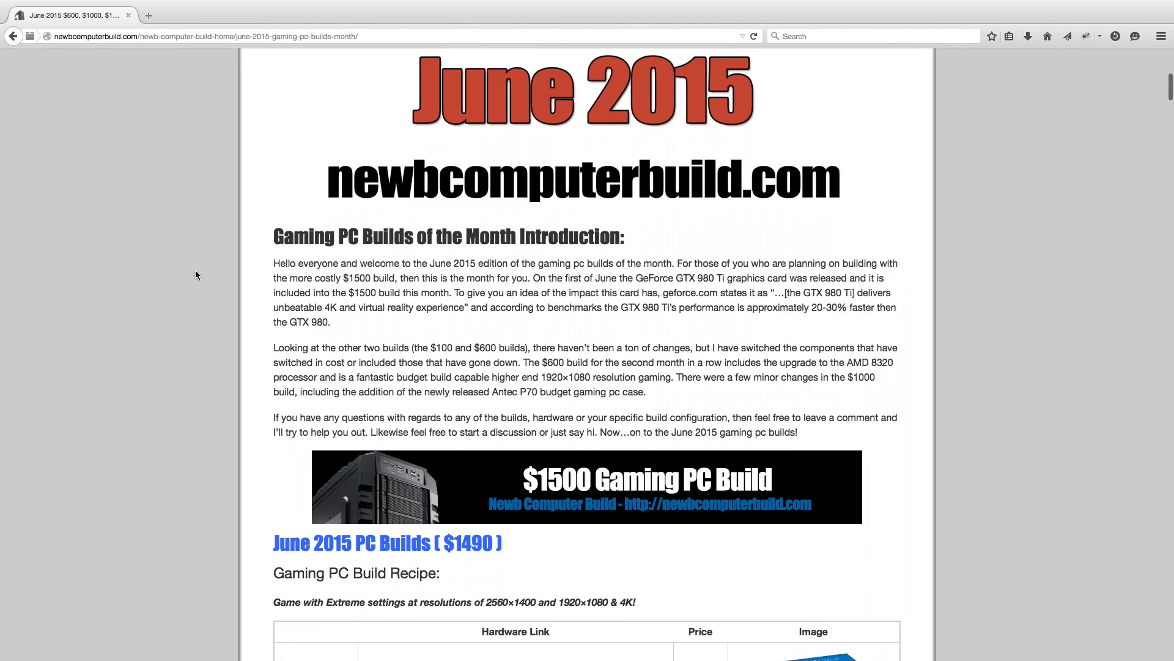
scroll("down", 3)
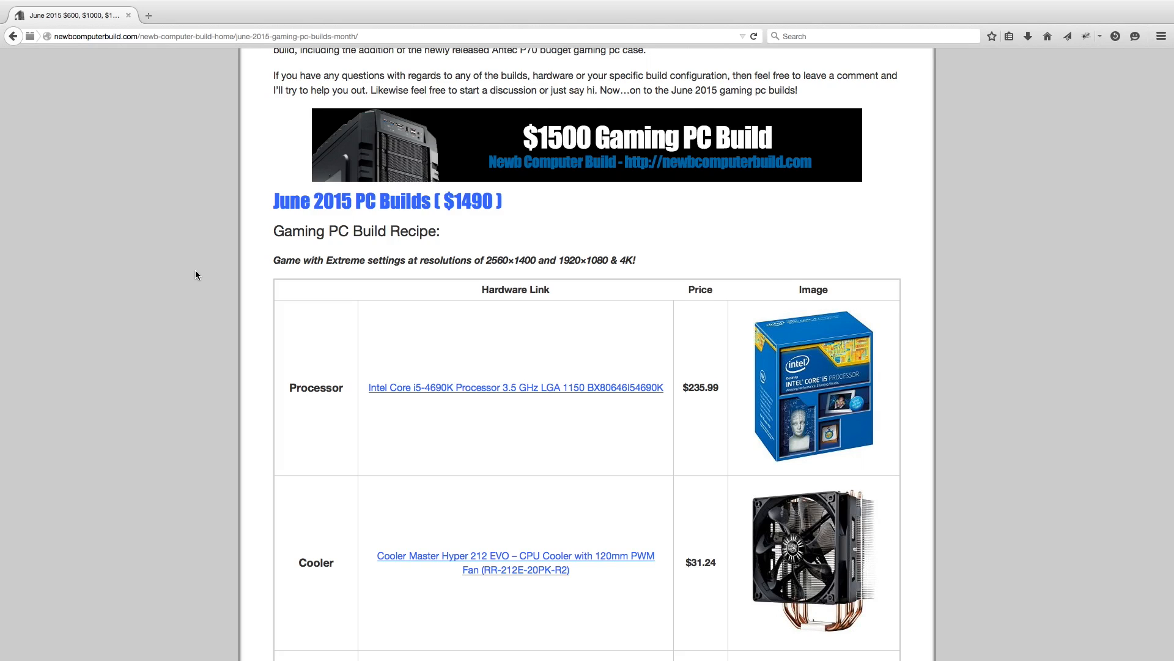
scroll("down", 3)
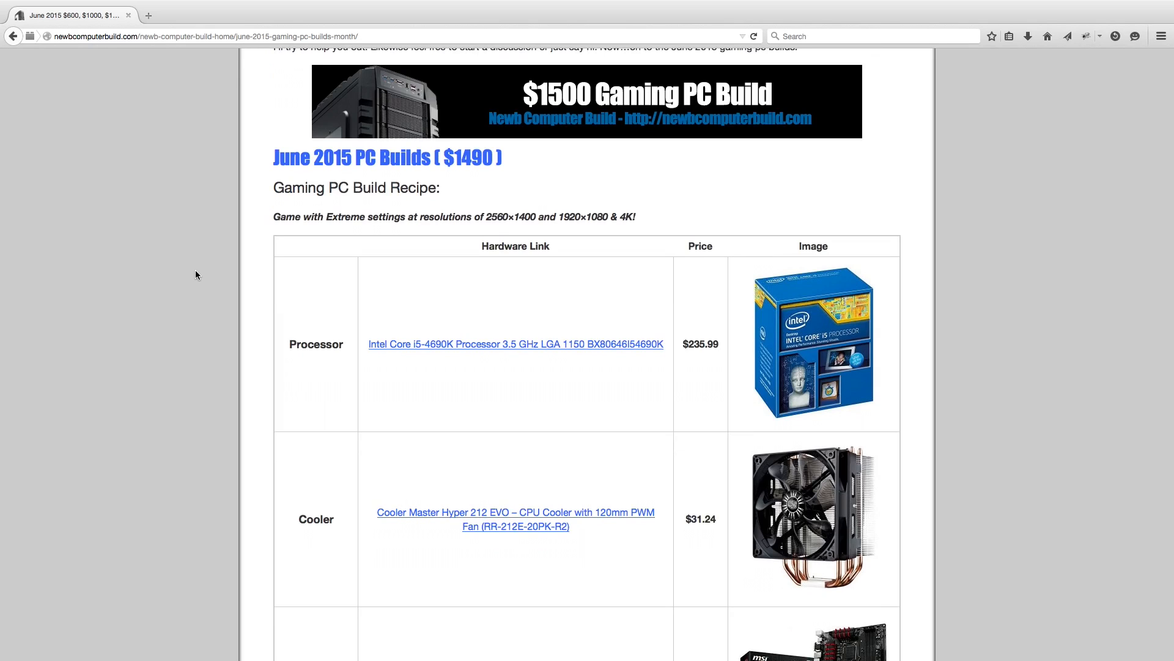
scroll("down", 3)
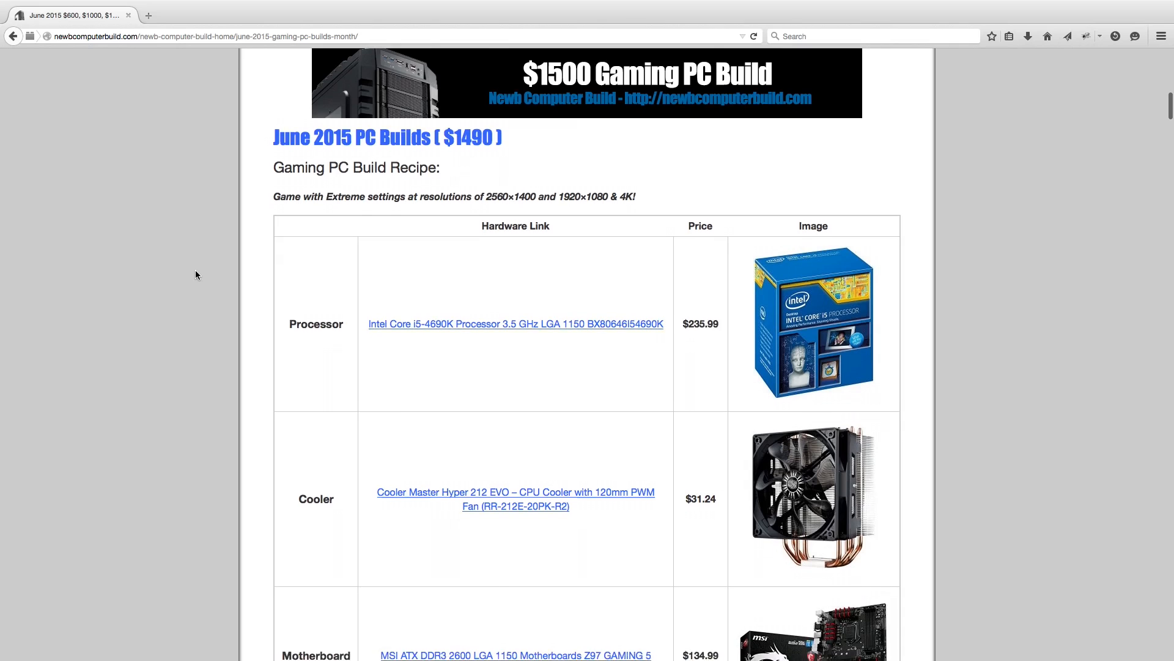
scroll("down", 3)
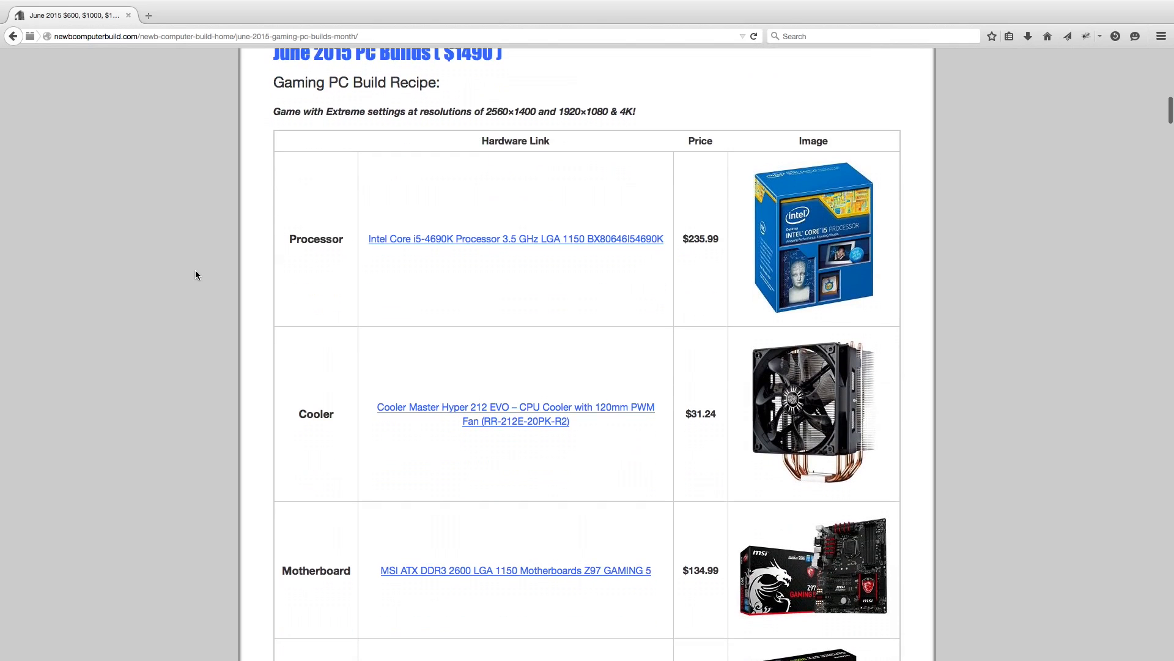
mouse_move(260, 276)
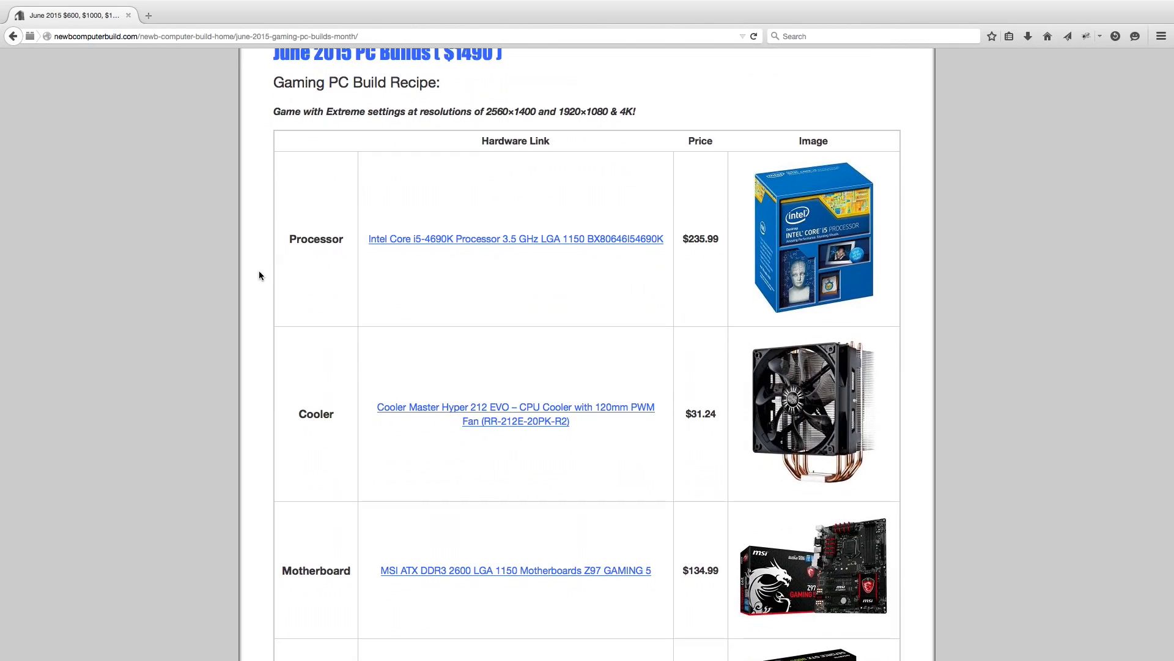
scroll("down", 3)
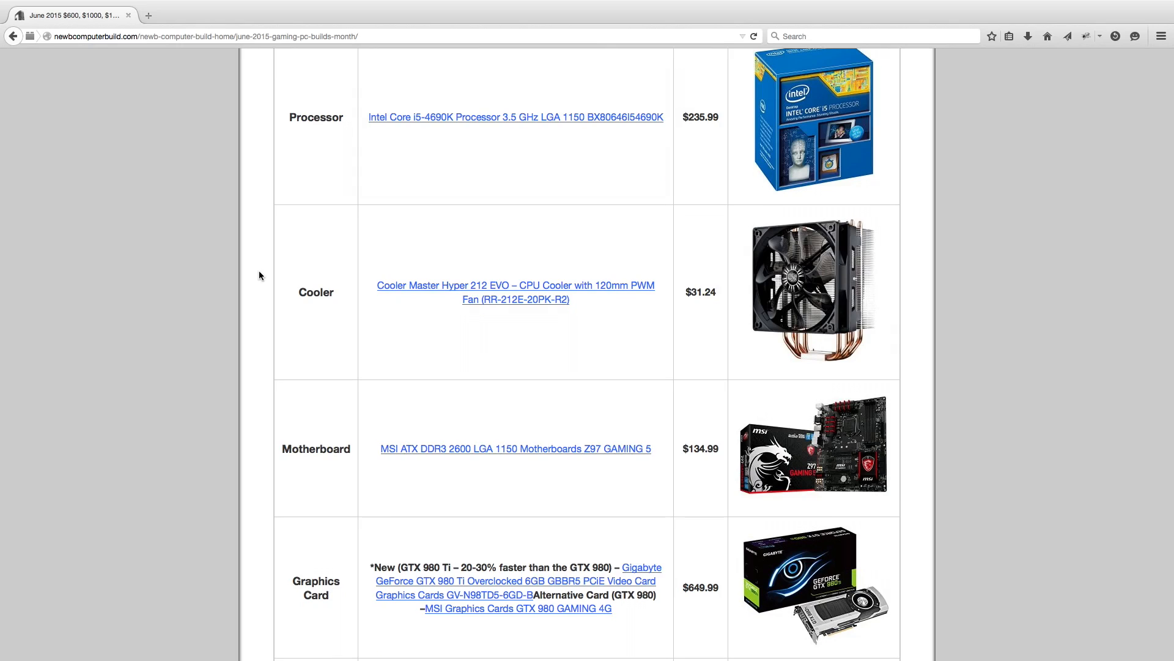
mouse_move(411, 309)
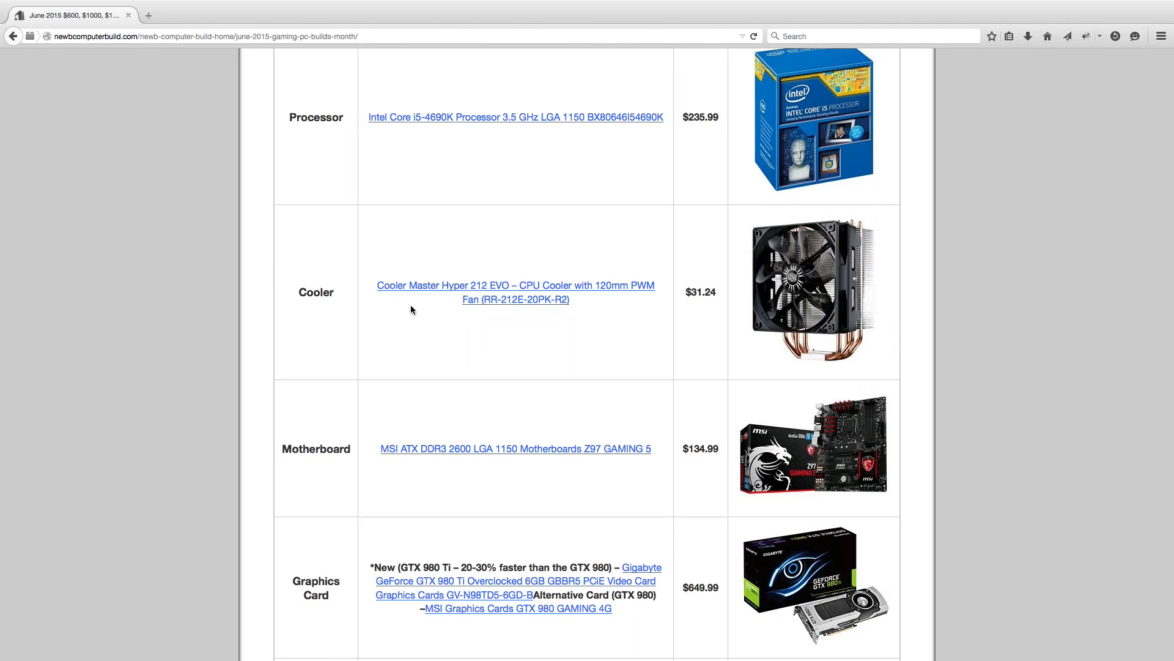
mouse_move(581, 159)
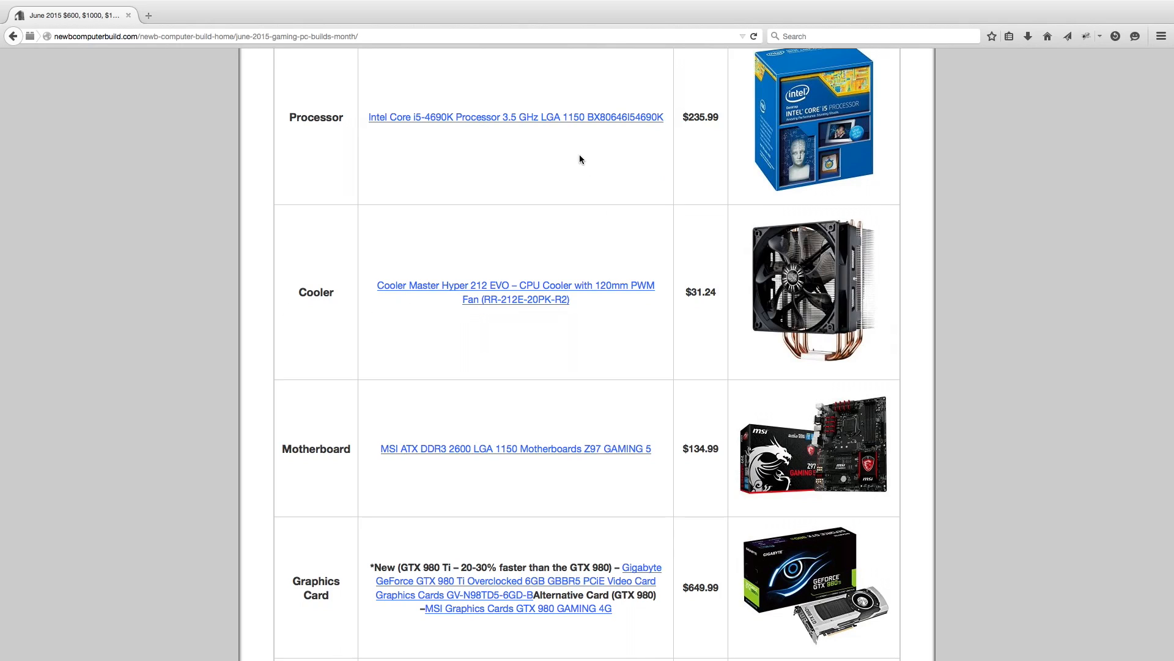
mouse_move(398, 169)
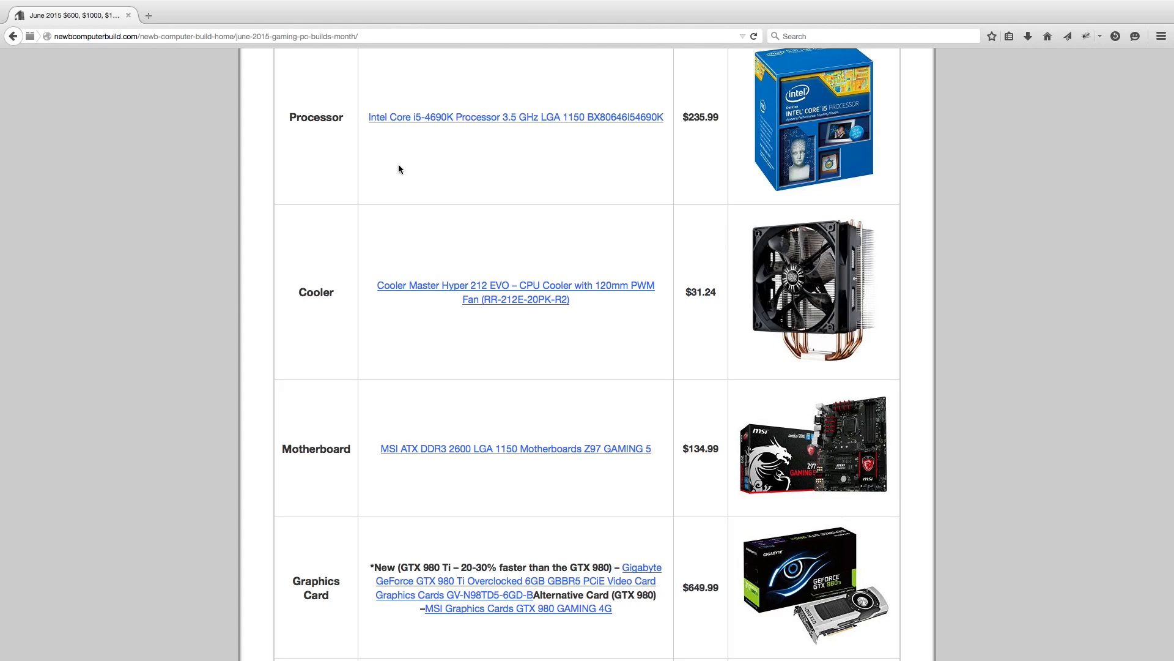
scroll("down", 3)
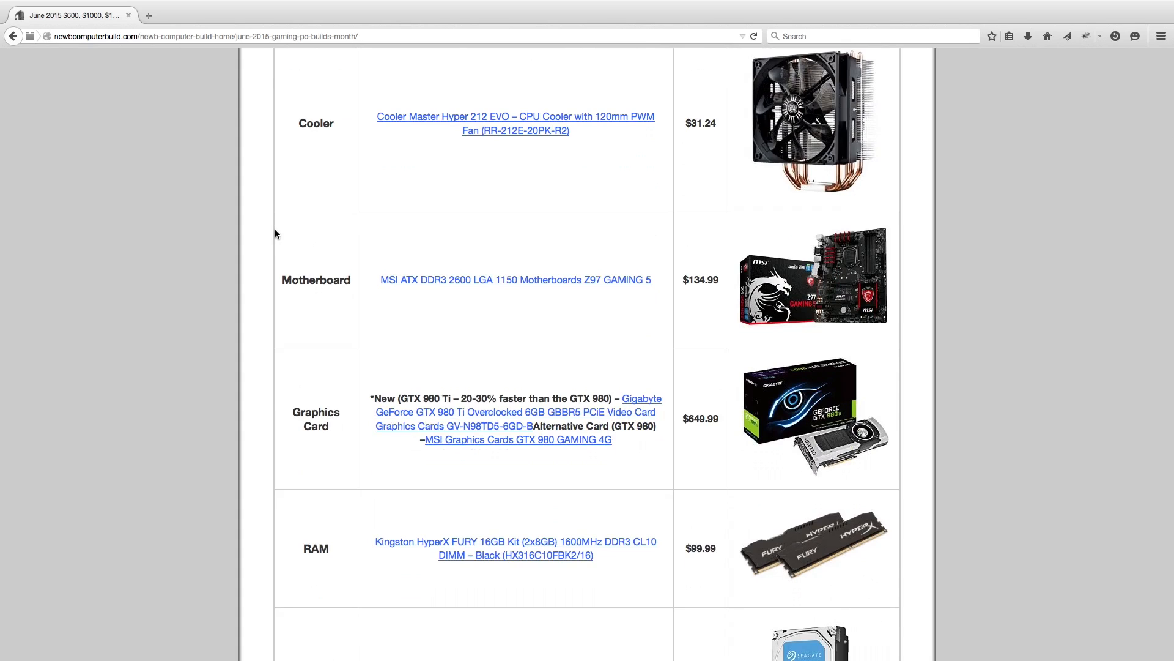
scroll("down", 3)
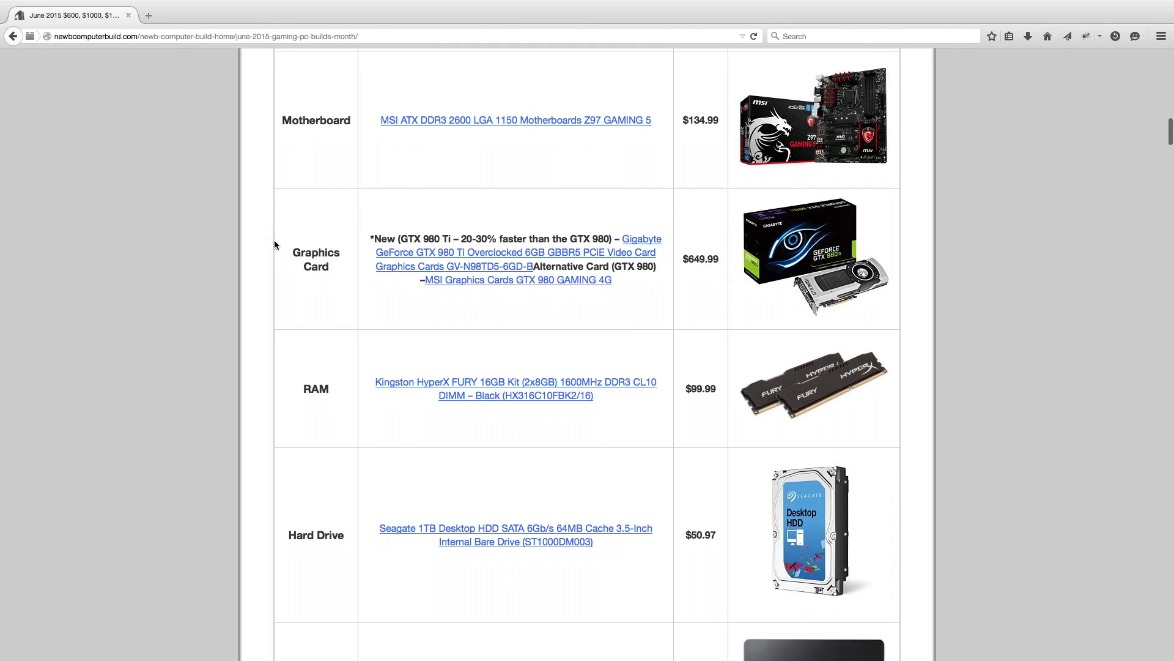
mouse_move(244, 308)
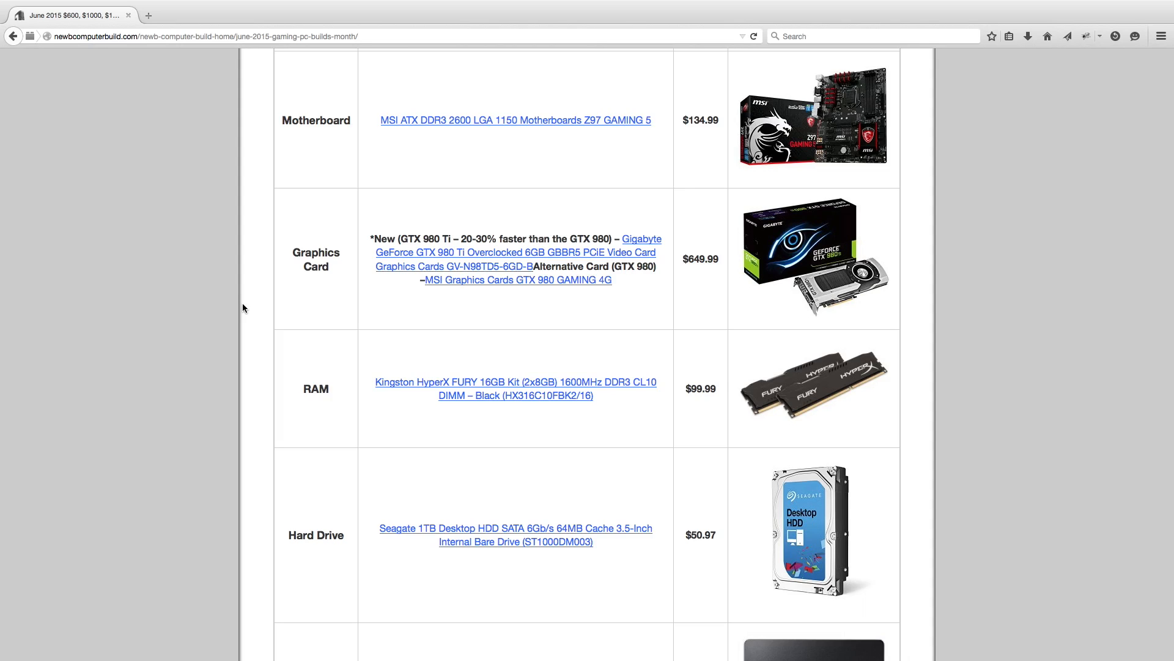
mouse_move(461, 290)
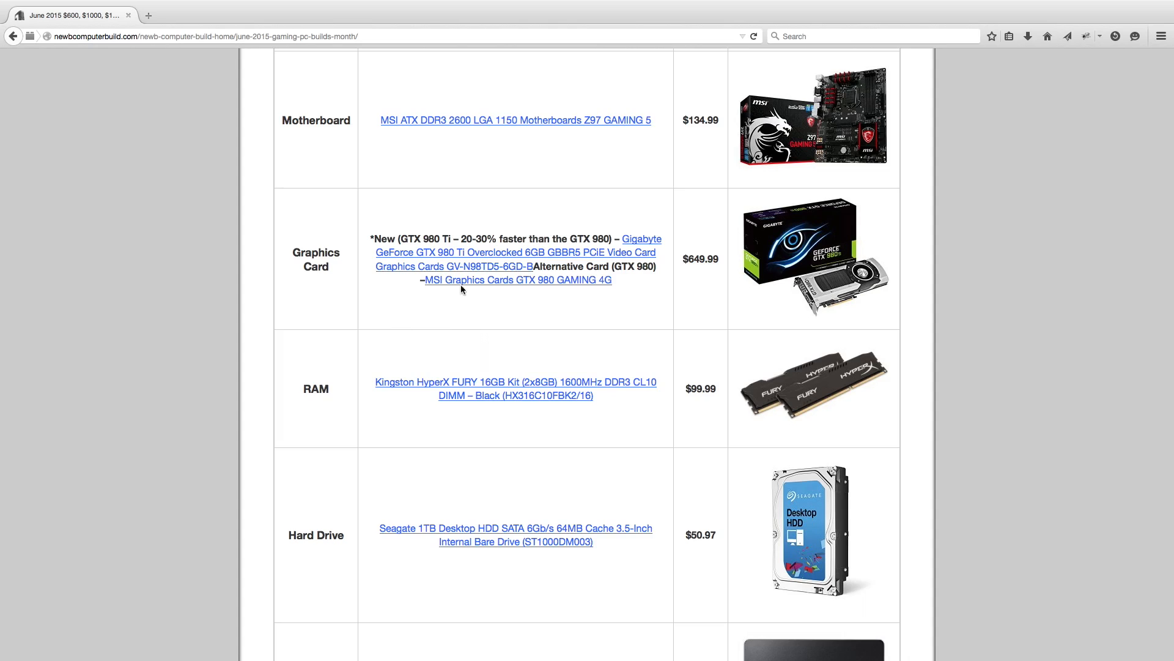
mouse_move(598, 311)
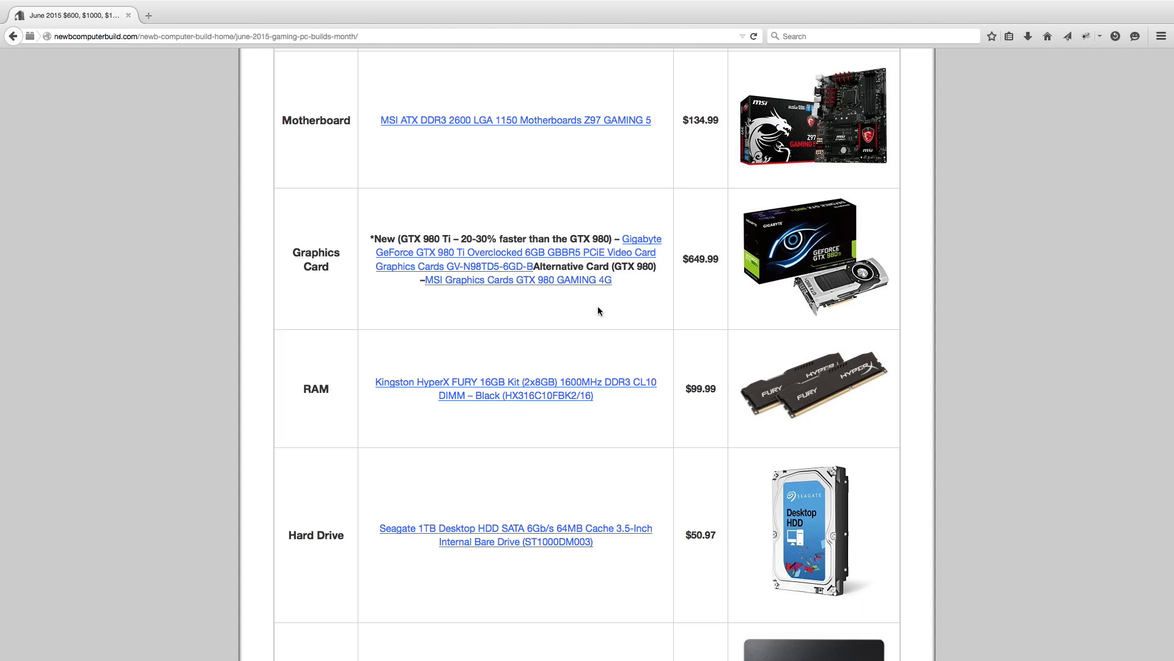
mouse_move(318, 322)
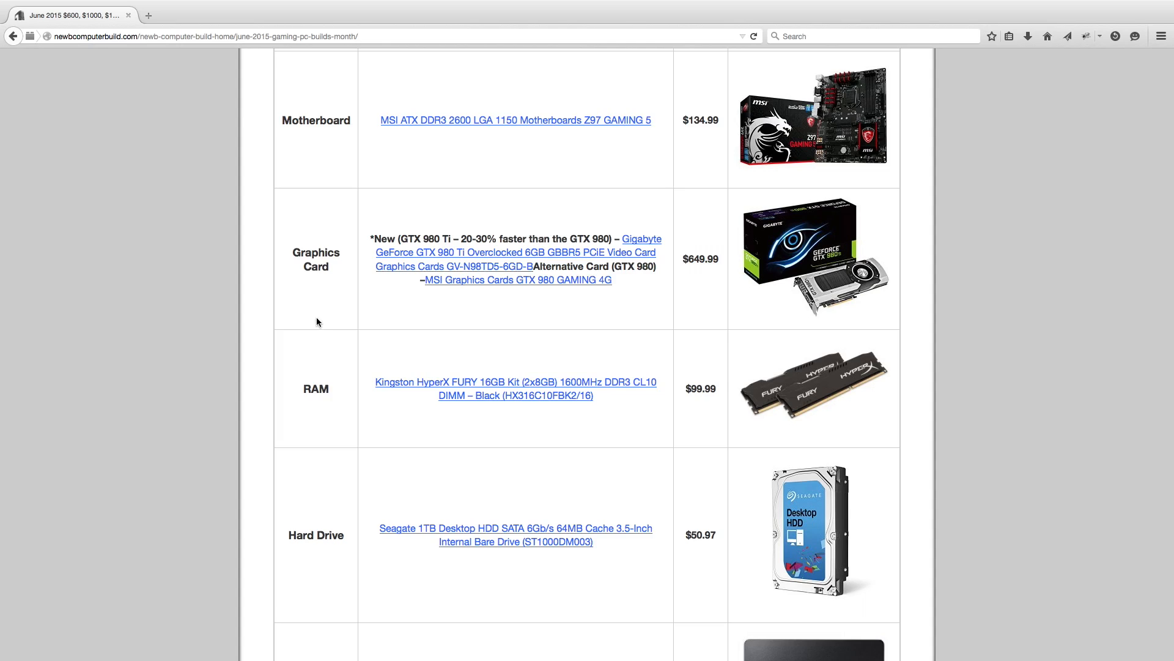
scroll("down", 3)
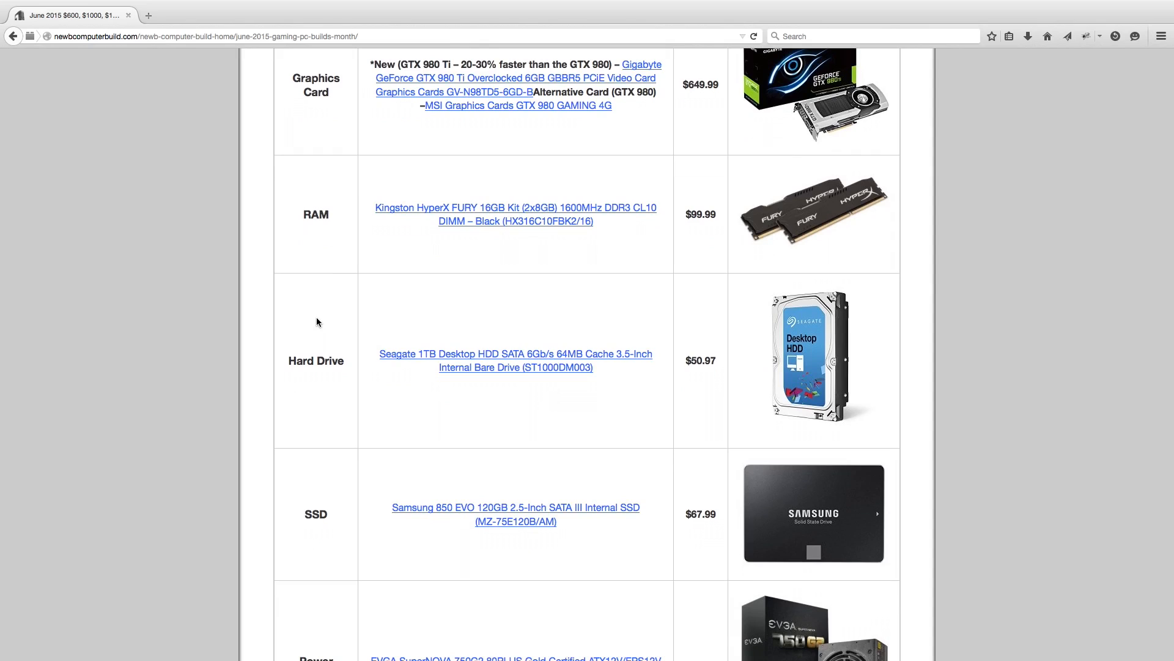
mouse_move(492, 361)
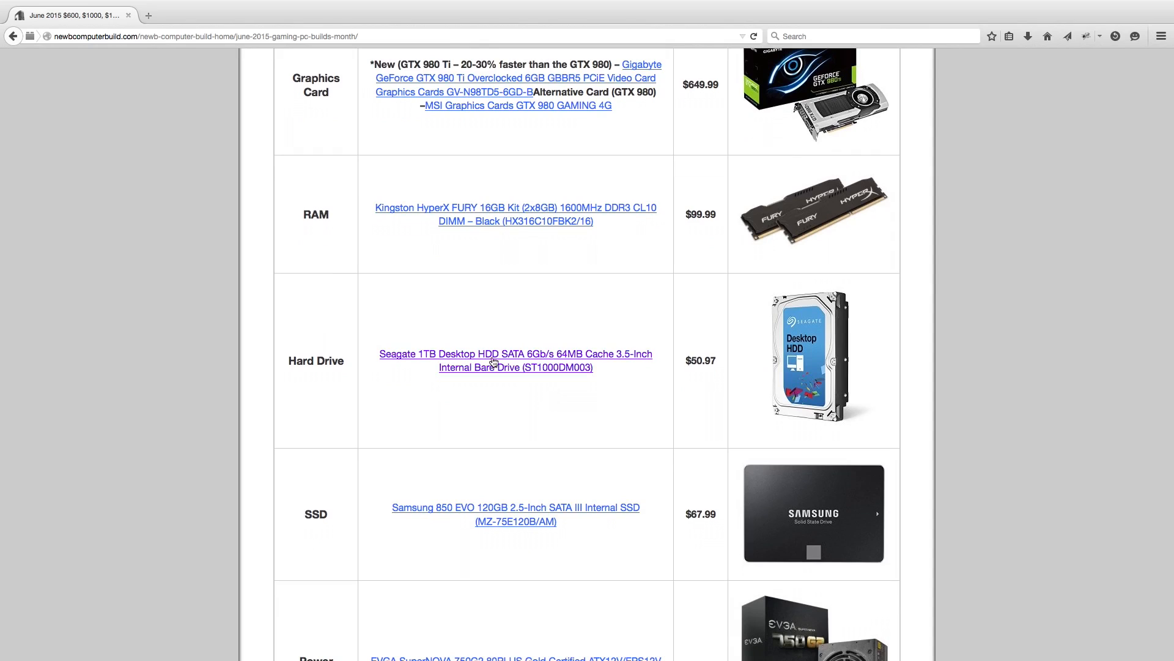
mouse_move(715, 230)
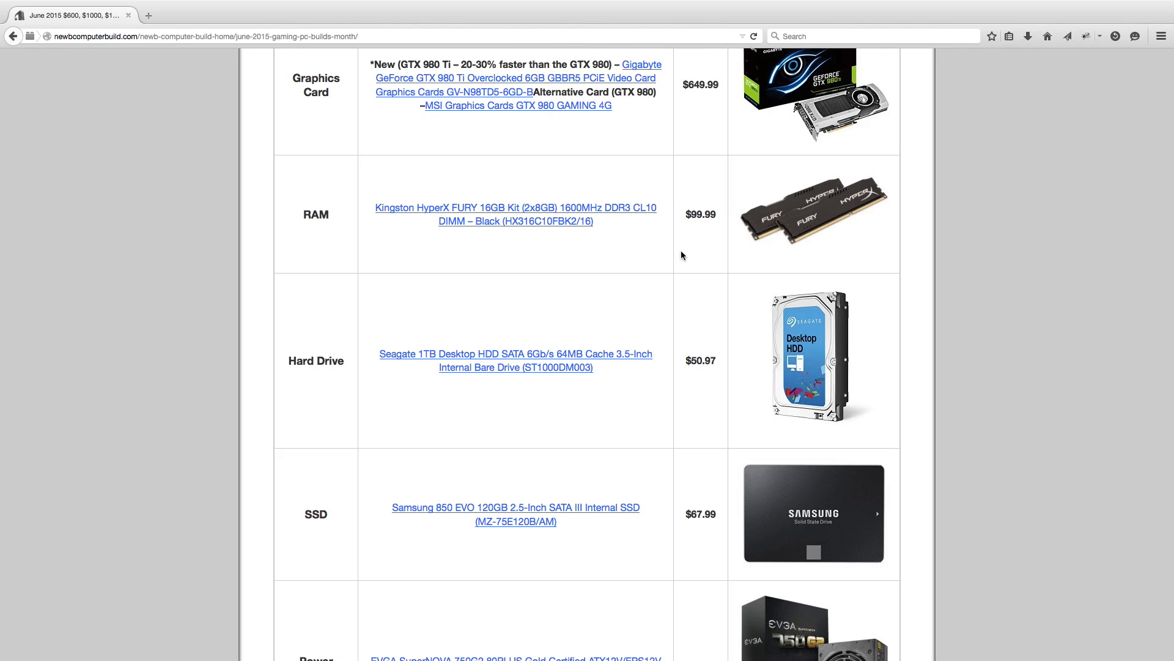
scroll("down", 3)
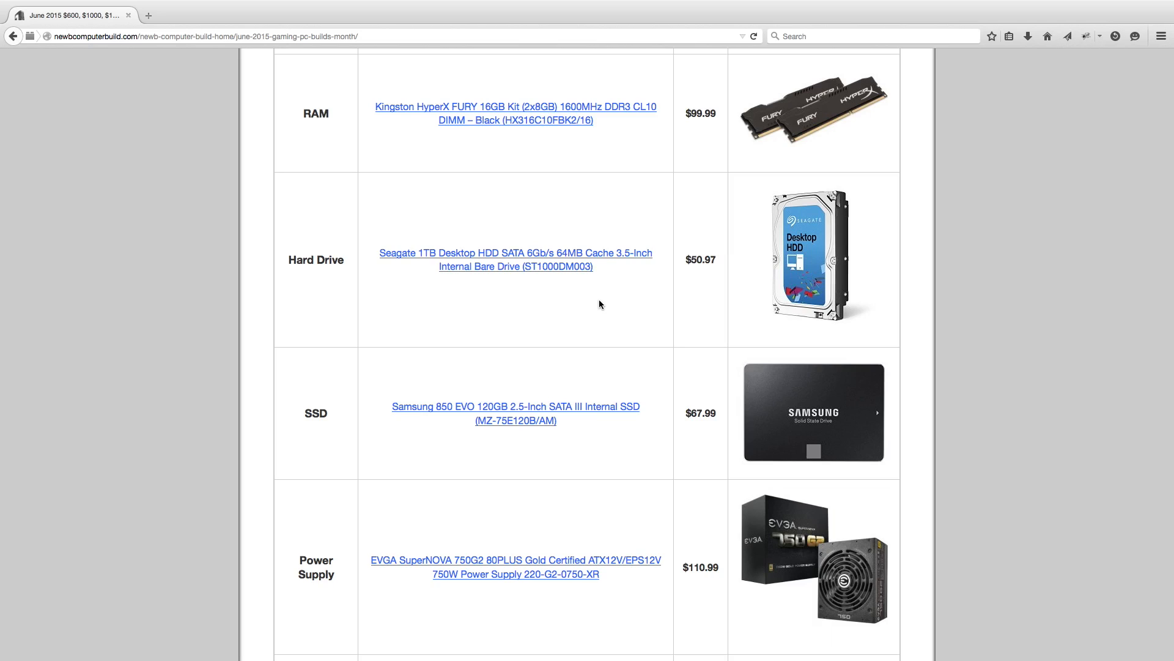
scroll("down", 3)
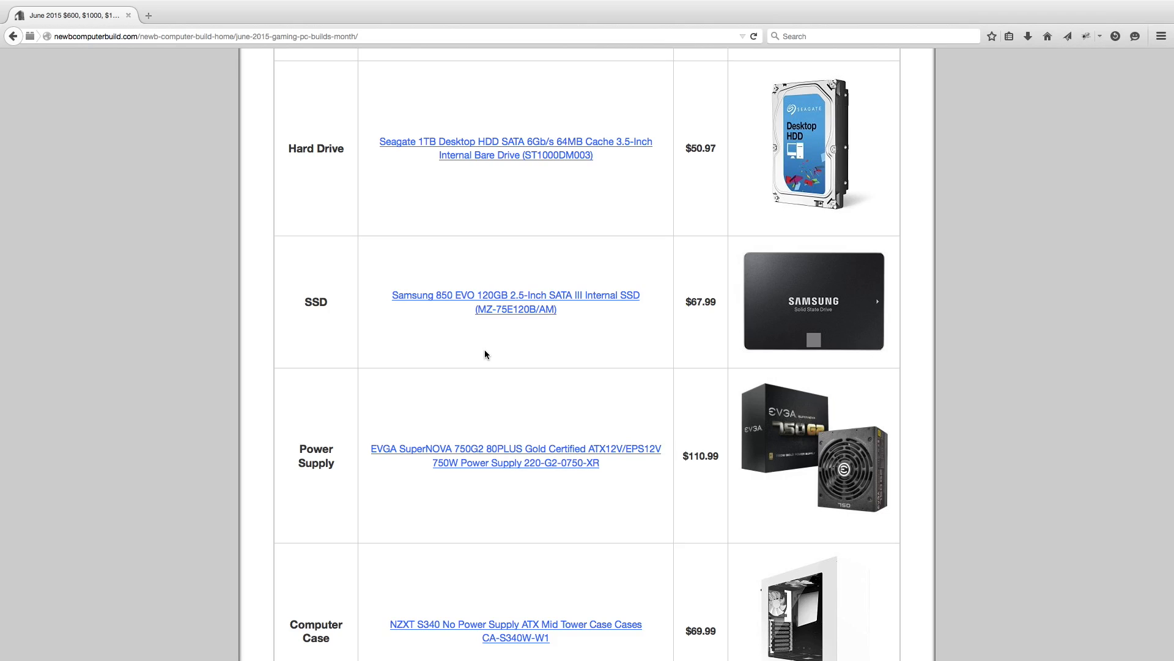
mouse_move(306, 270)
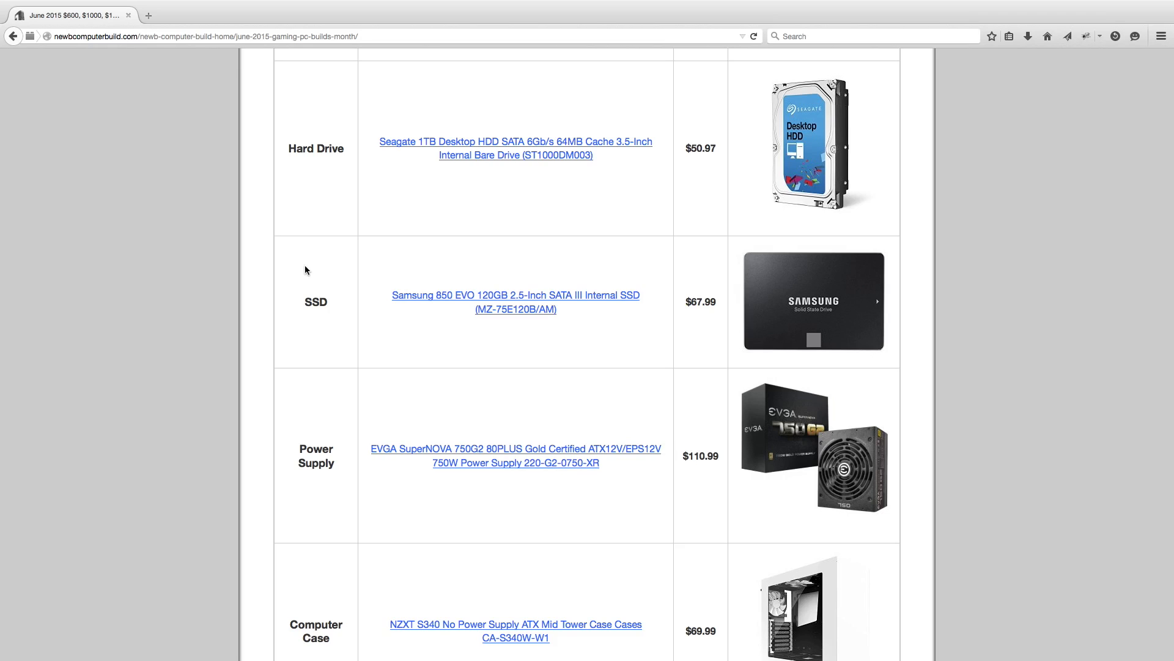
mouse_move(327, 306)
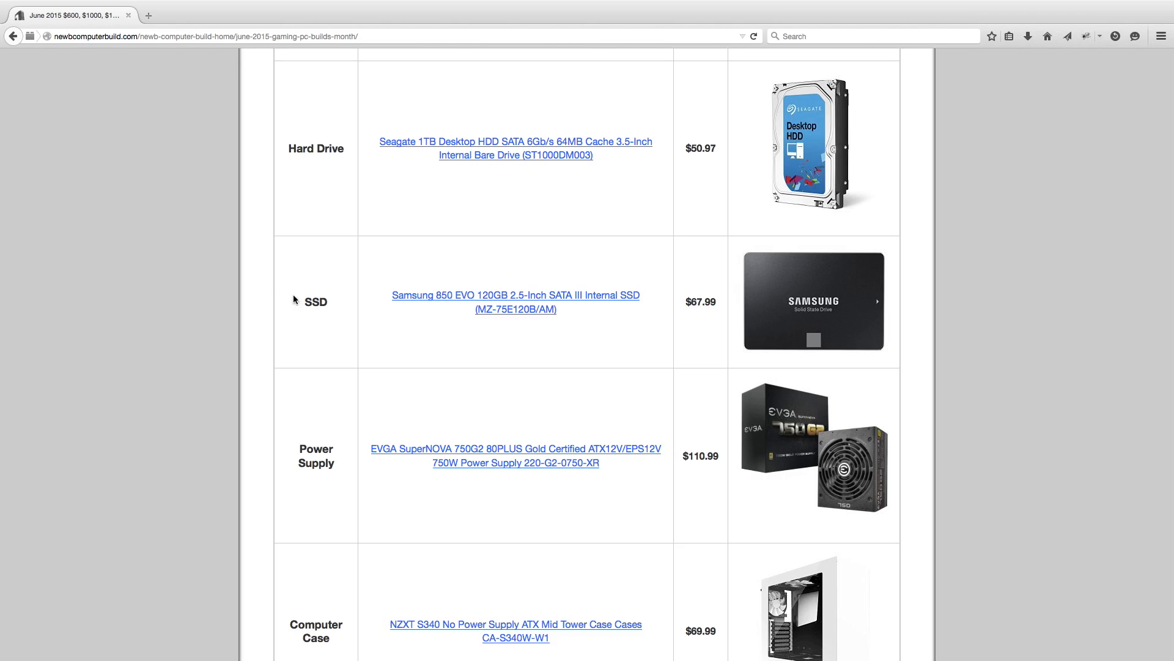
mouse_move(721, 276)
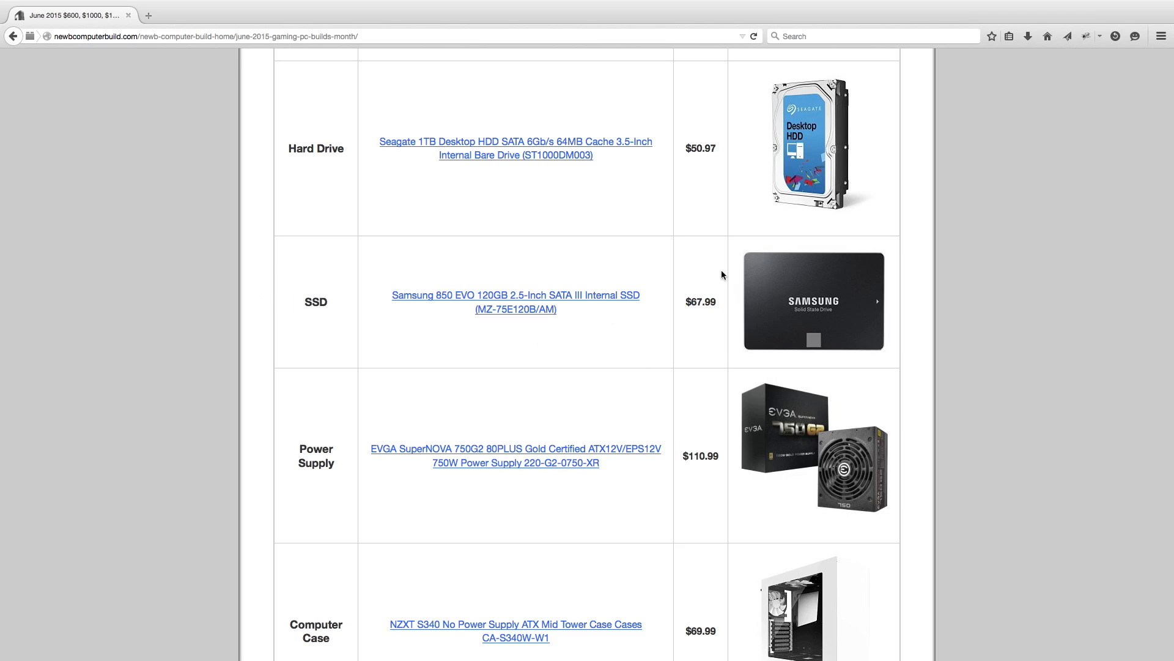
mouse_move(772, 209)
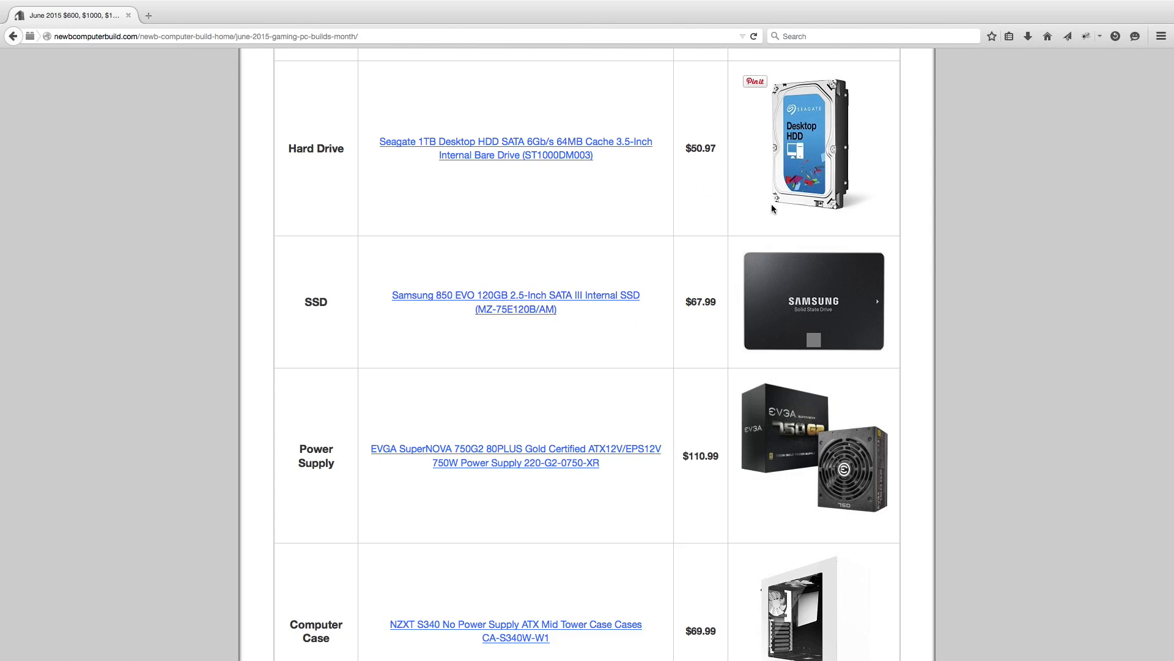
mouse_move(233, 160)
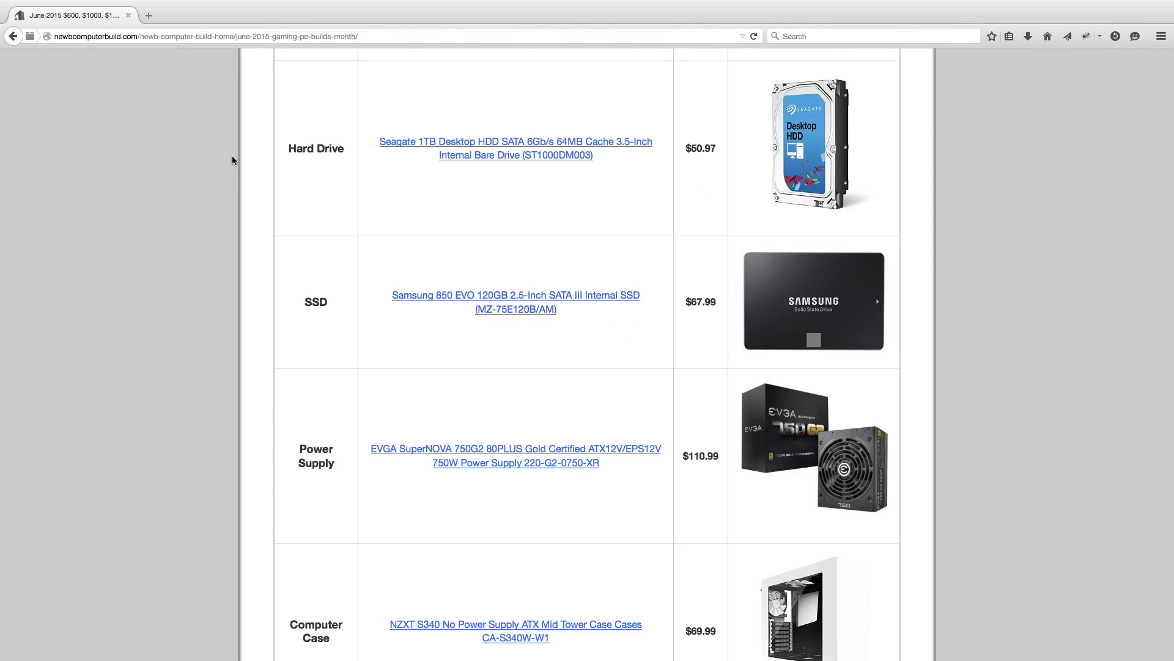
scroll("down", 3)
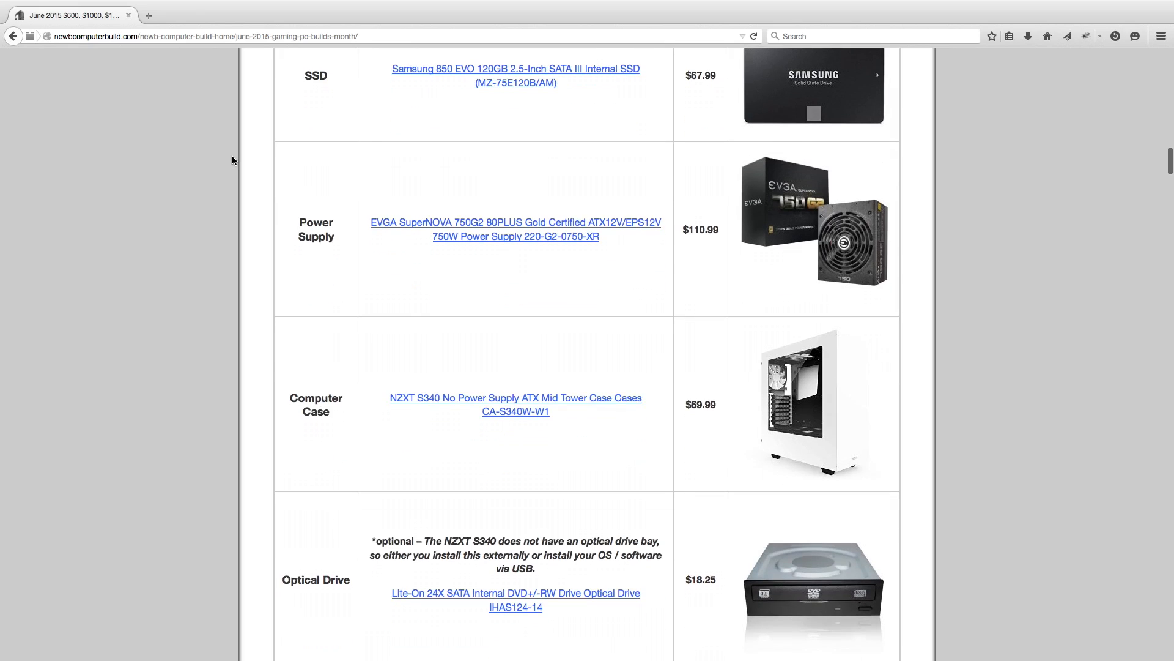
scroll("down", 3)
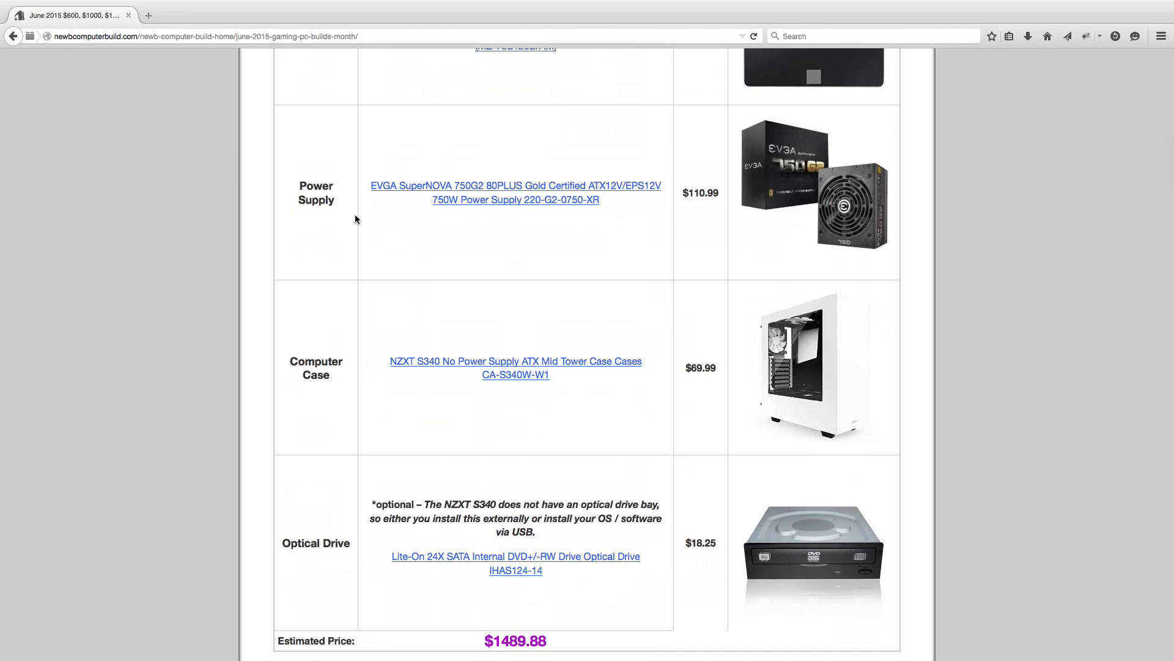
mouse_move(480, 311)
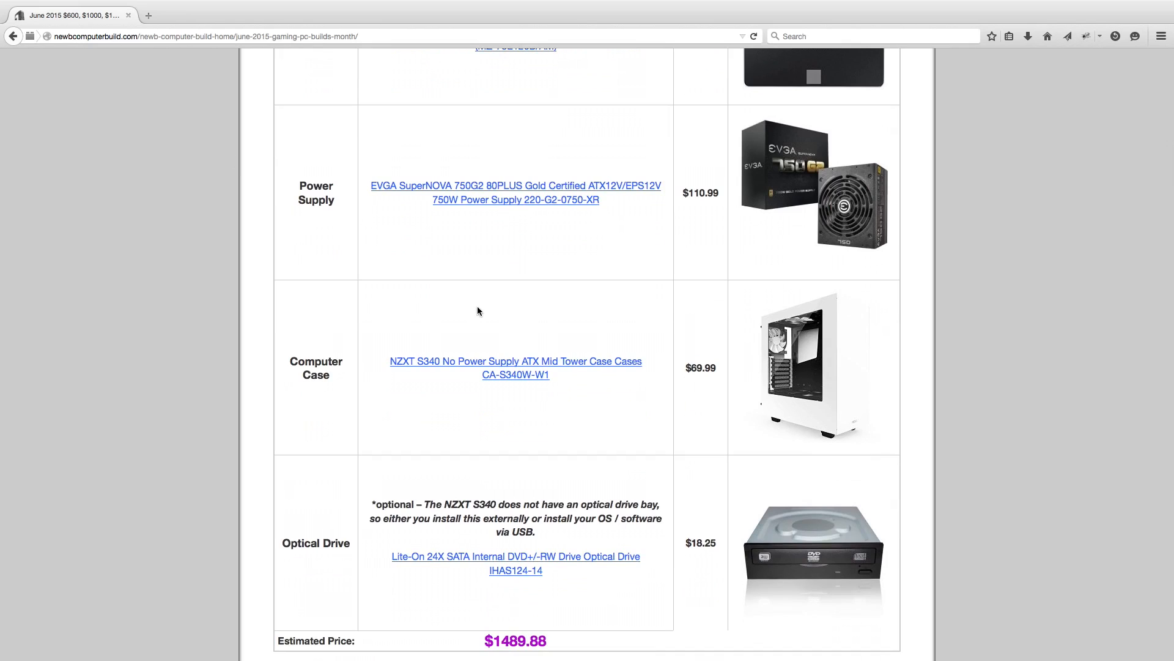
mouse_move(597, 274)
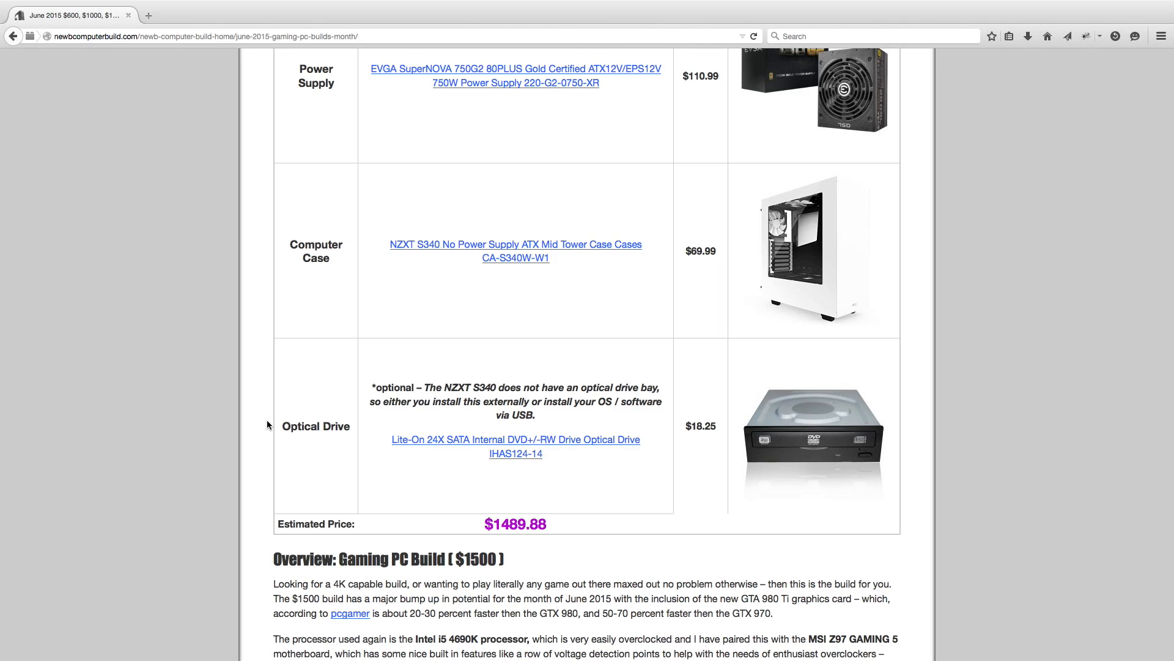
scroll("down", 3)
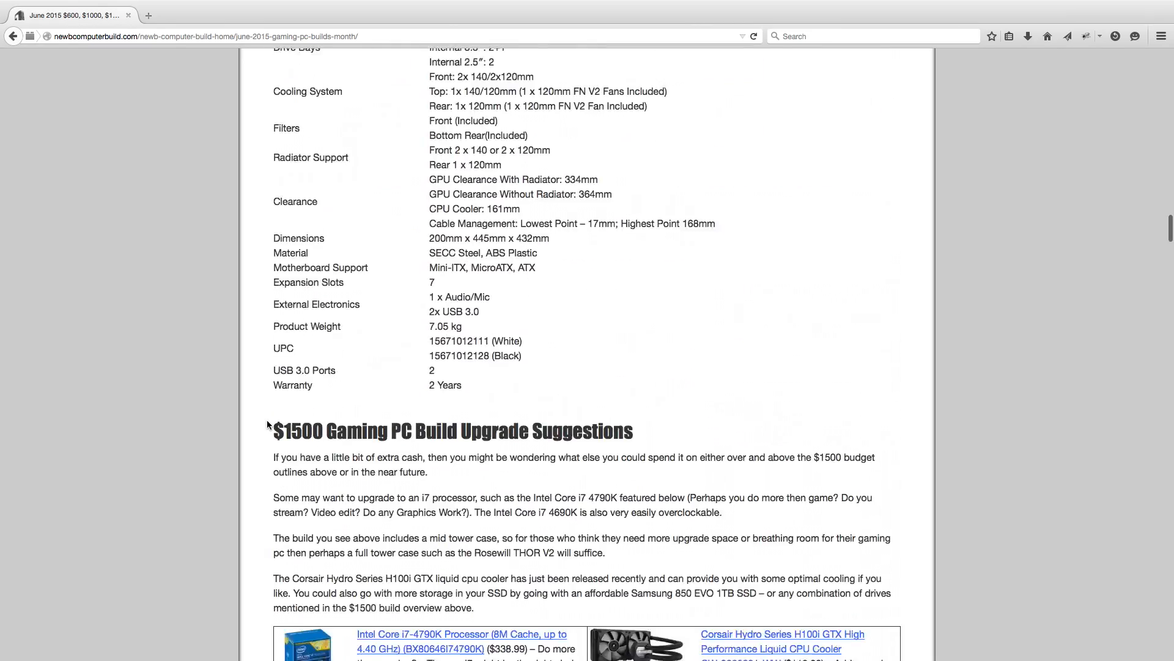
scroll("down", 3)
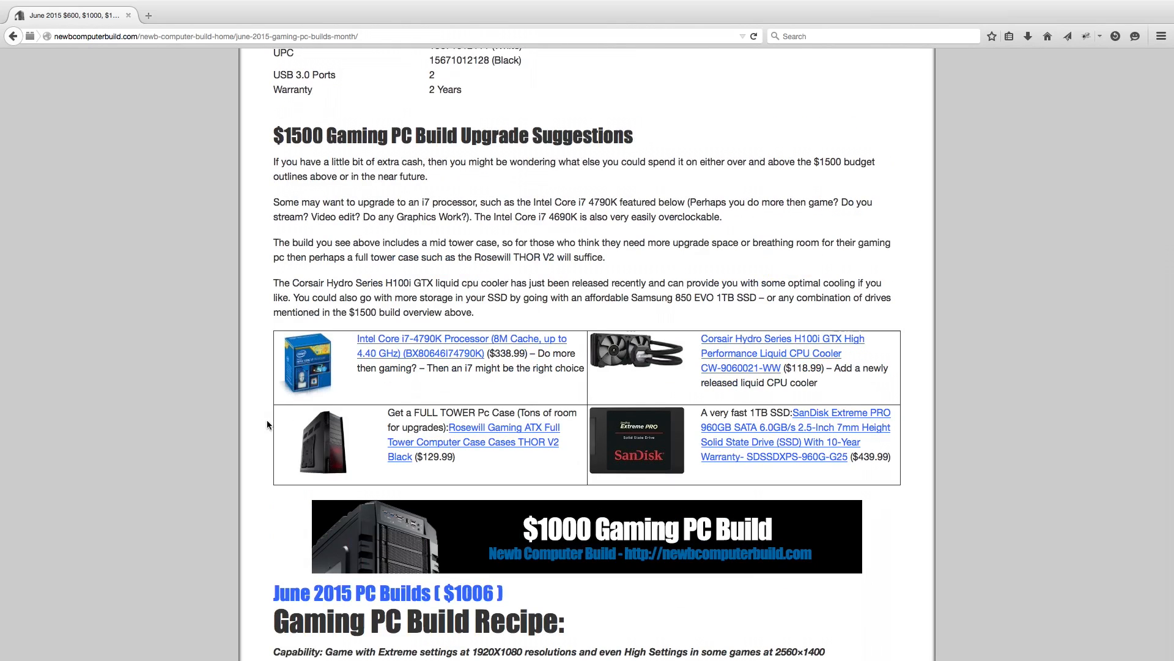
mouse_move(227, 349)
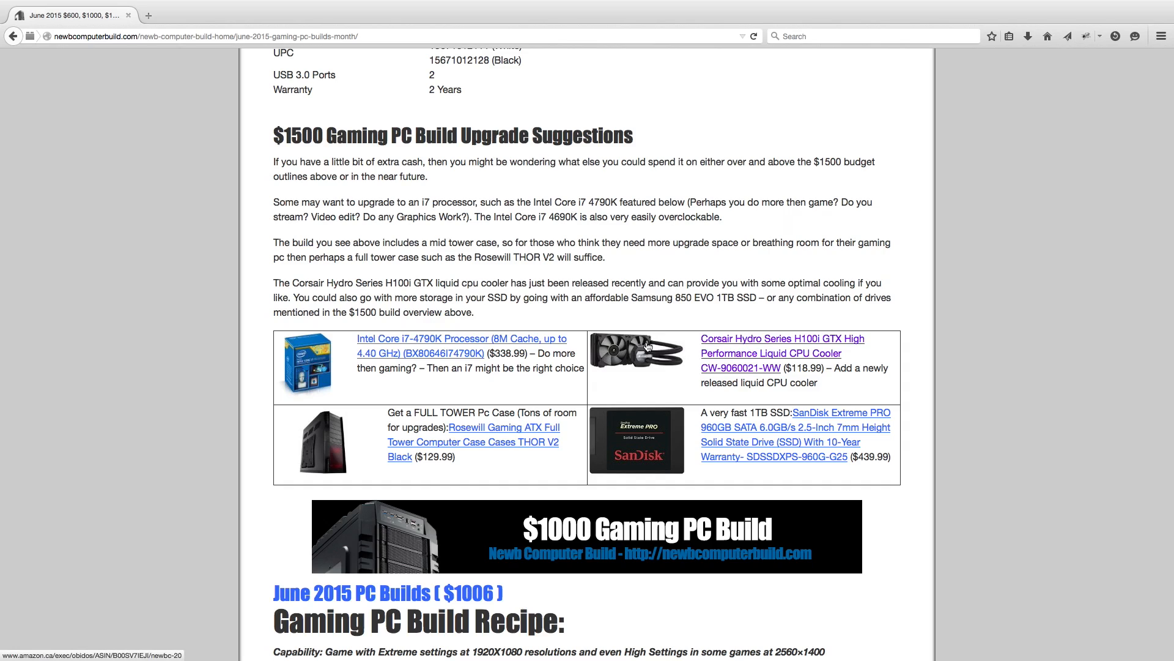
mouse_move(891, 328)
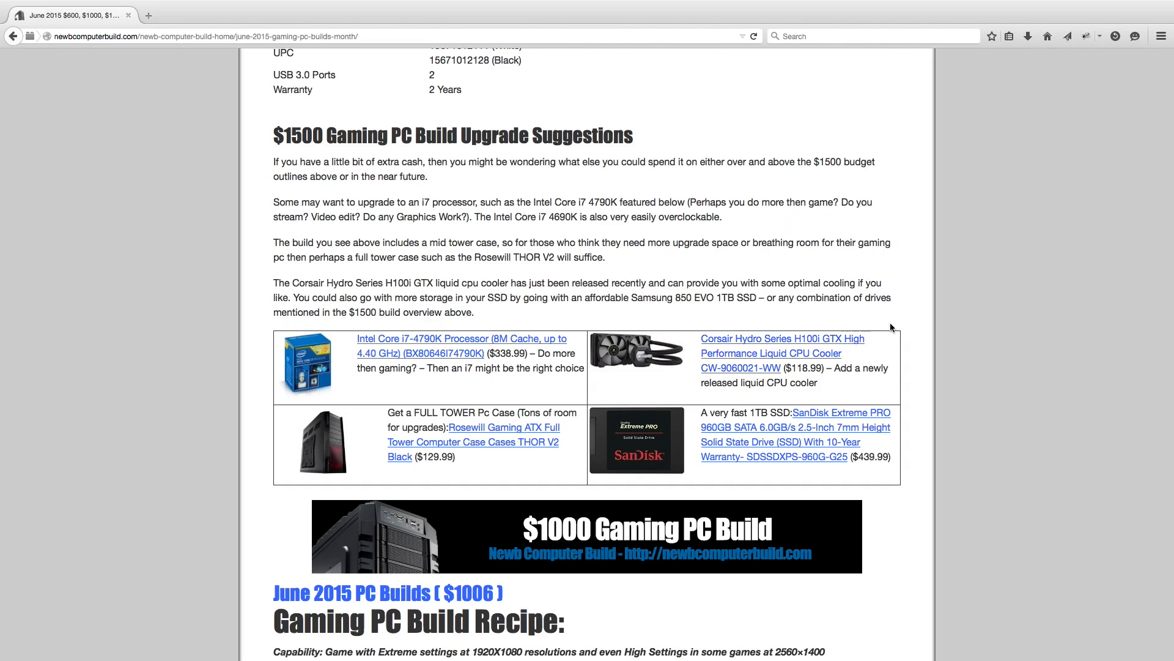
mouse_move(855, 384)
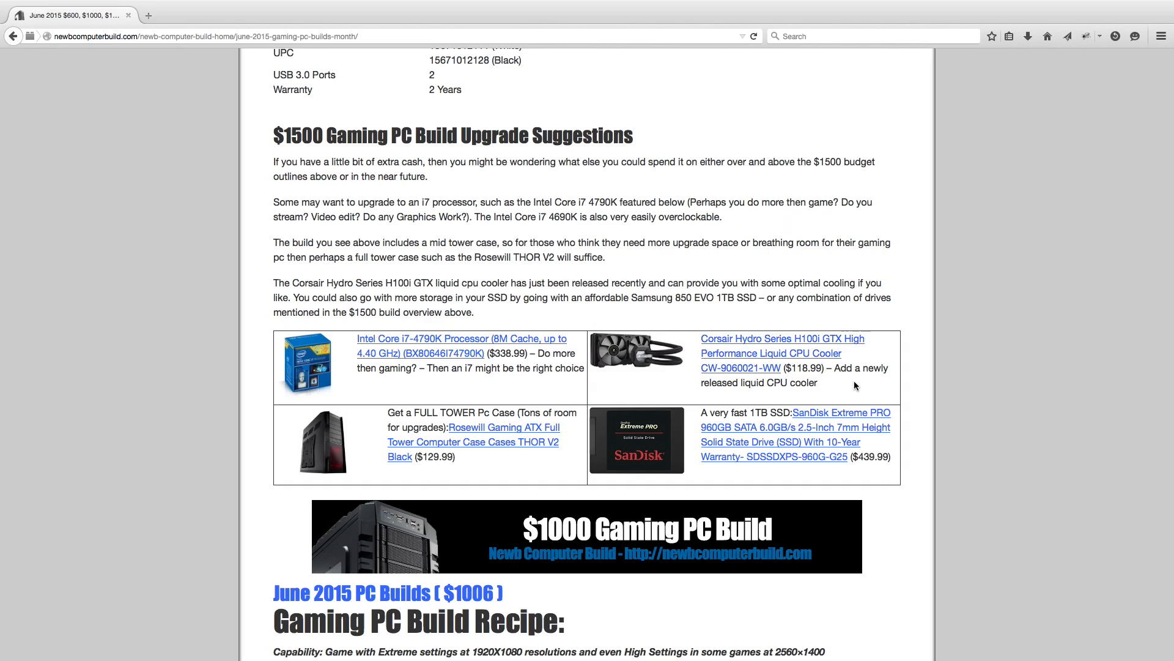
mouse_move(476, 532)
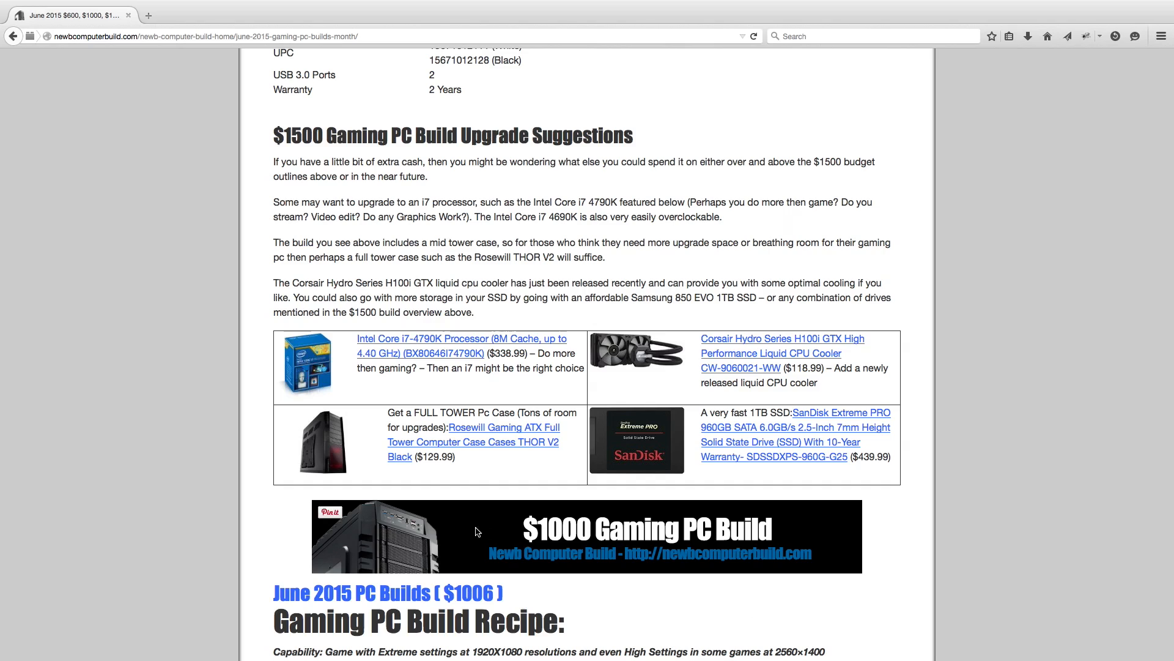
mouse_move(222, 468)
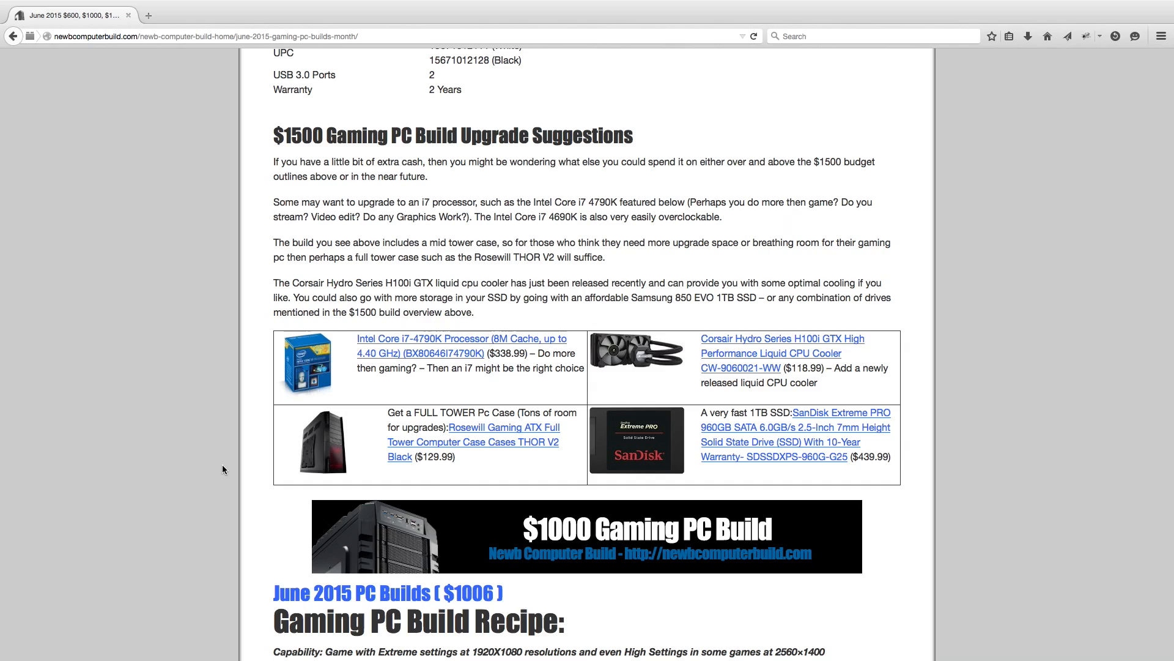
mouse_move(845, 582)
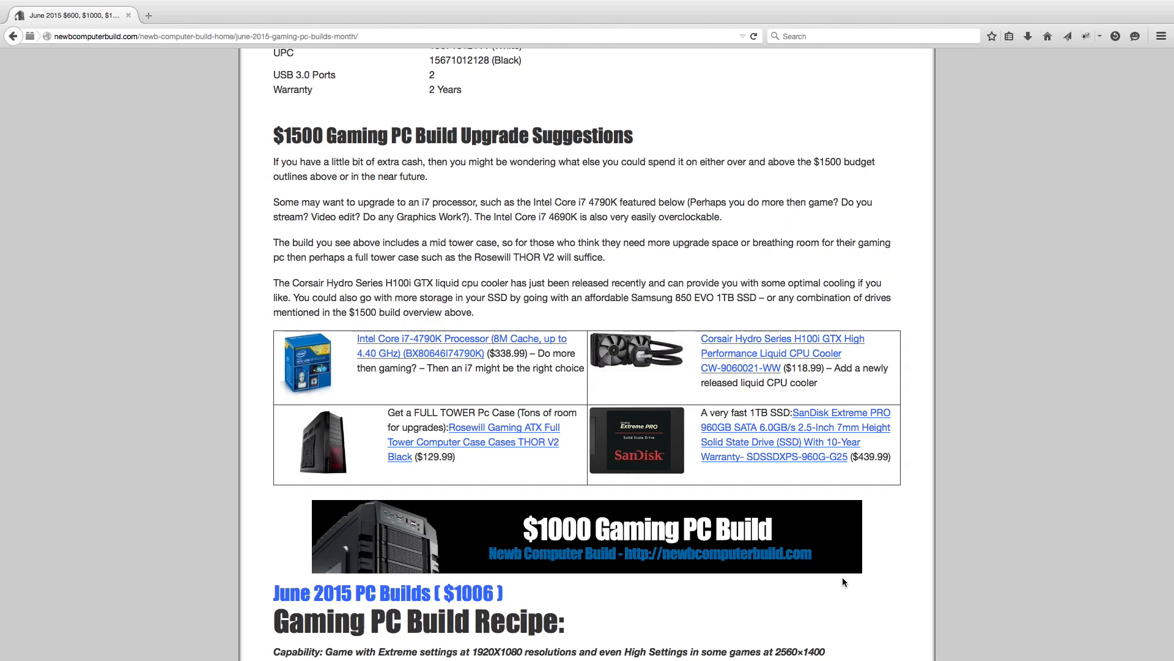
mouse_move(879, 471)
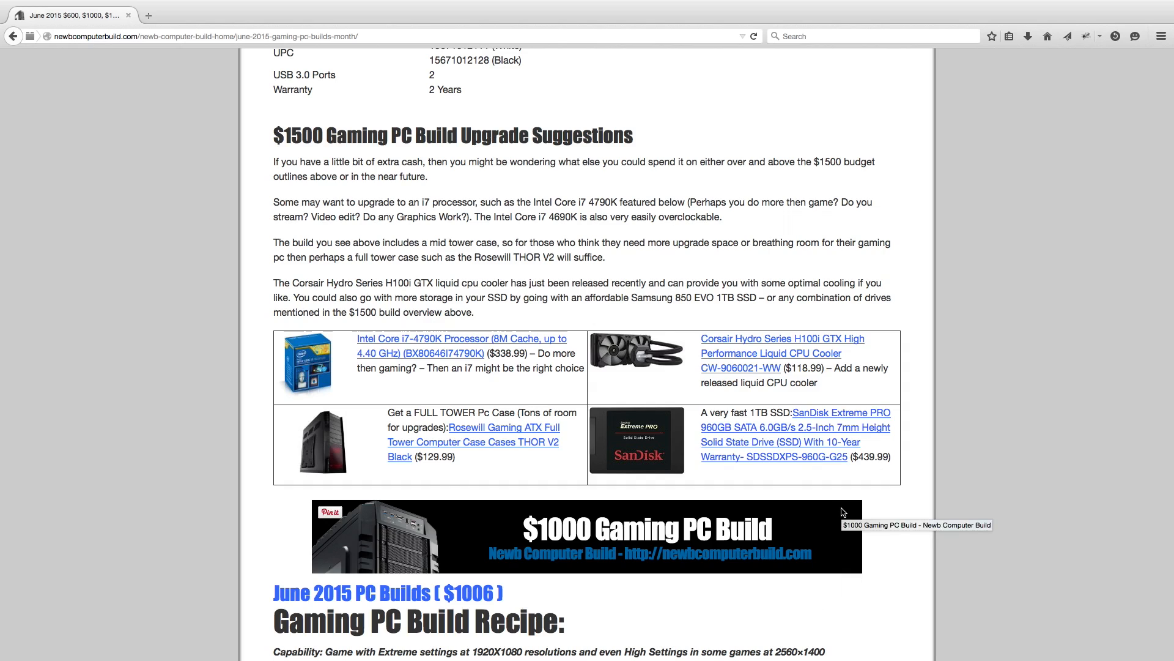
mouse_move(880, 495)
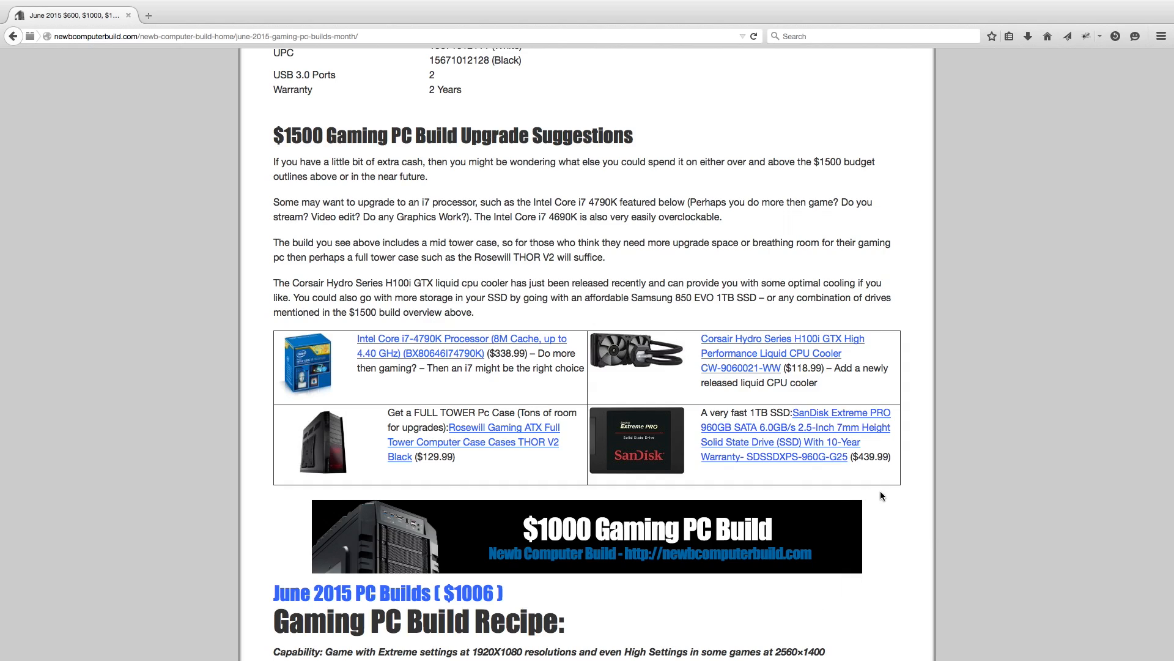
scroll("down", 3)
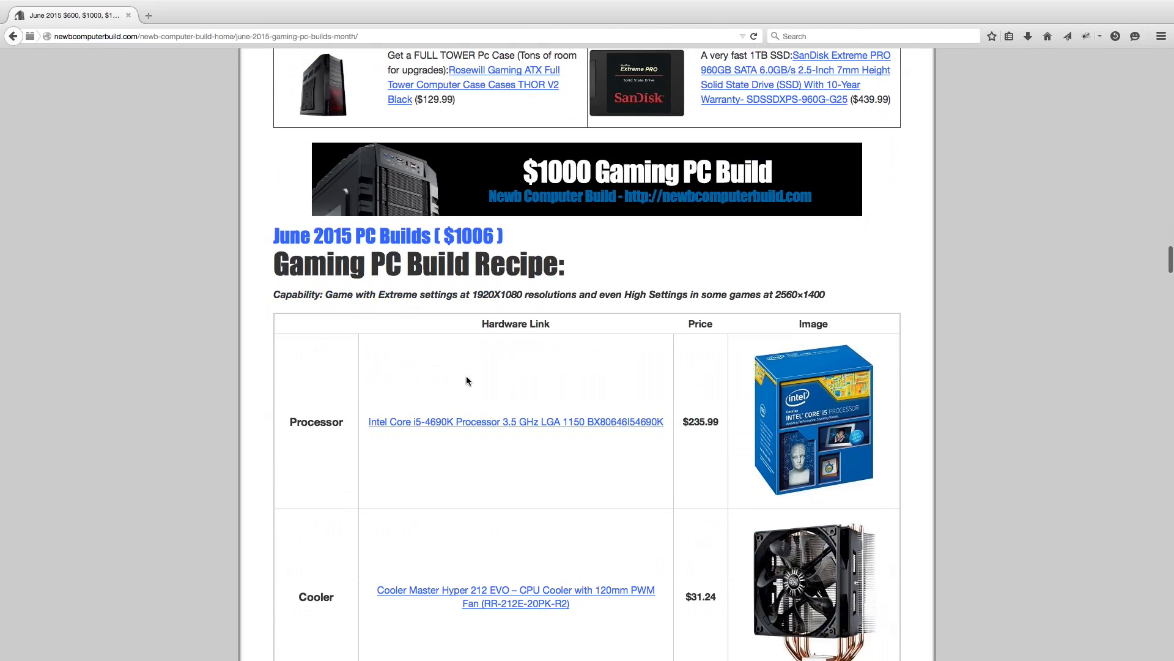
mouse_move(310, 360)
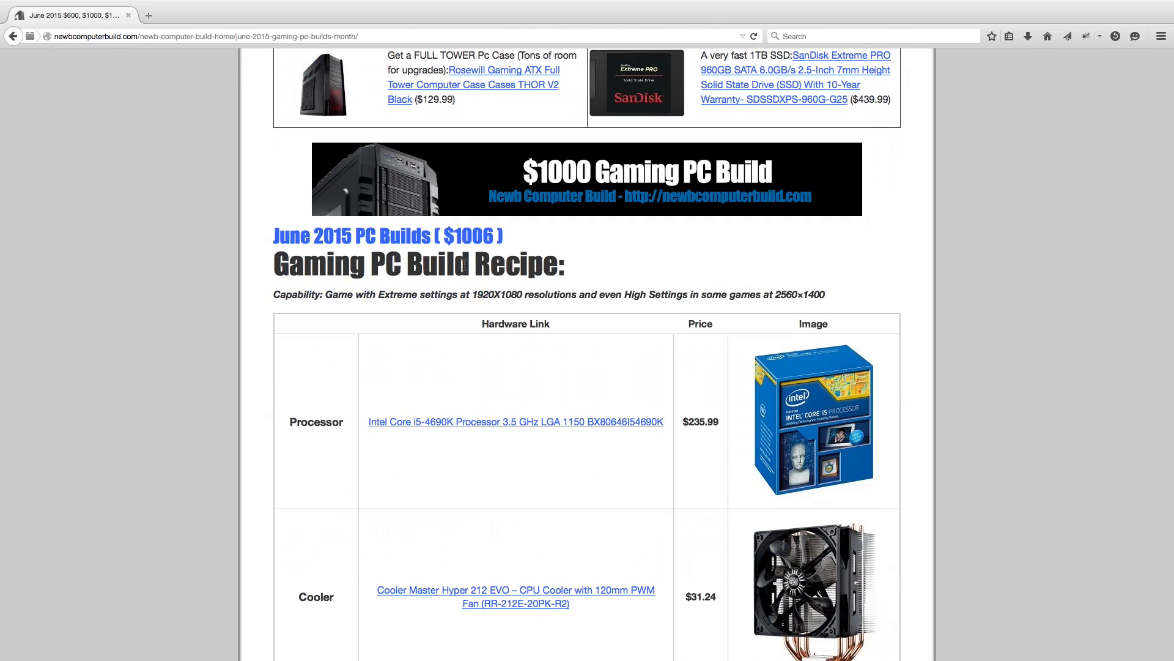
scroll("down", 3)
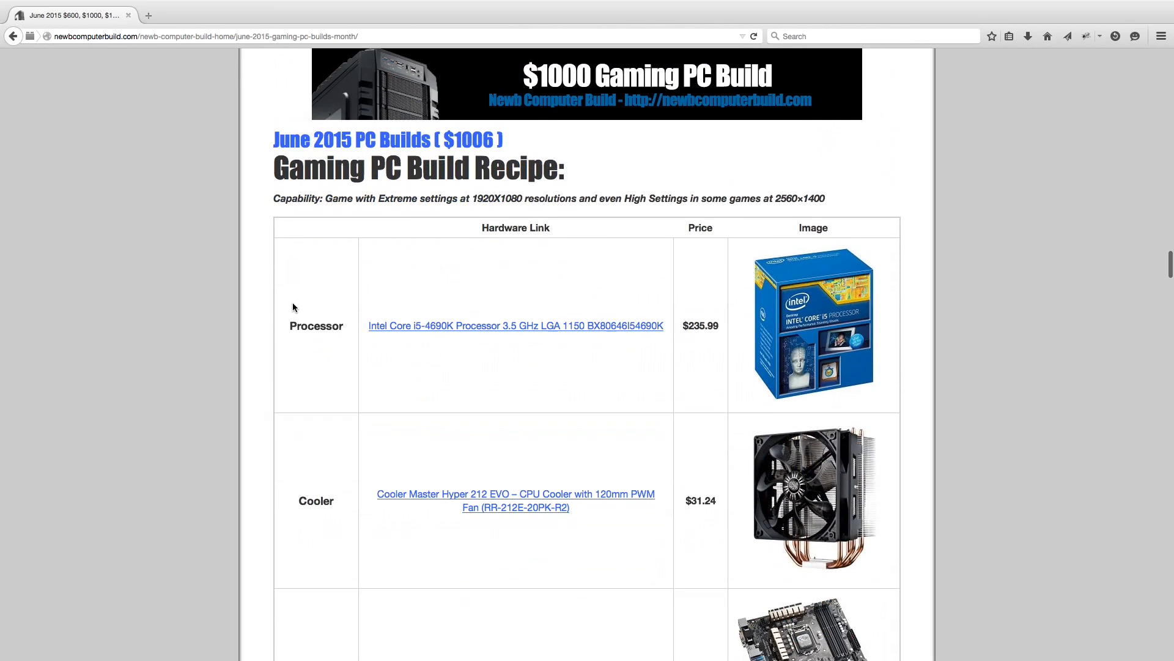
mouse_move(257, 335)
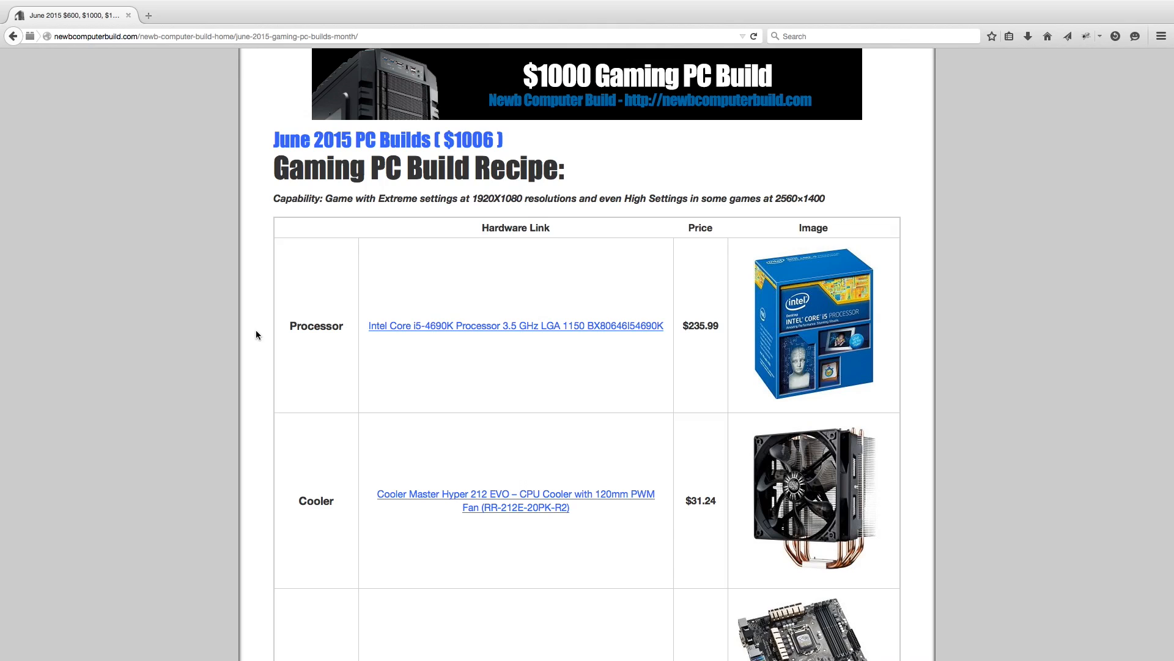
scroll("down", 3)
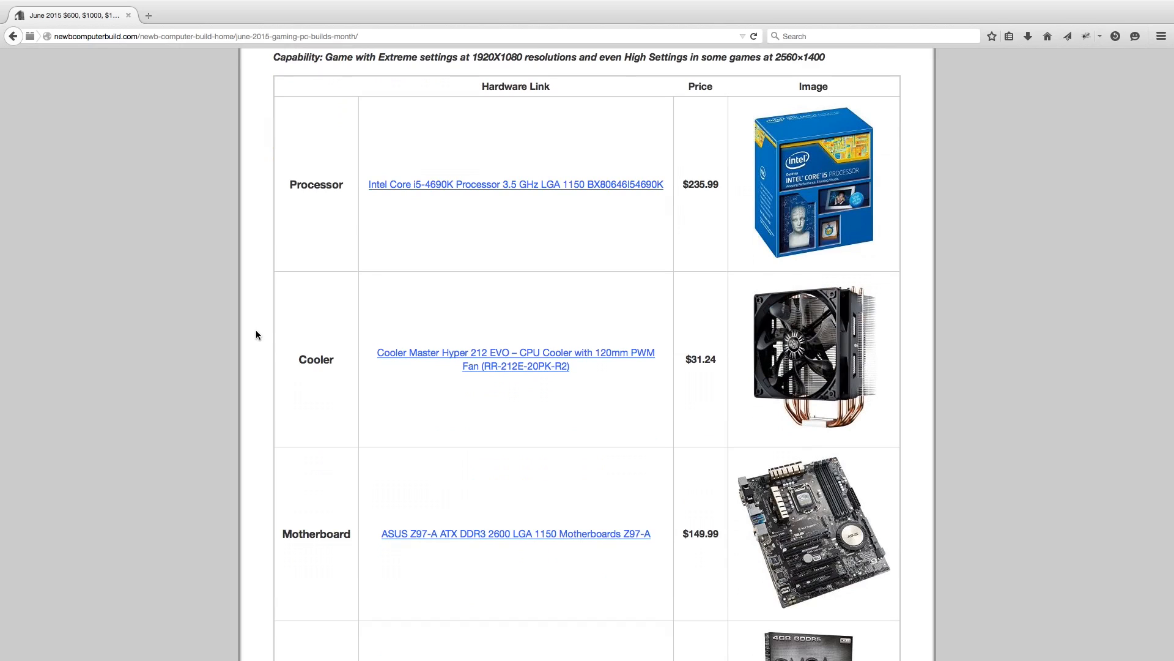
scroll("down", 3)
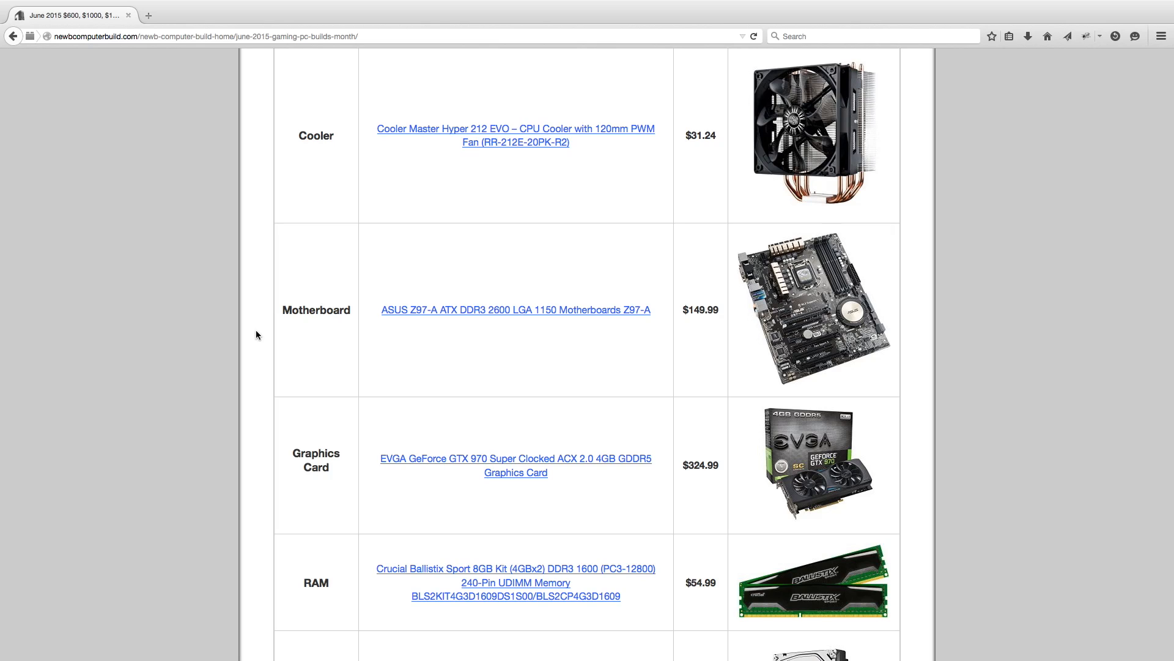
scroll("down", 3)
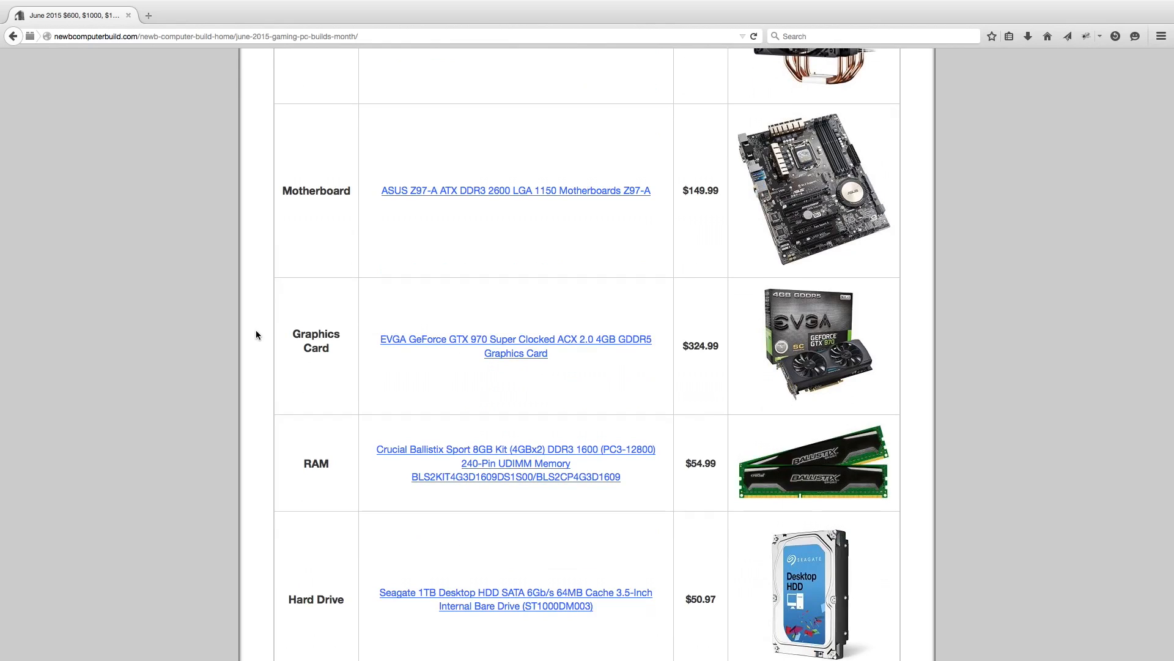
scroll("down", 3)
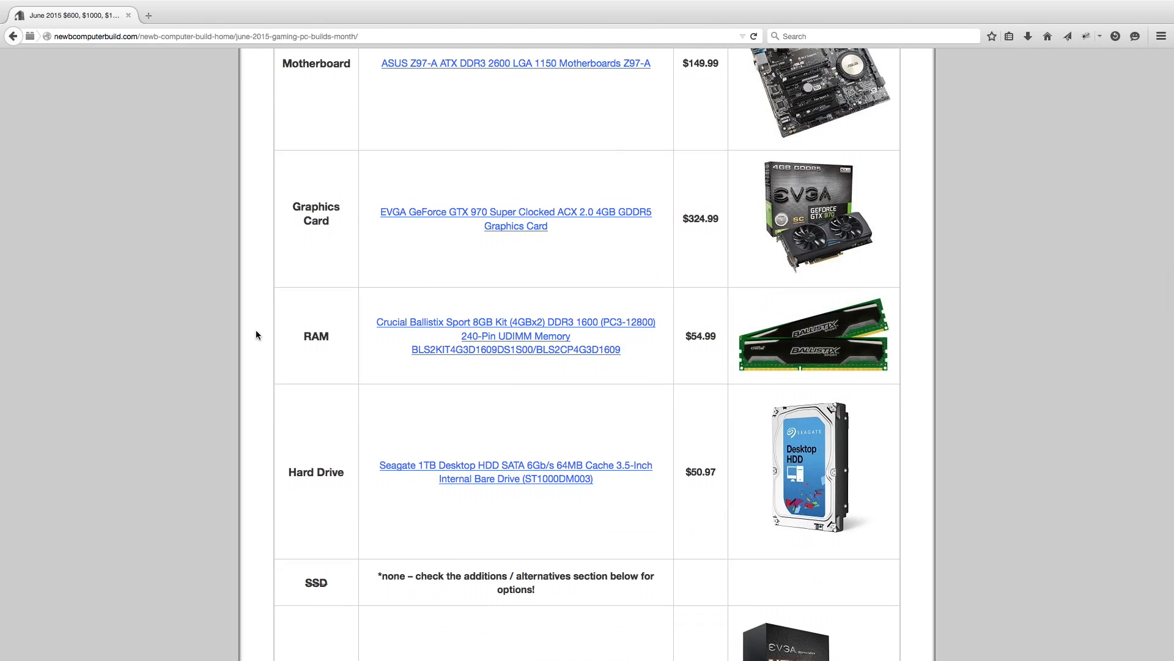
scroll("down", 3)
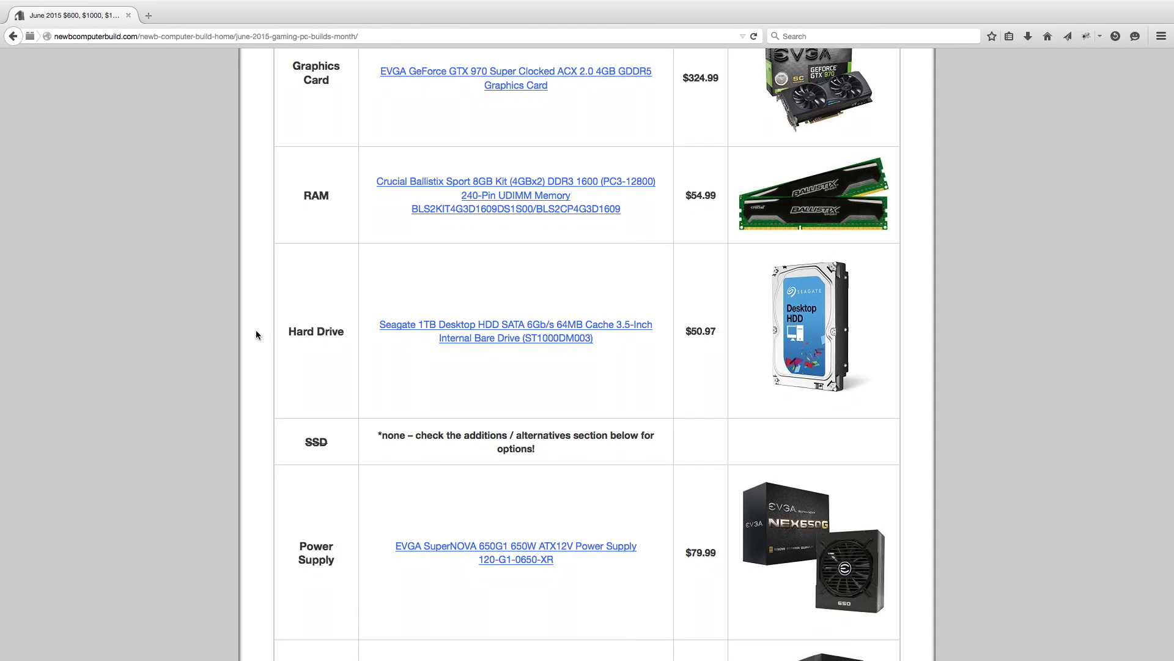
scroll("down", 3)
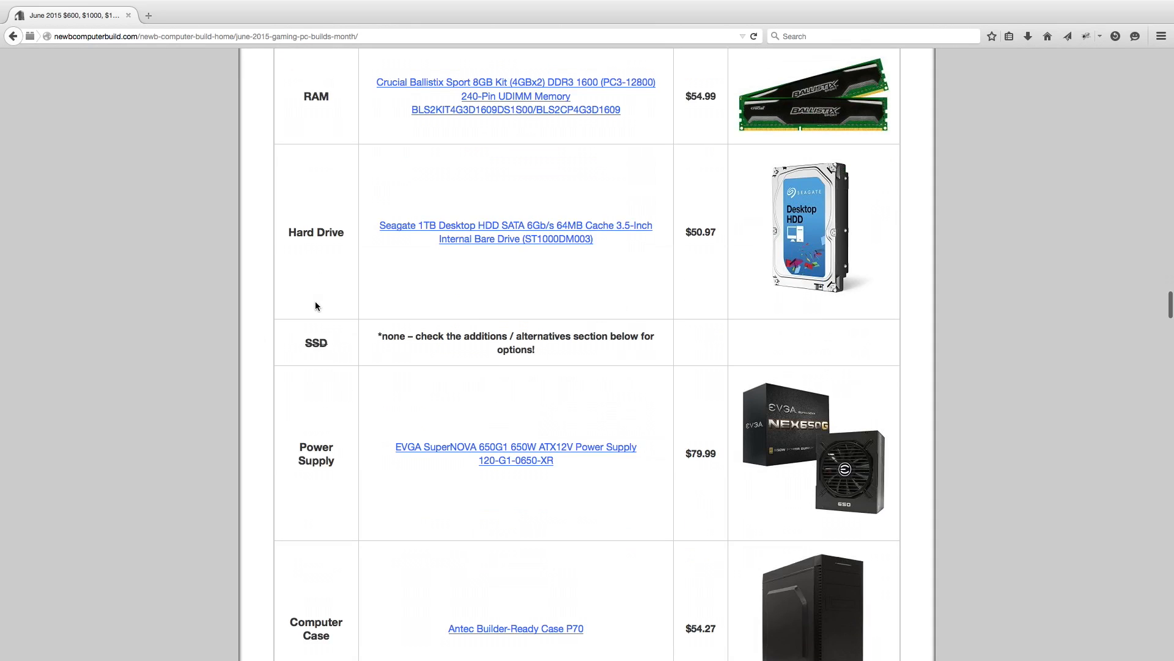
scroll("down", 3)
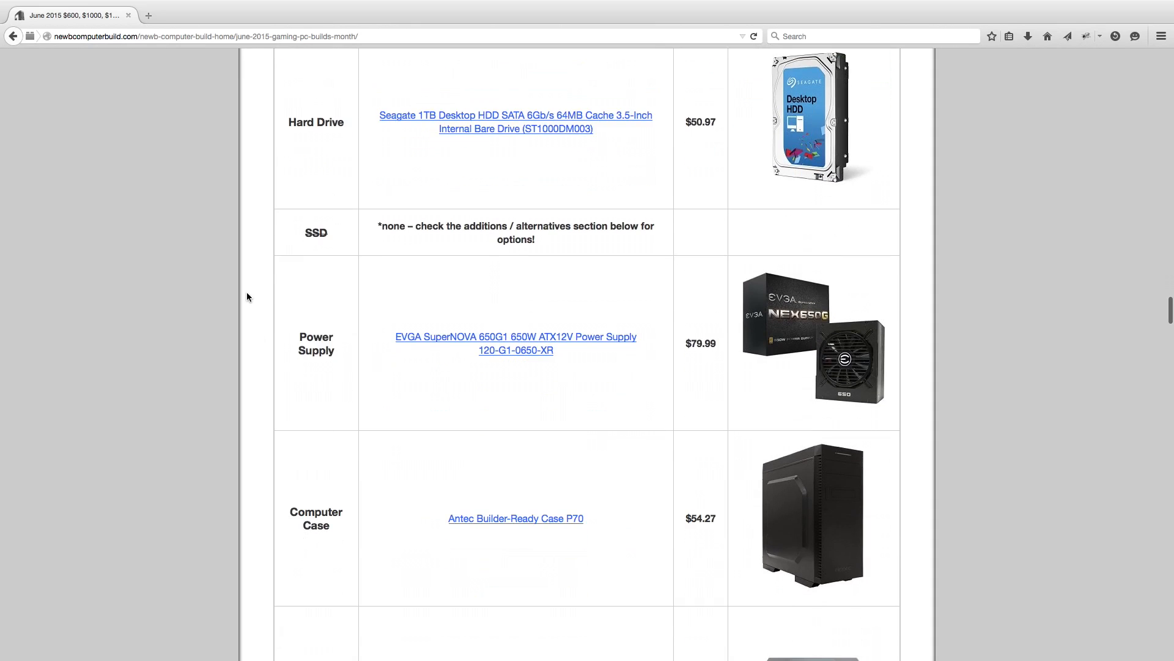
scroll("down", 3)
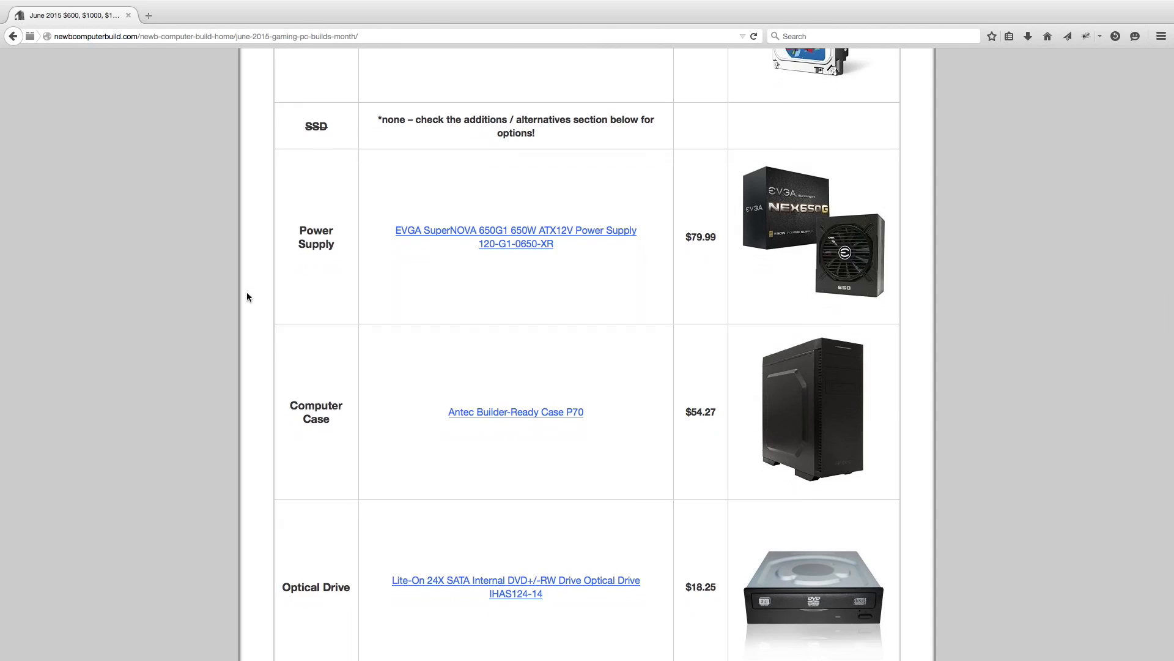
scroll("down", 3)
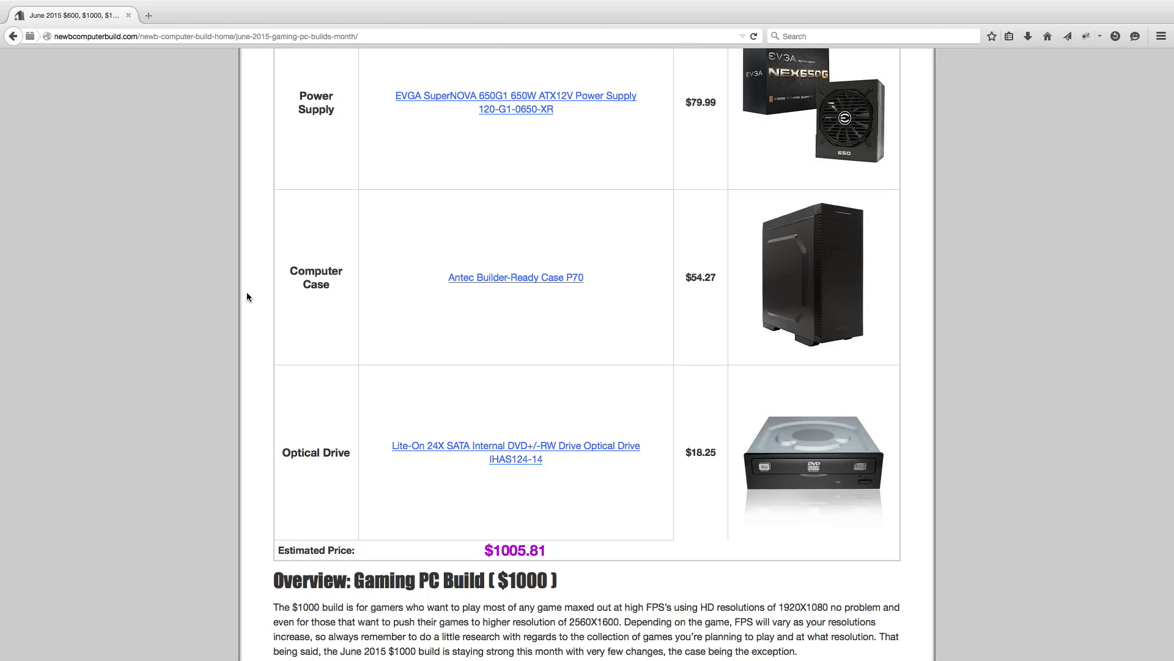
scroll("down", 3)
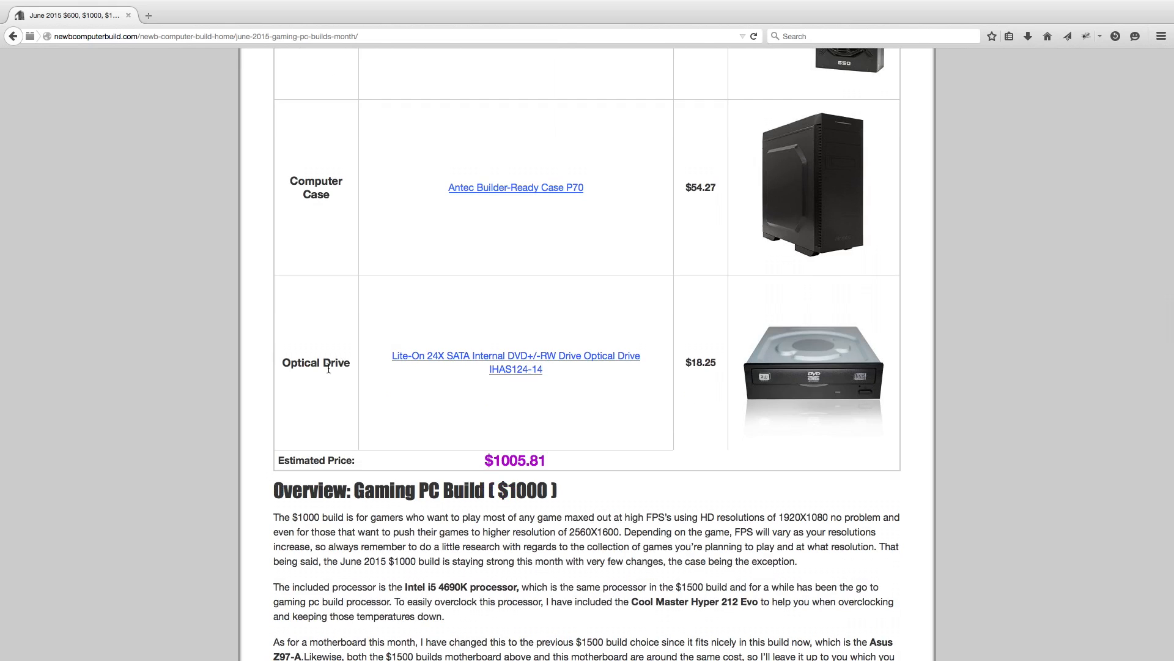
mouse_move(463, 481)
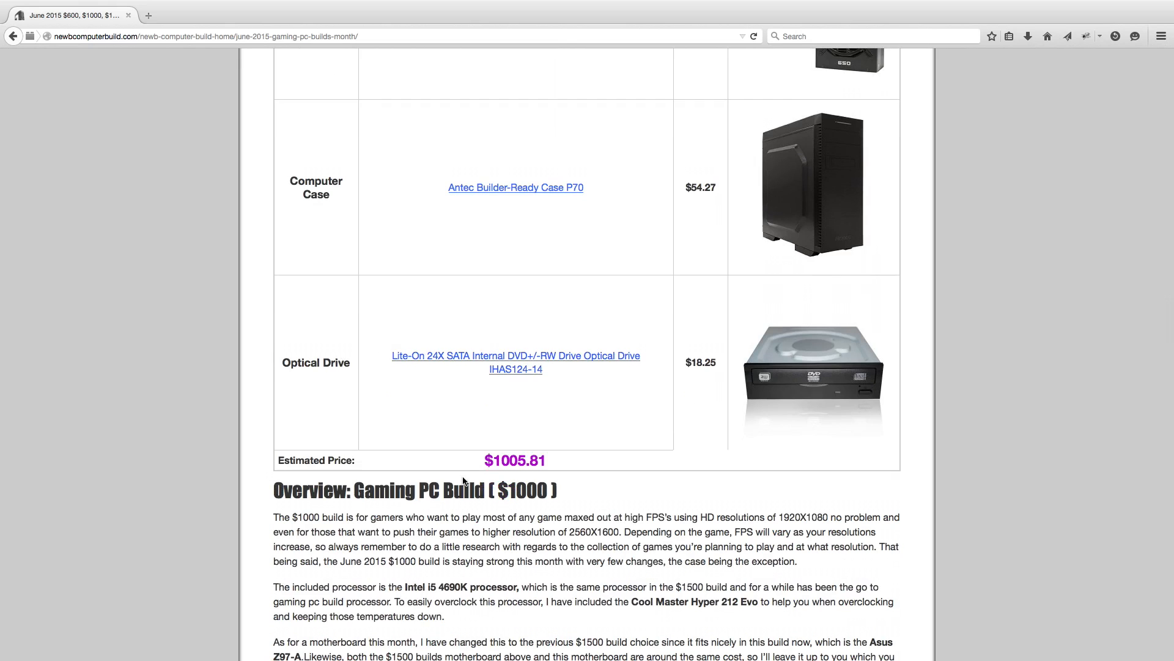
scroll("down", 3)
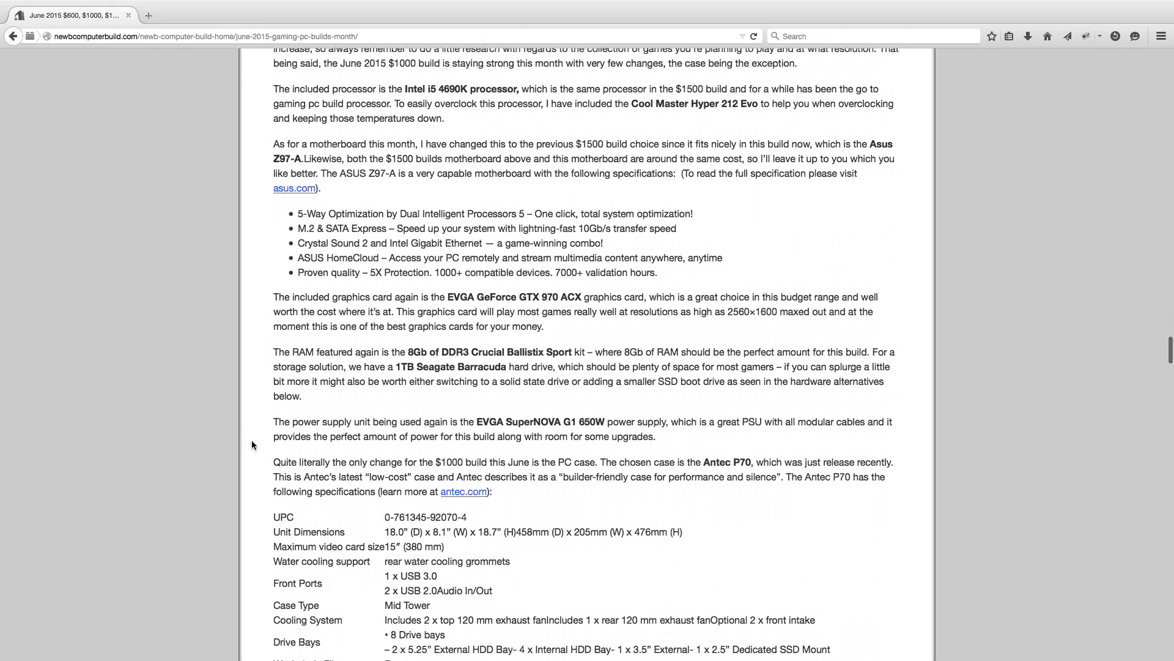
scroll("down", 3)
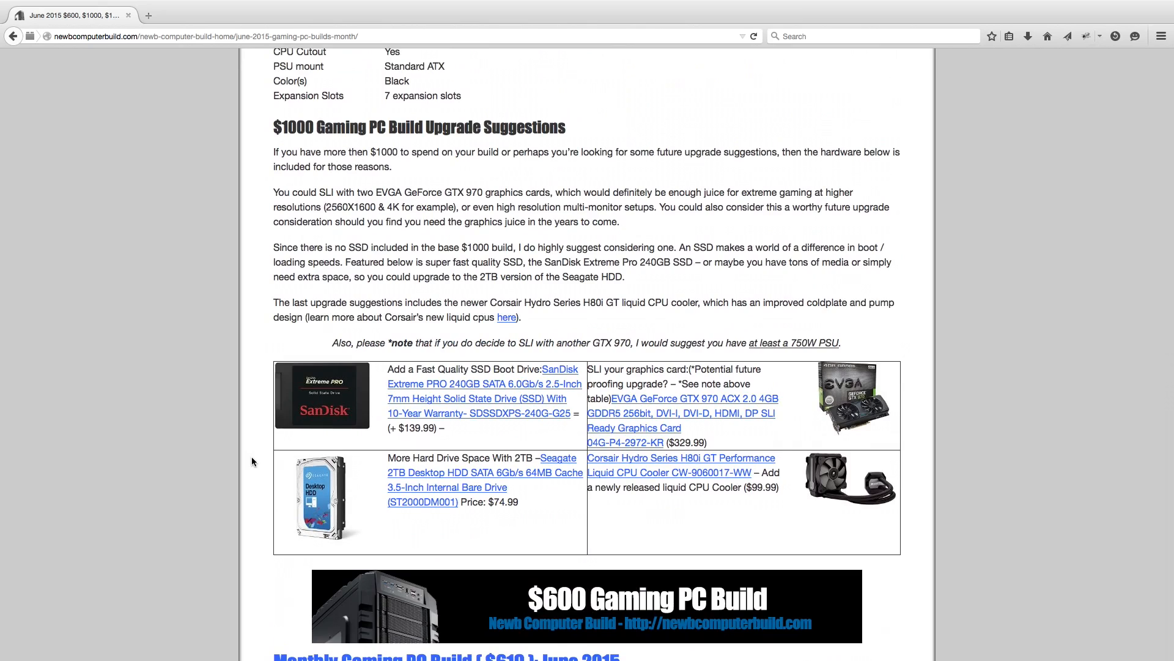
mouse_move(345, 409)
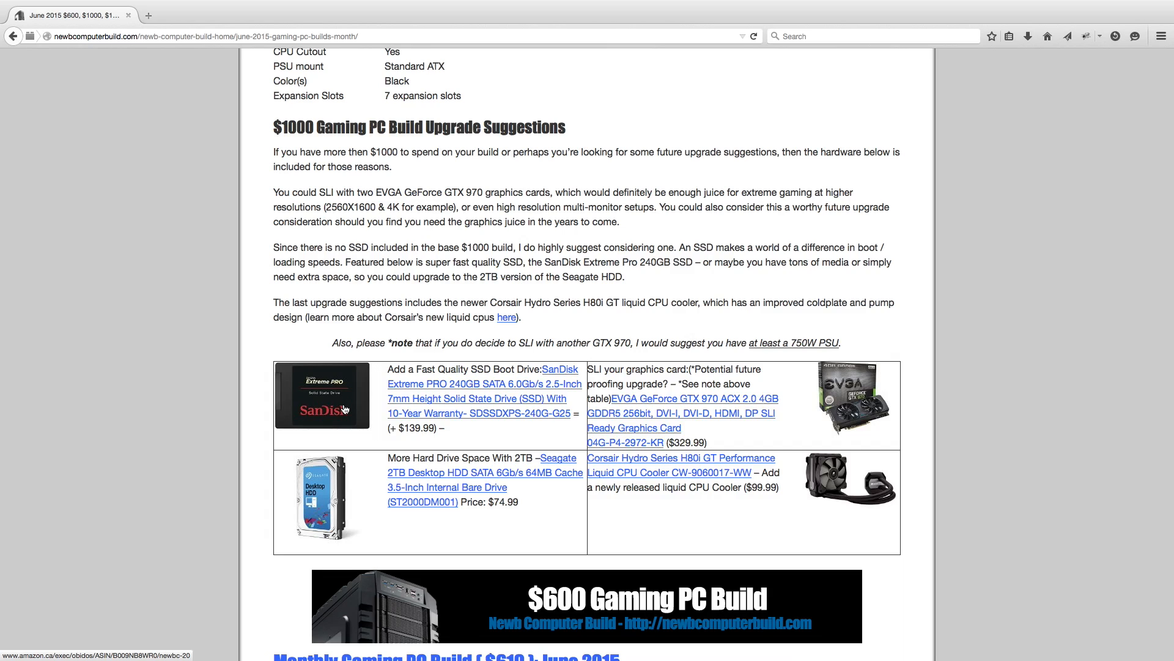
mouse_move(352, 426)
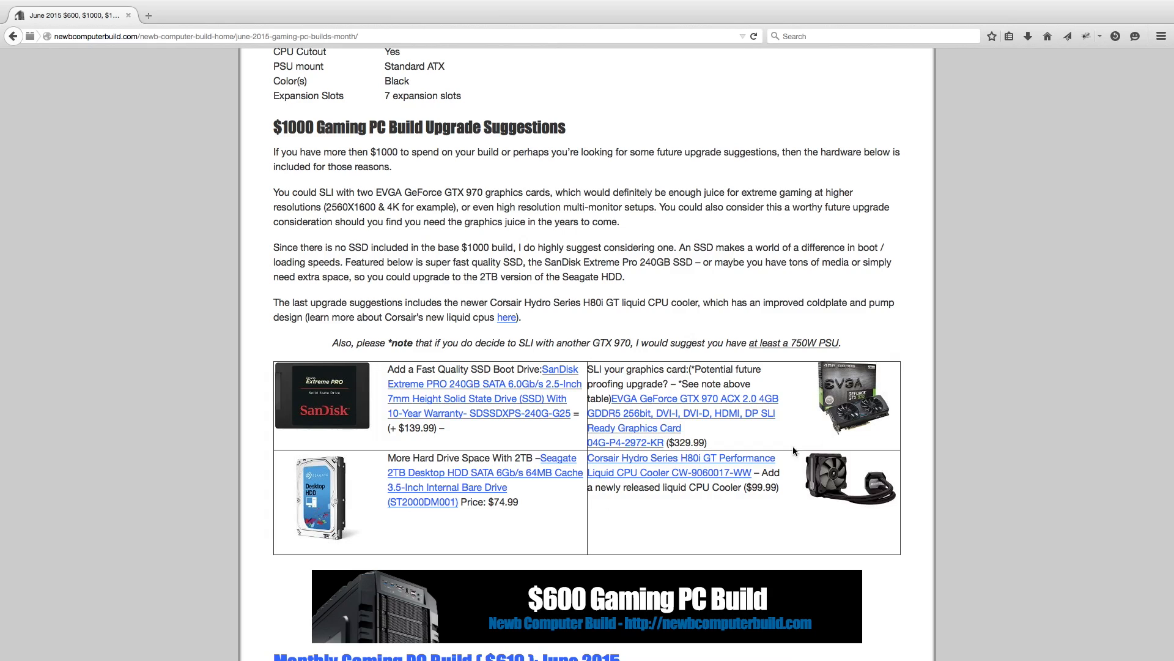
mouse_move(433, 520)
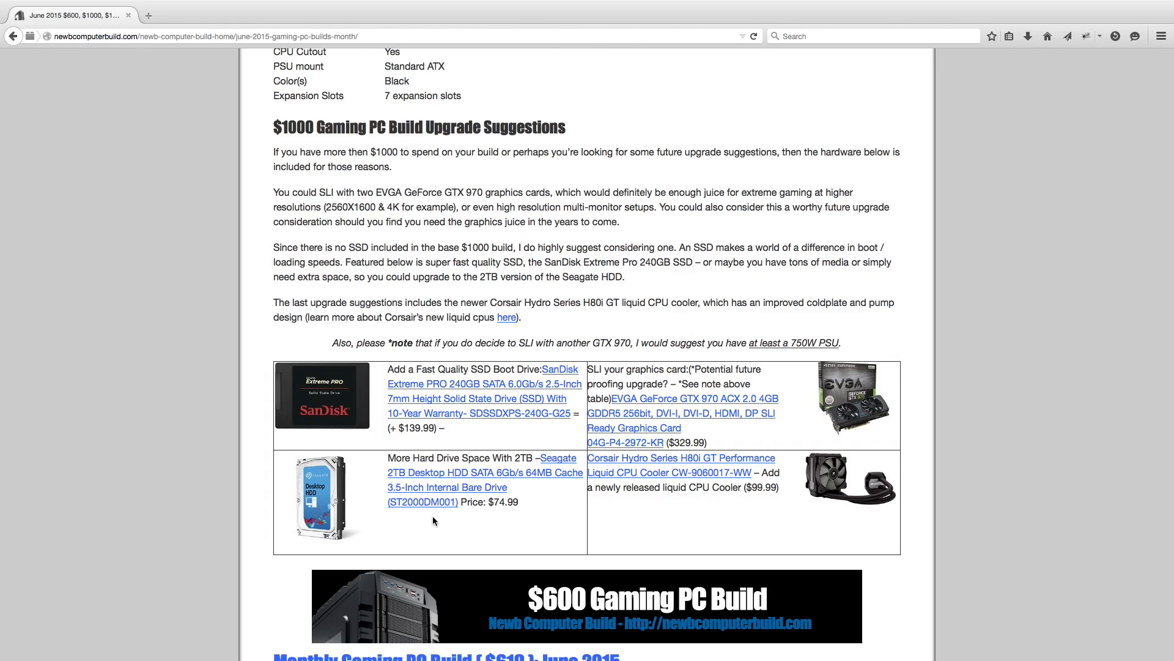
mouse_move(523, 508)
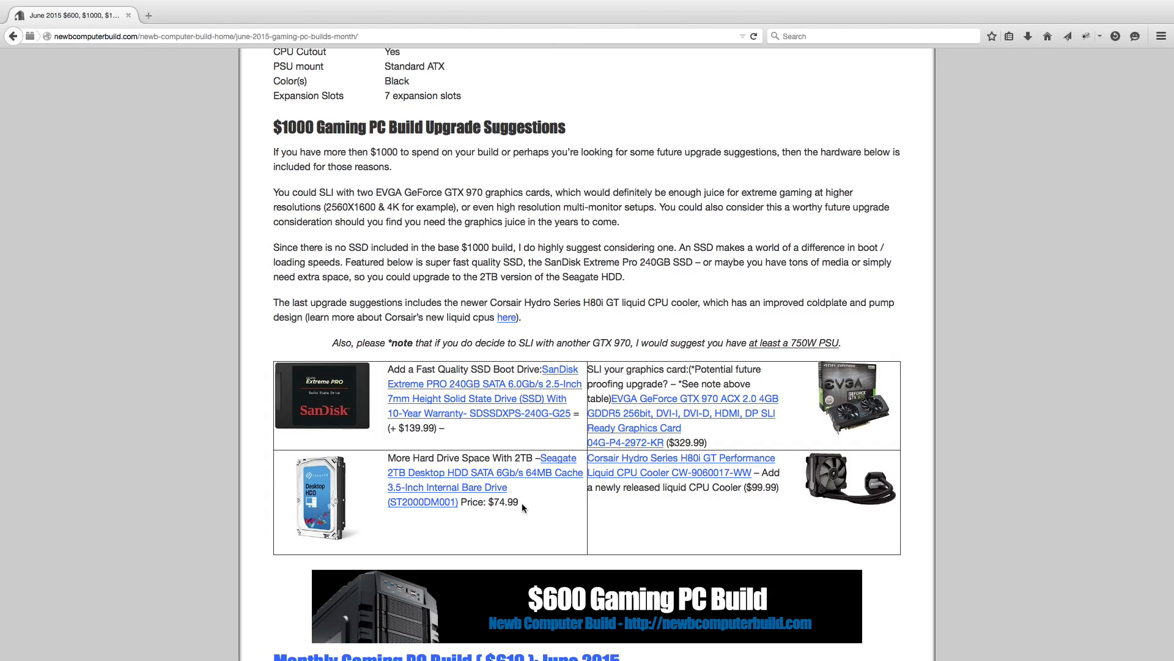
mouse_move(817, 523)
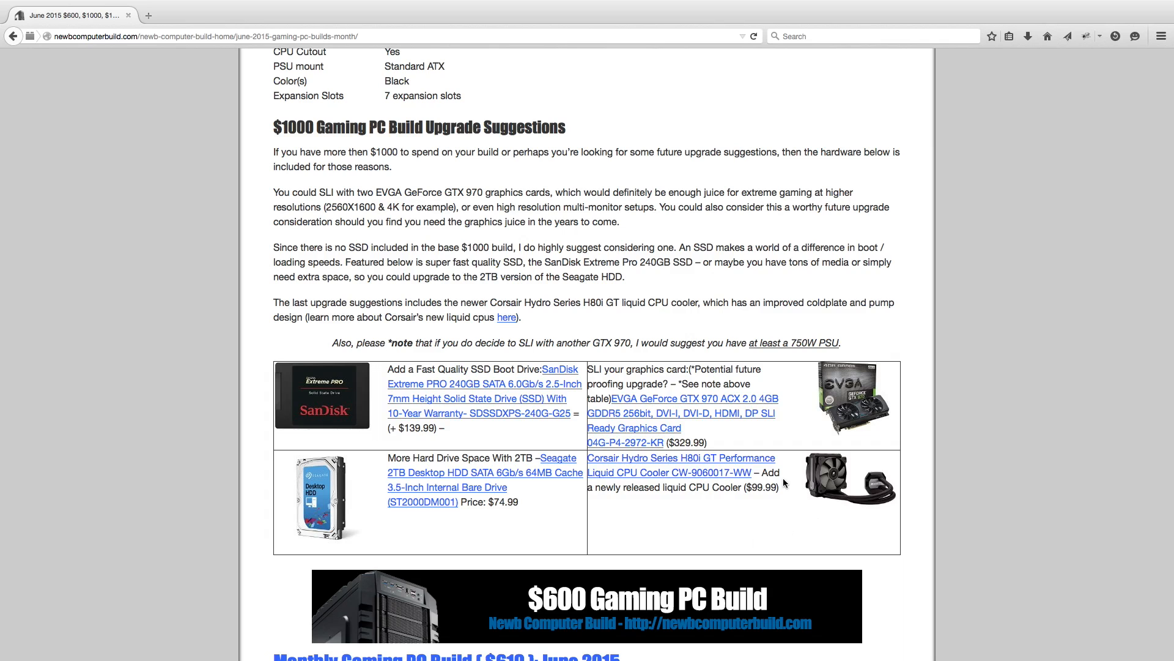
scroll("down", 3)
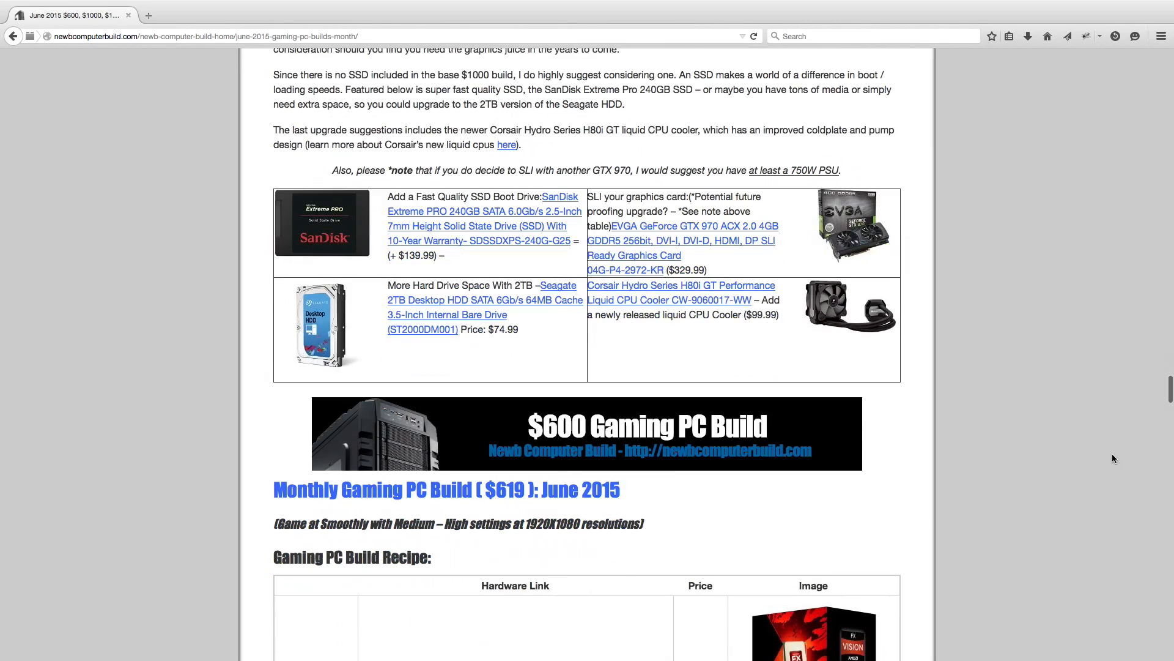
scroll("down", 3)
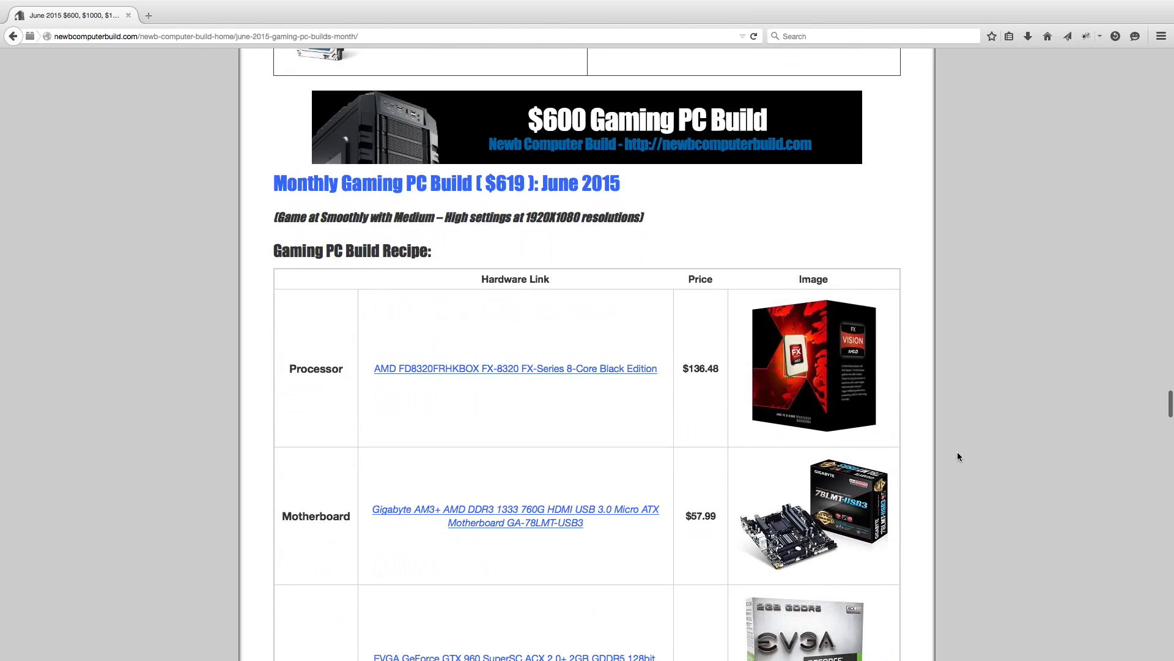
scroll("down", 3)
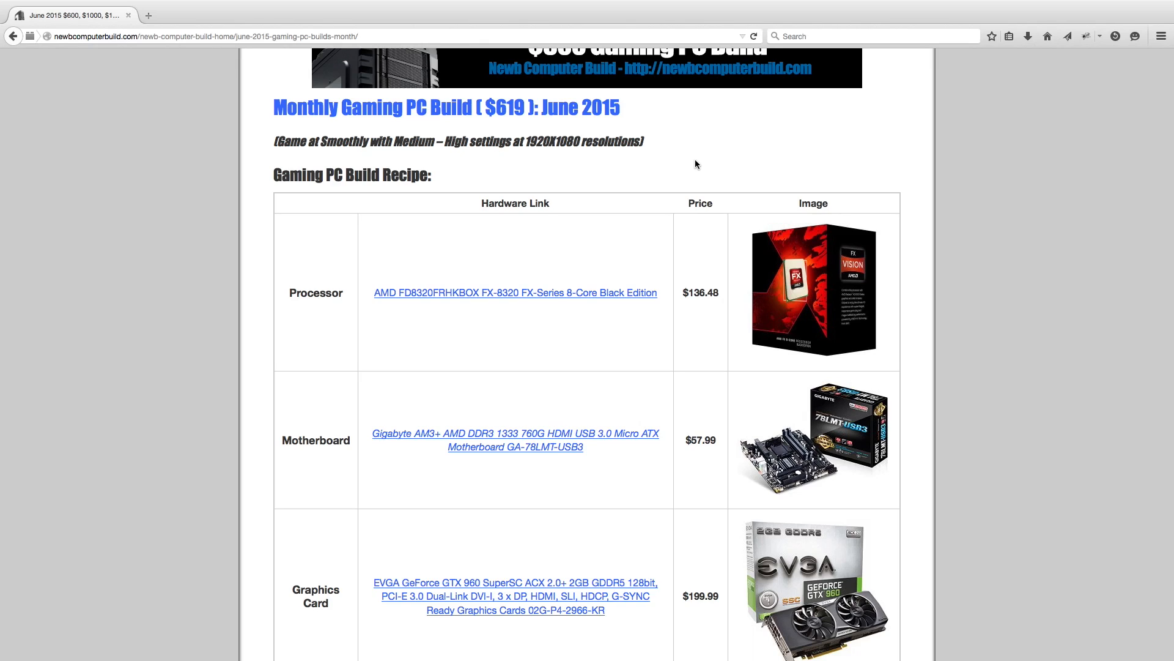
mouse_move(614, 271)
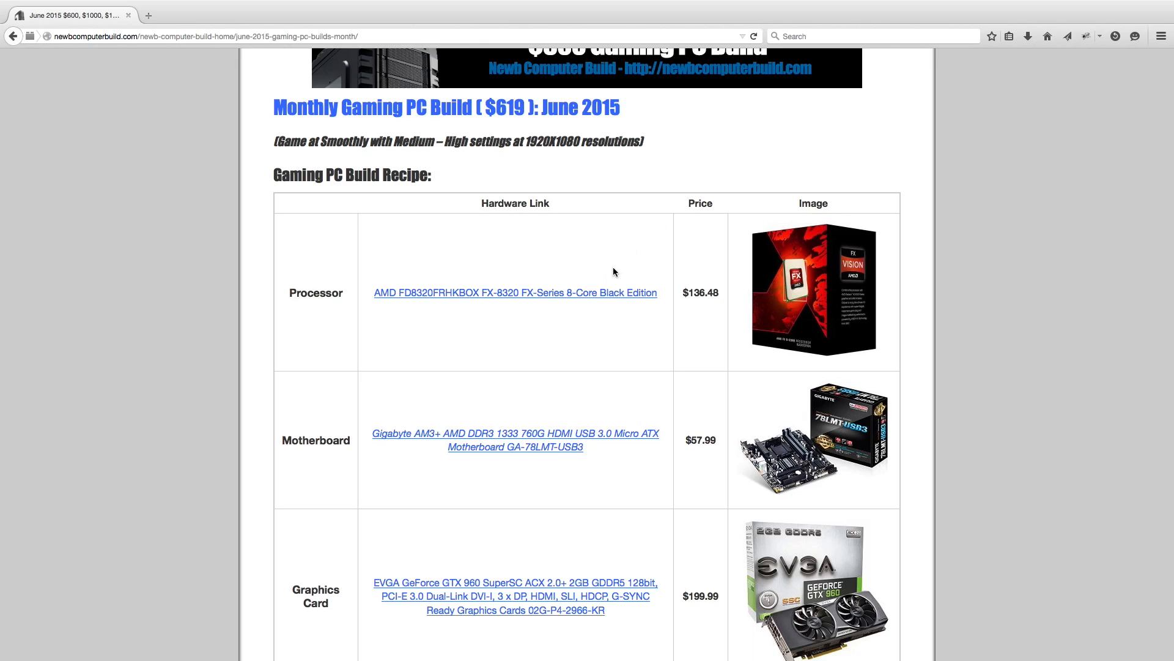
mouse_move(471, 376)
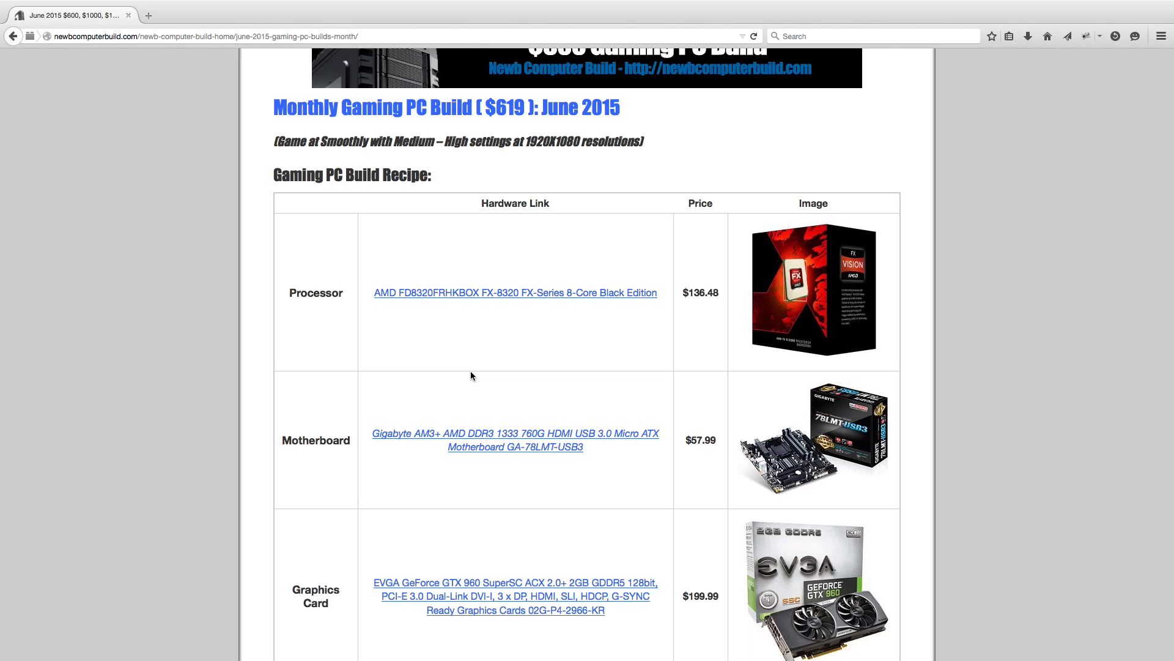
mouse_move(625, 238)
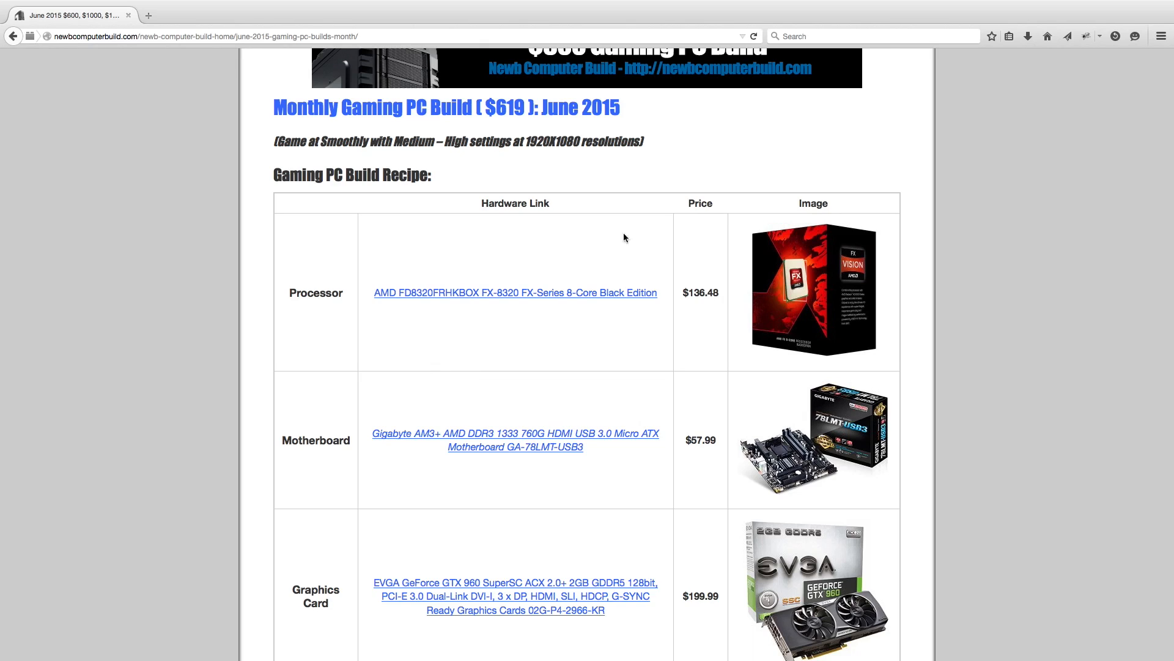
mouse_move(460, 382)
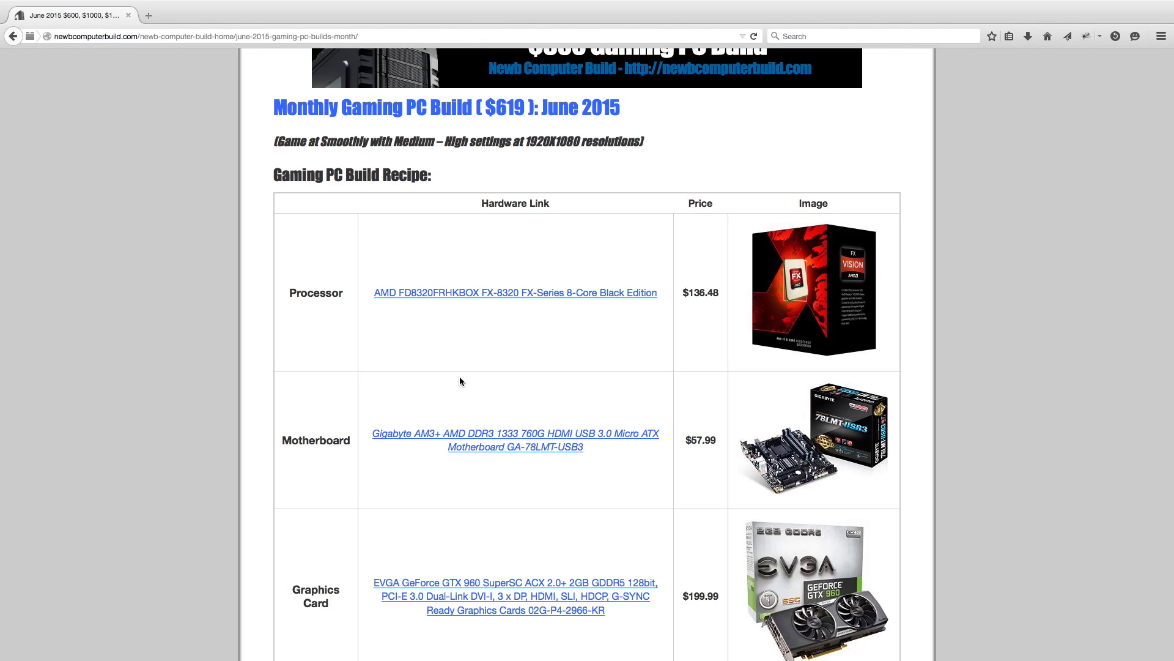
scroll("down", 3)
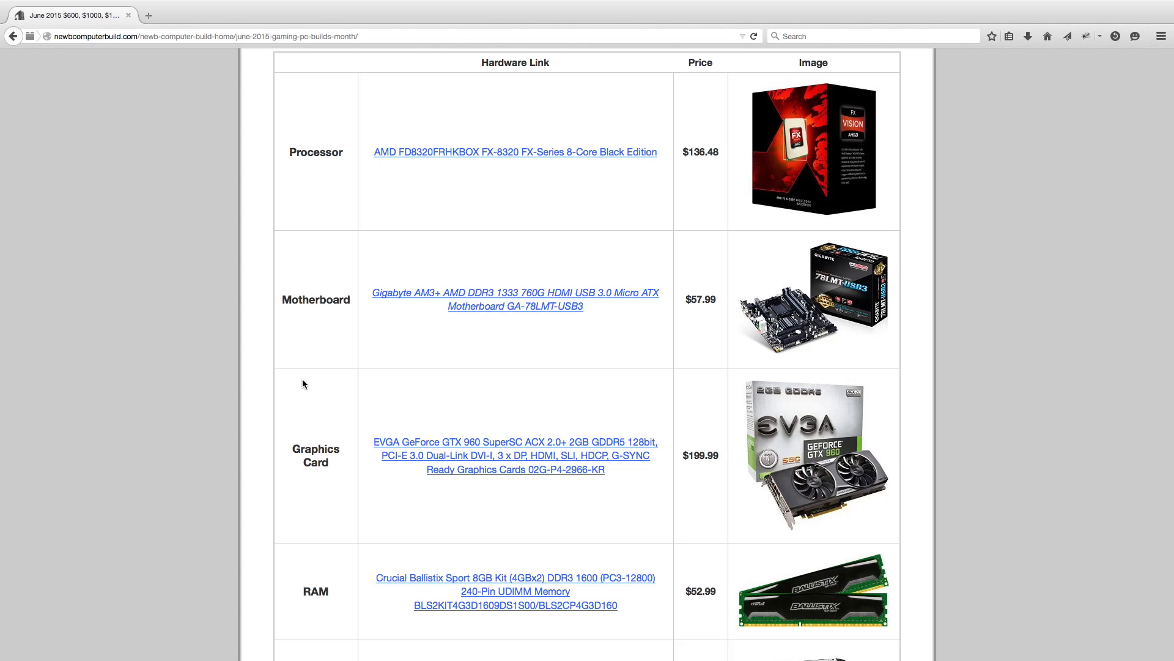
scroll("down", 3)
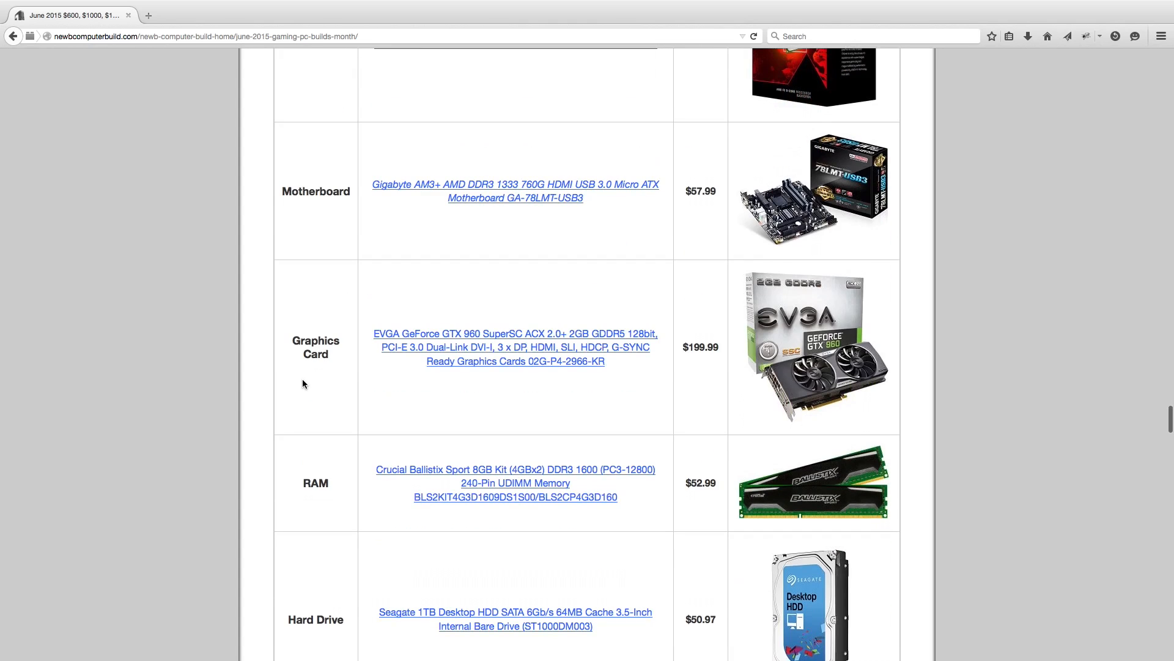
scroll("down", 3)
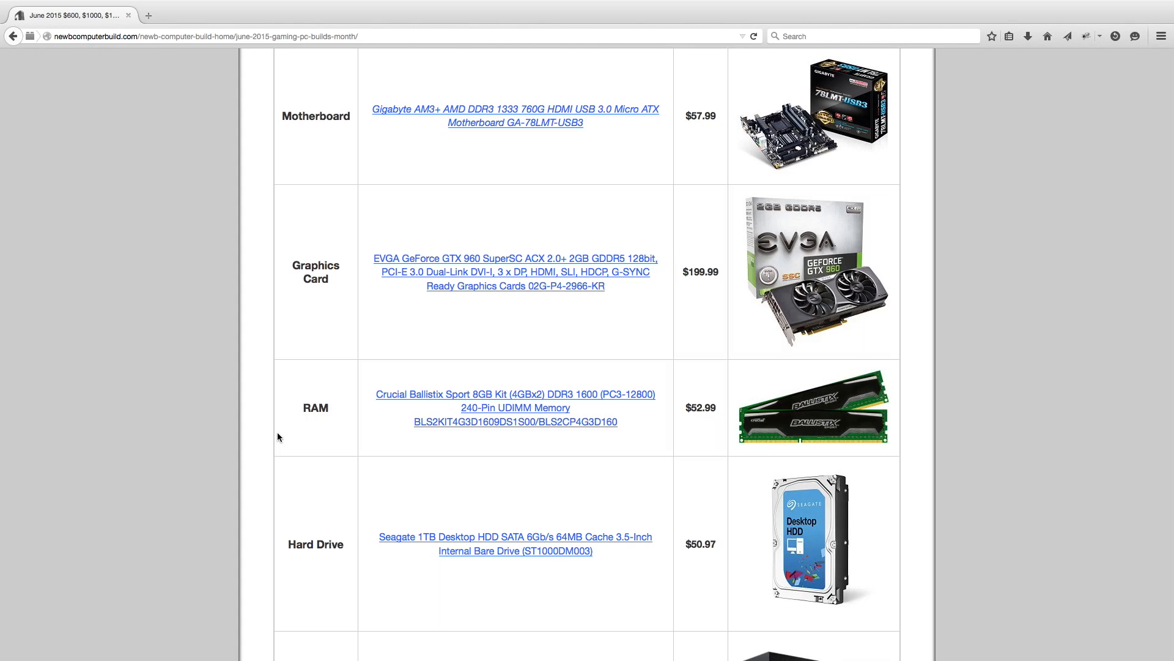
scroll("down", 3)
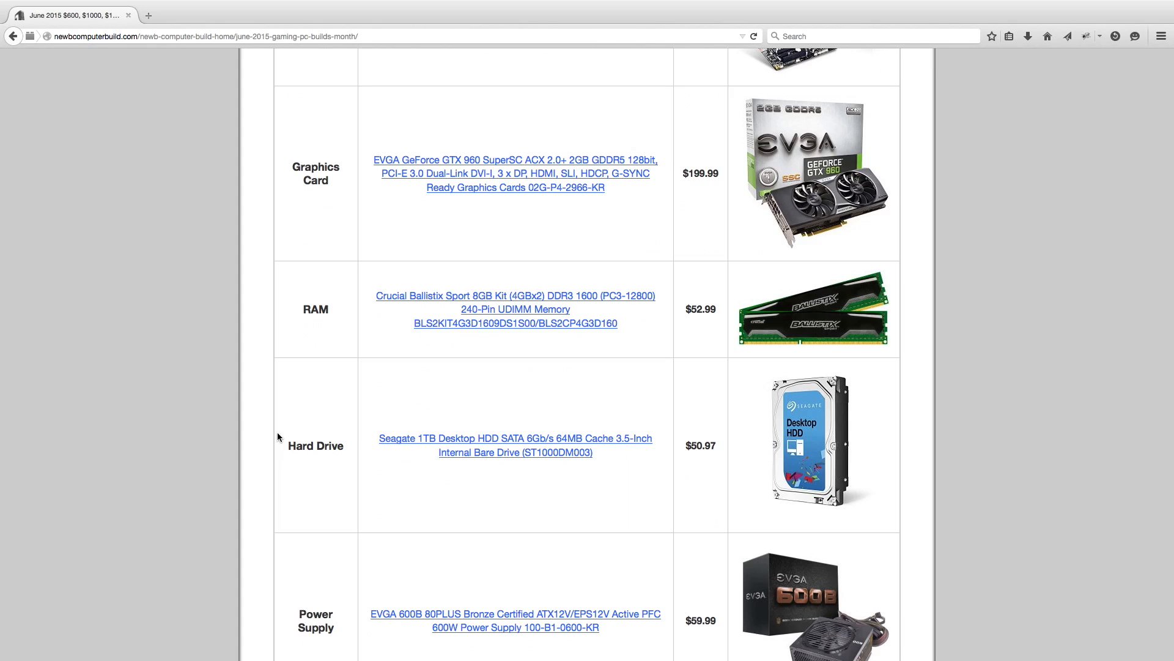
scroll("down", 3)
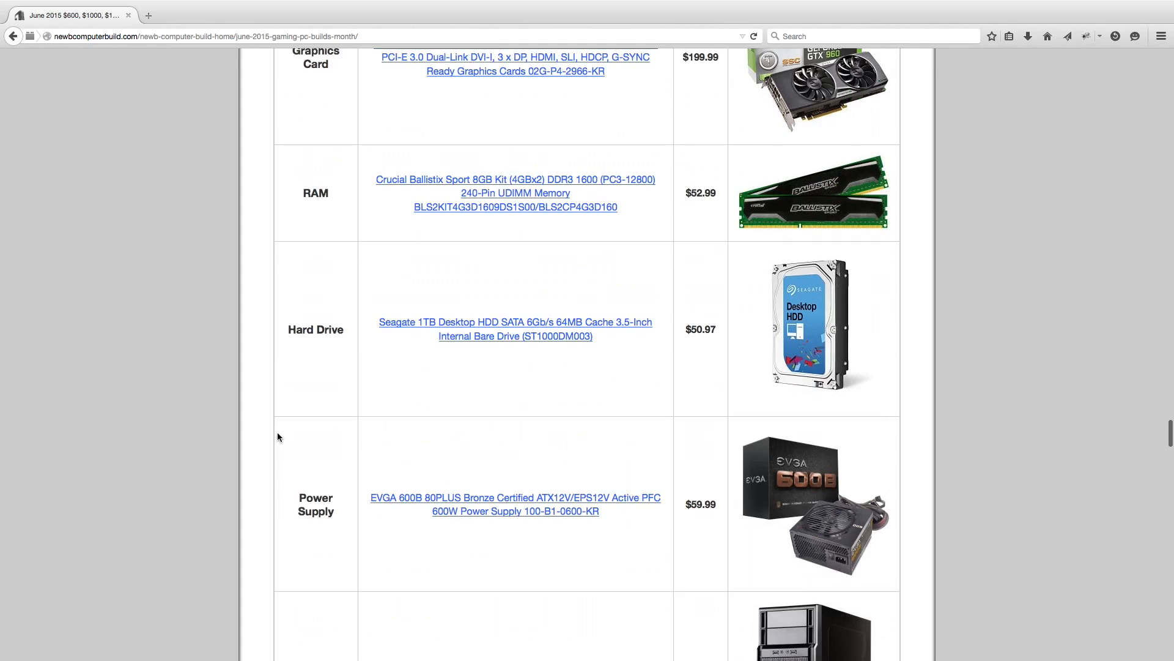
scroll("down", 3)
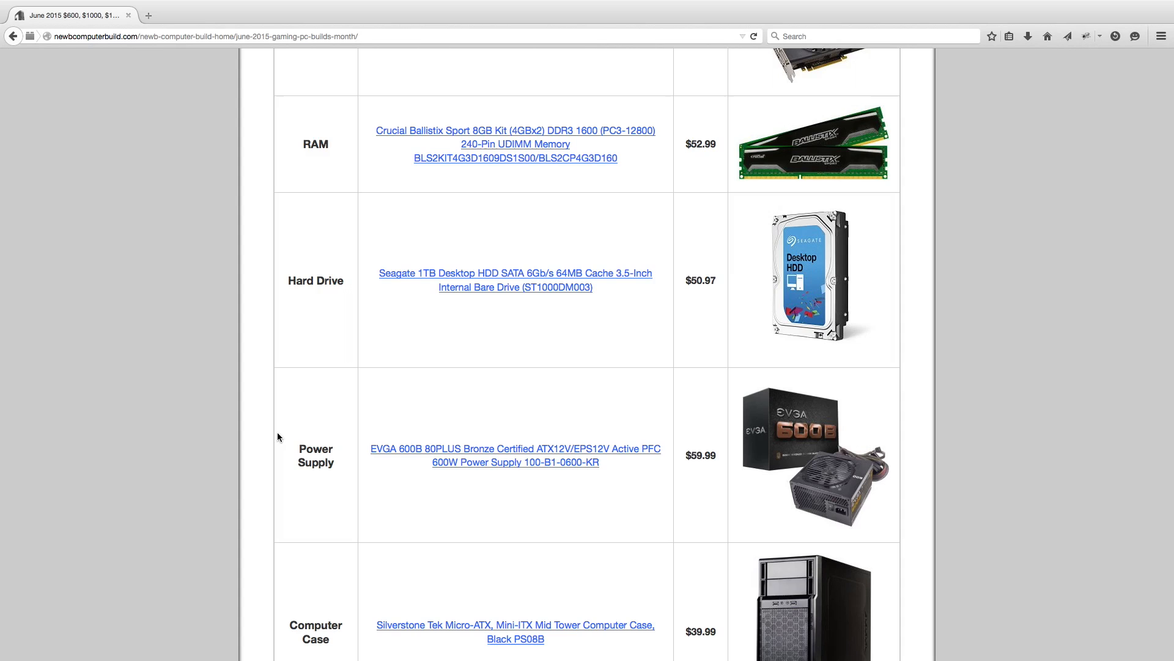
scroll("down", 3)
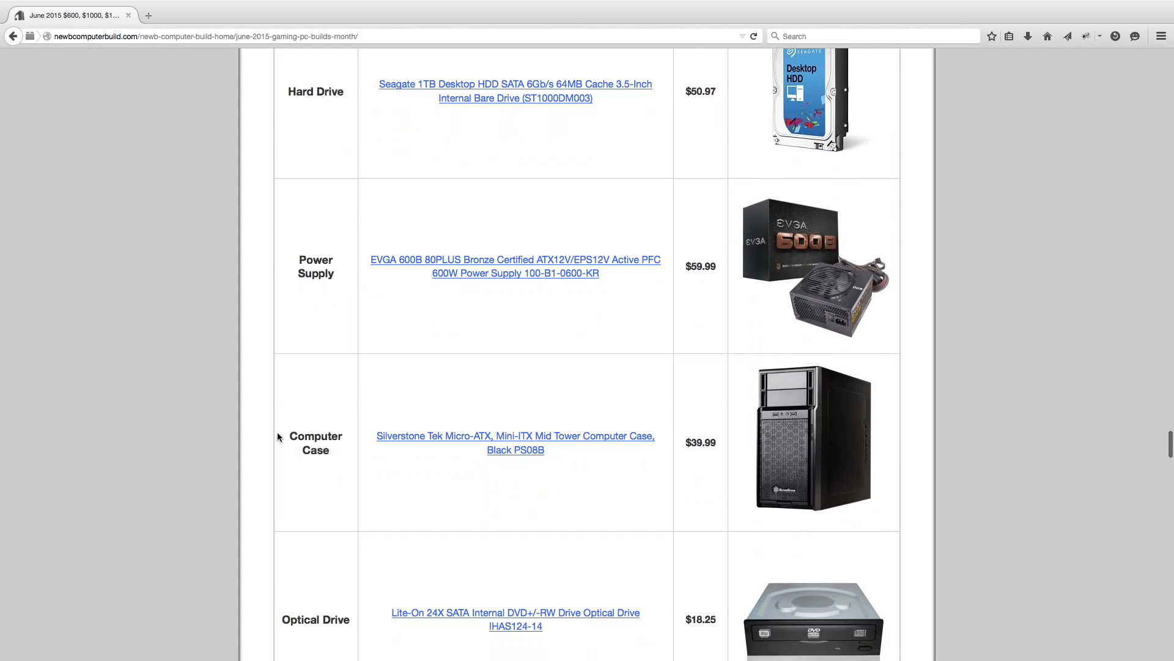
scroll("down", 3)
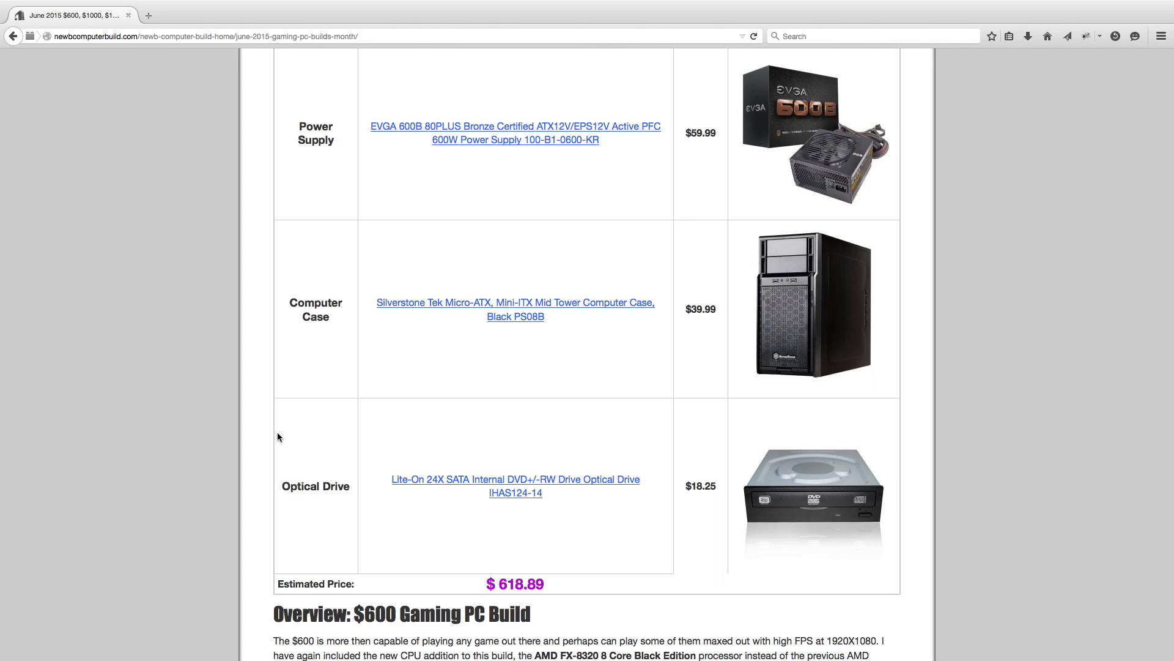
scroll("down", 3)
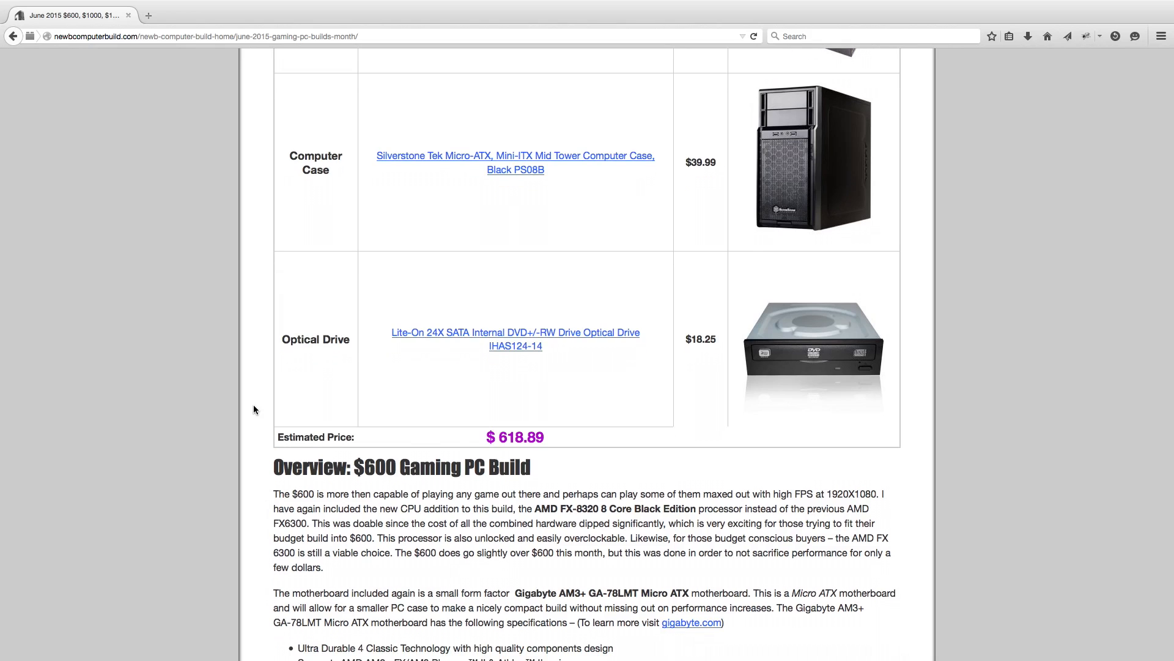
scroll("down", 3)
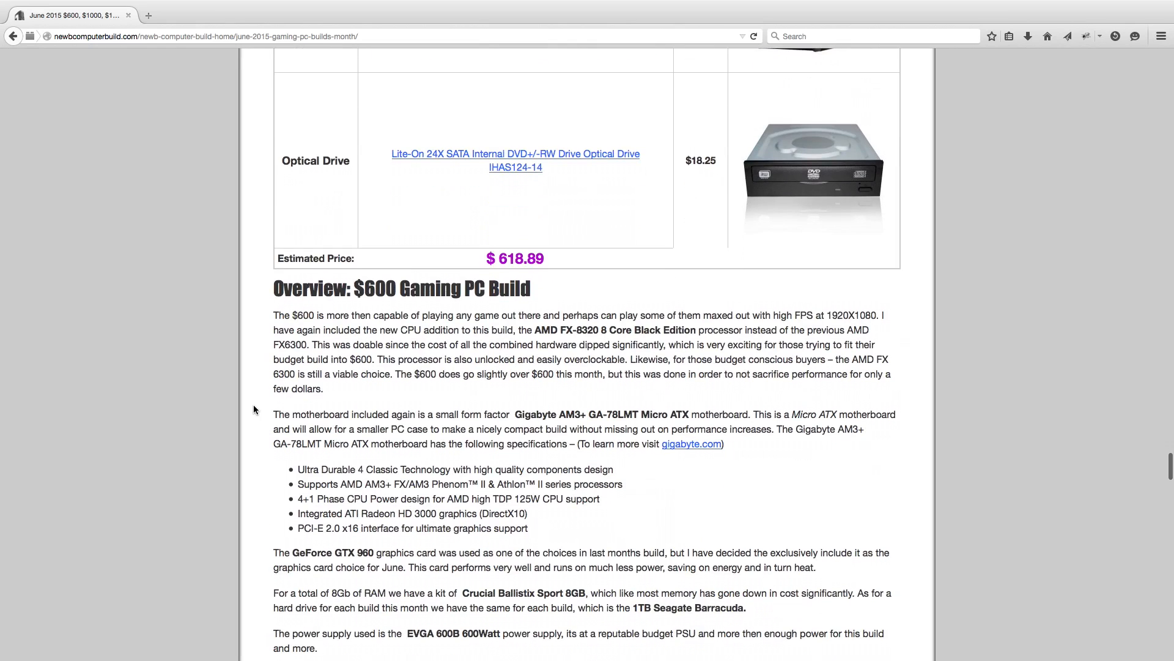
scroll("down", 3)
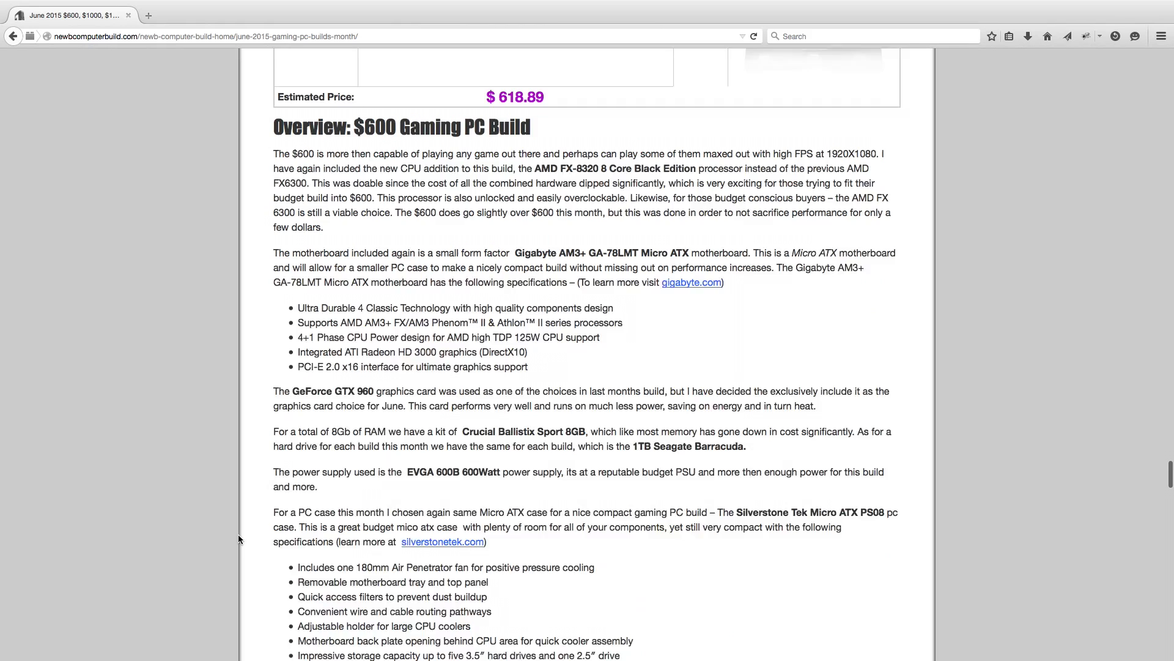
scroll("down", 3)
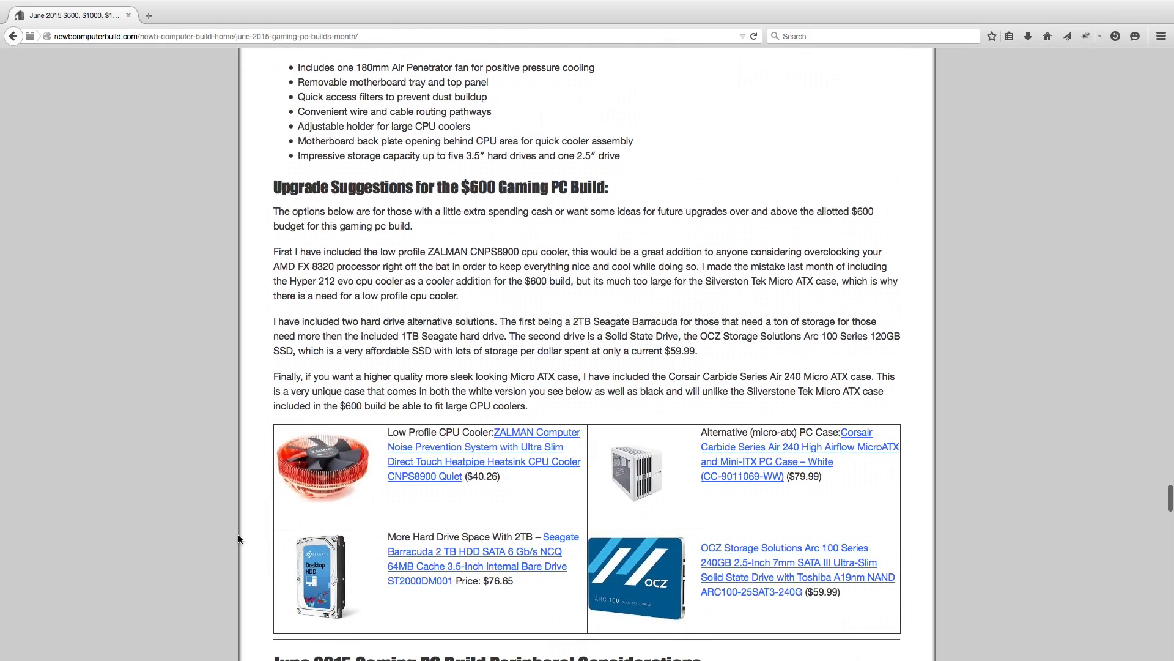
mouse_move(223, 514)
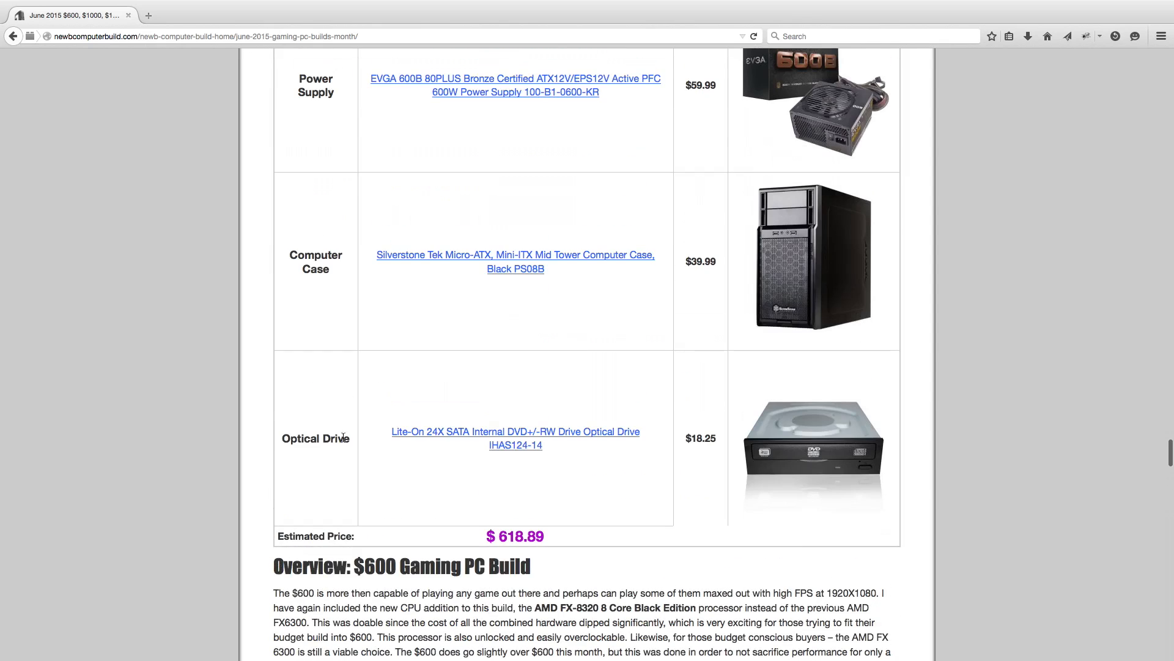
mouse_move(469, 303)
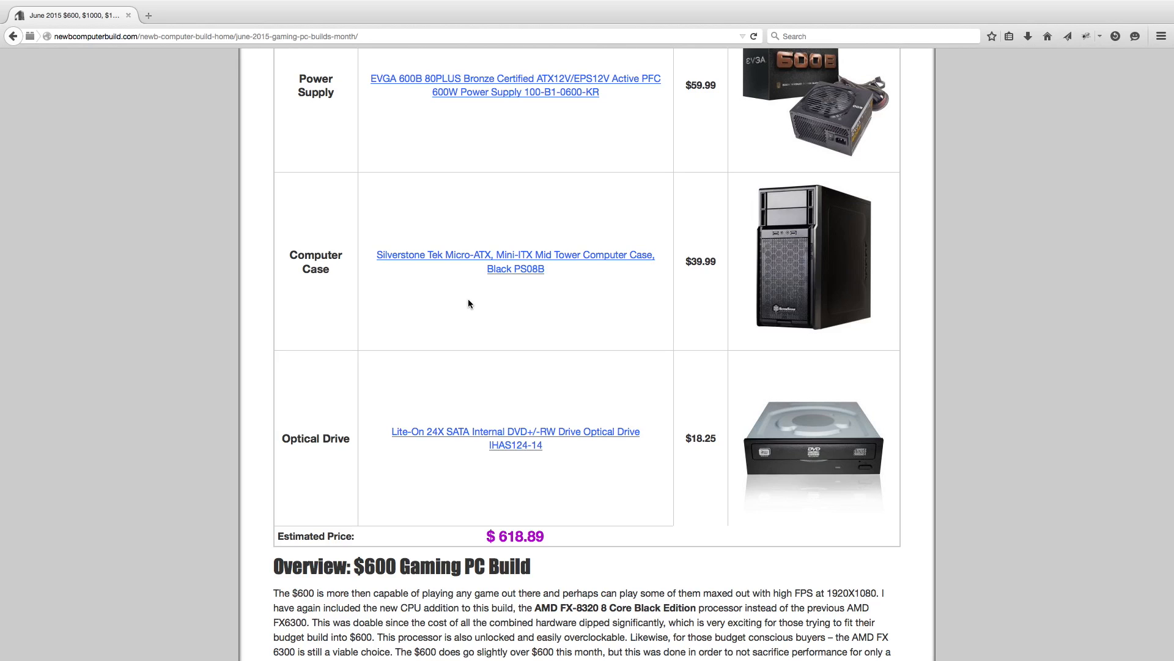
mouse_move(585, 232)
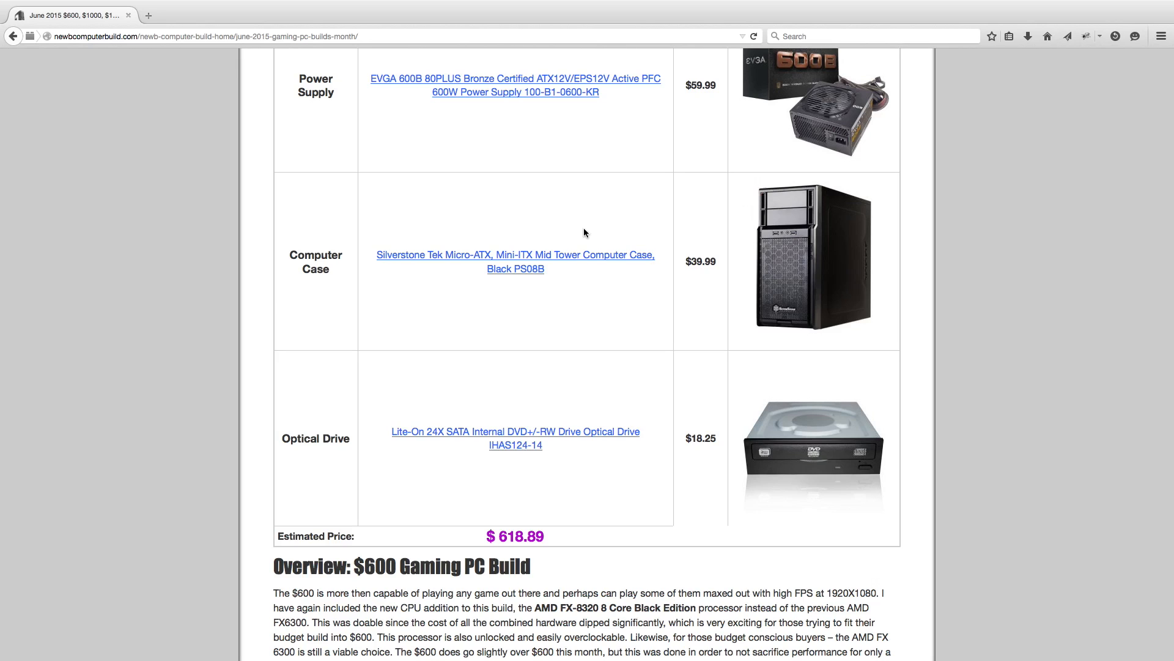
scroll("down", 3)
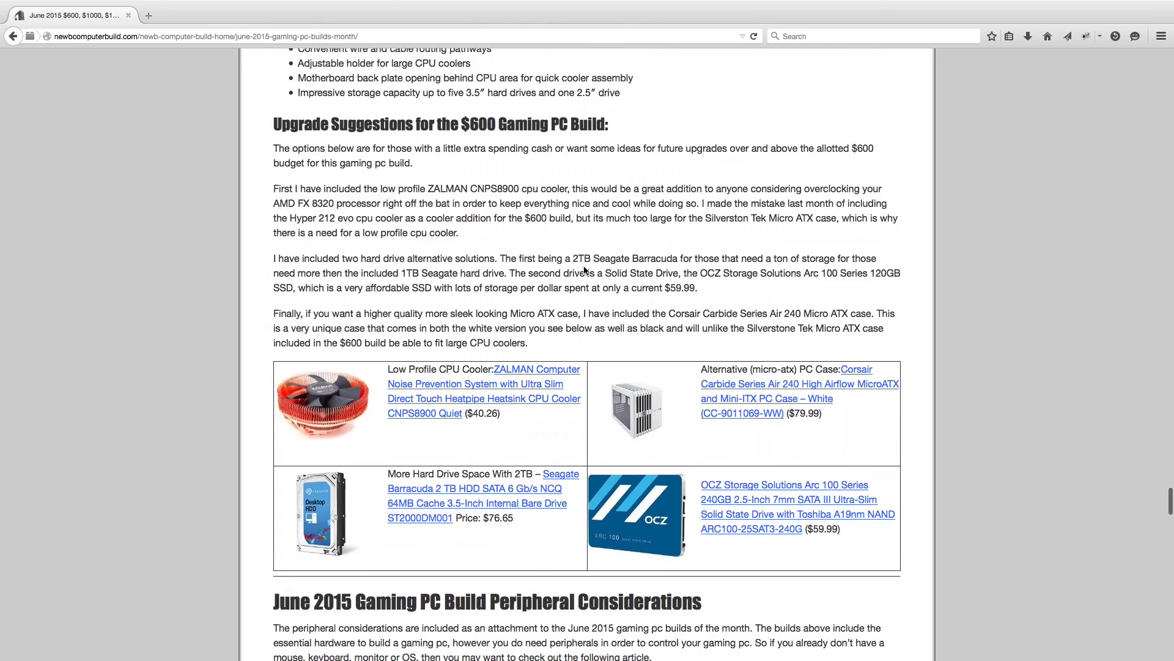
scroll("down", 3)
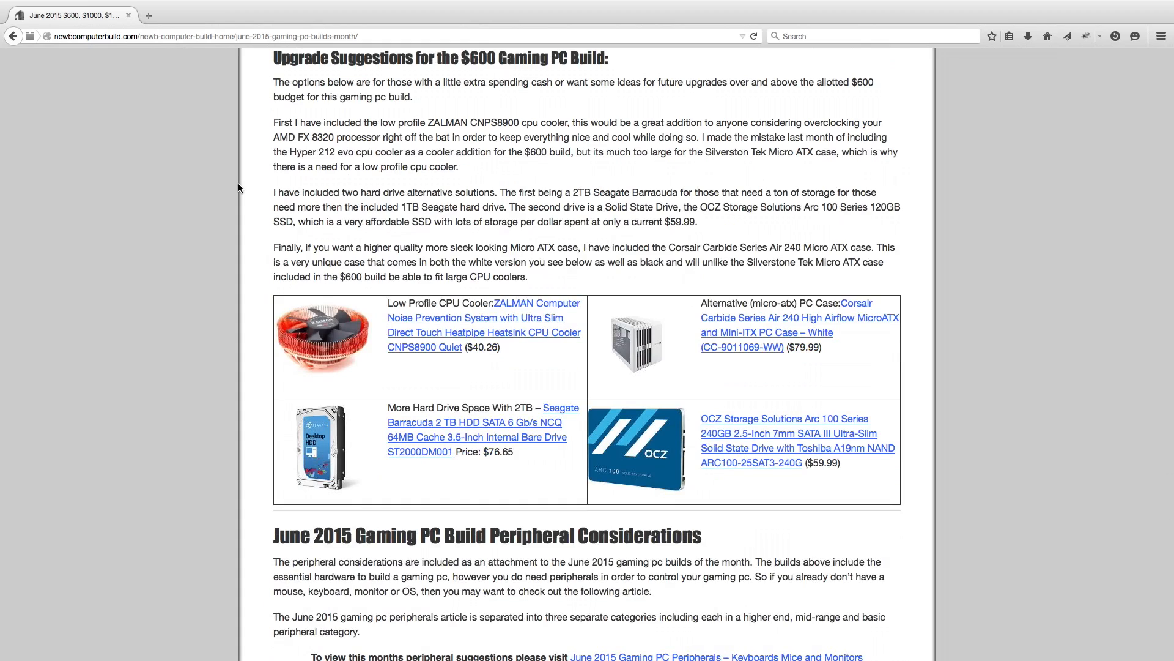
mouse_move(214, 348)
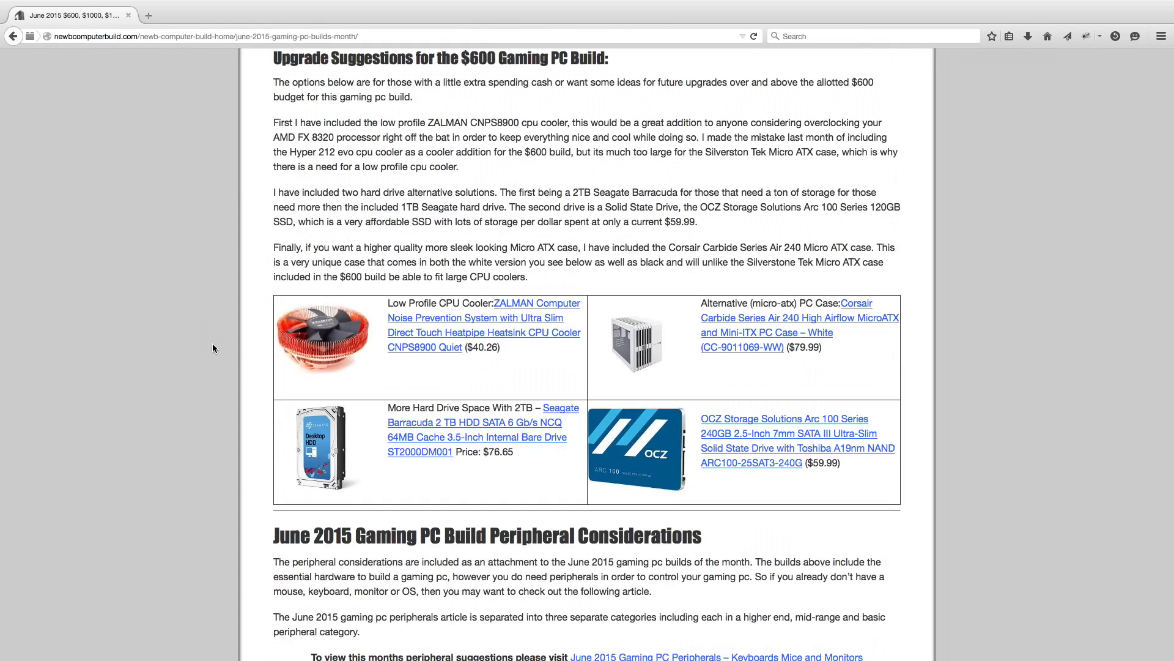
mouse_move(243, 361)
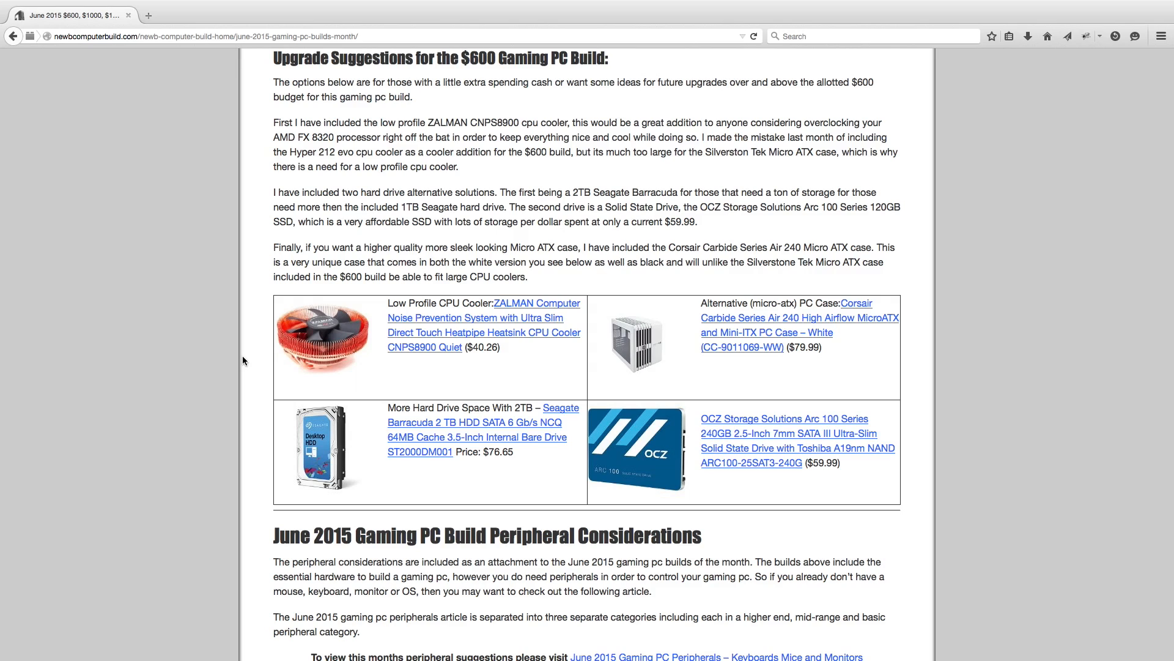
mouse_move(270, 394)
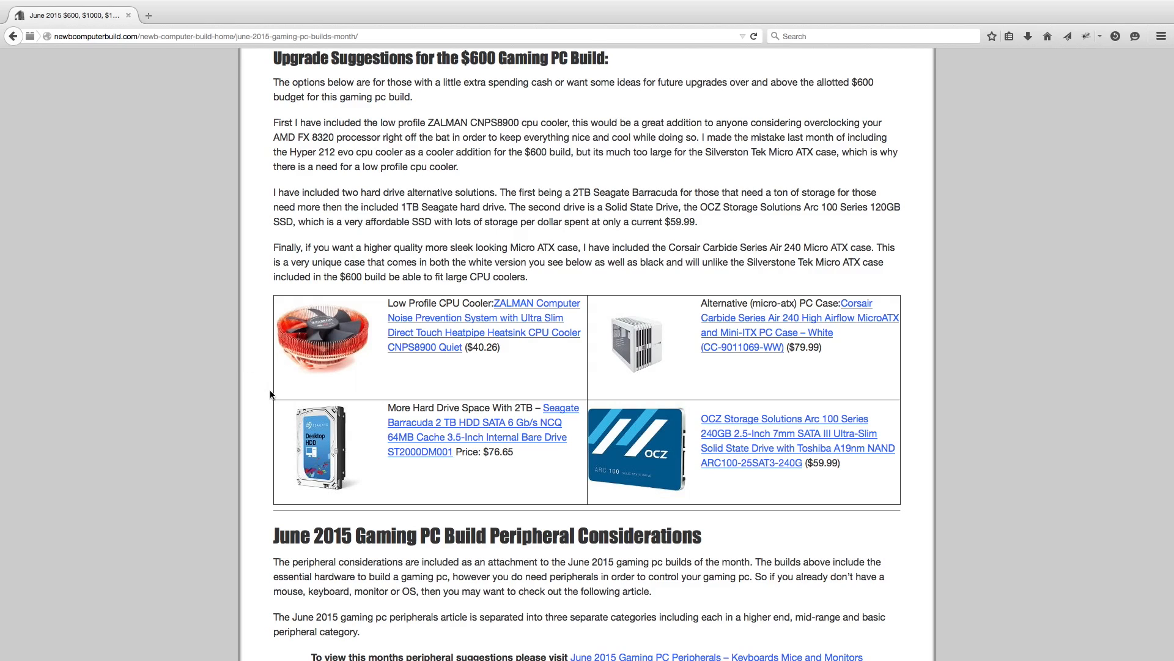
mouse_move(746, 392)
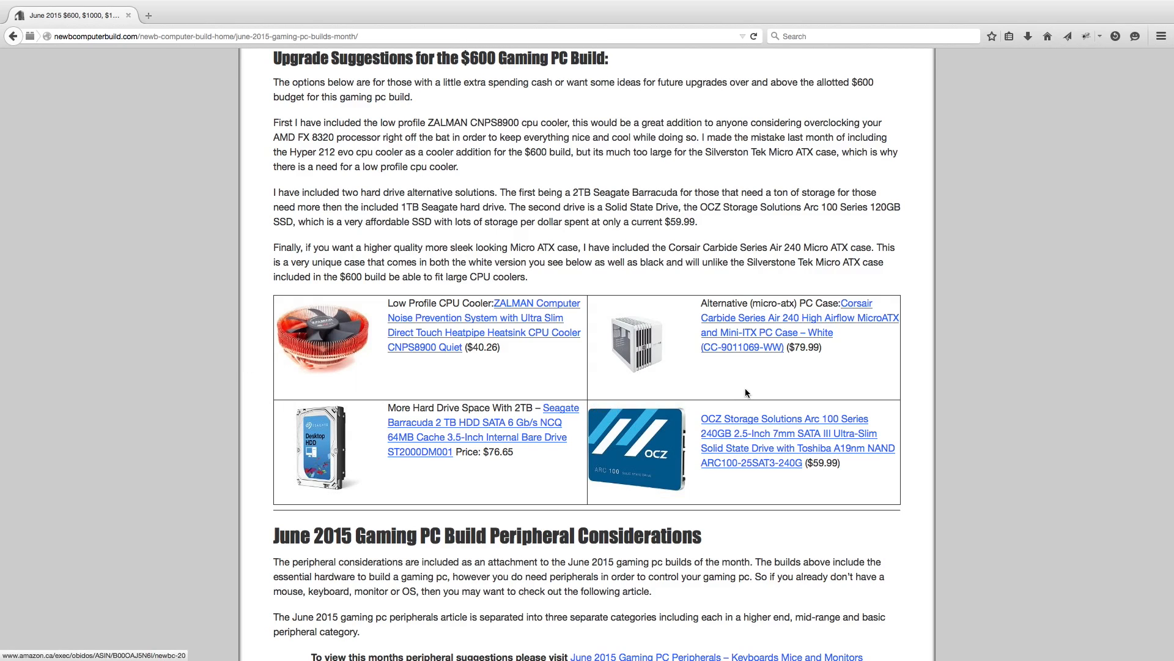
mouse_move(636, 351)
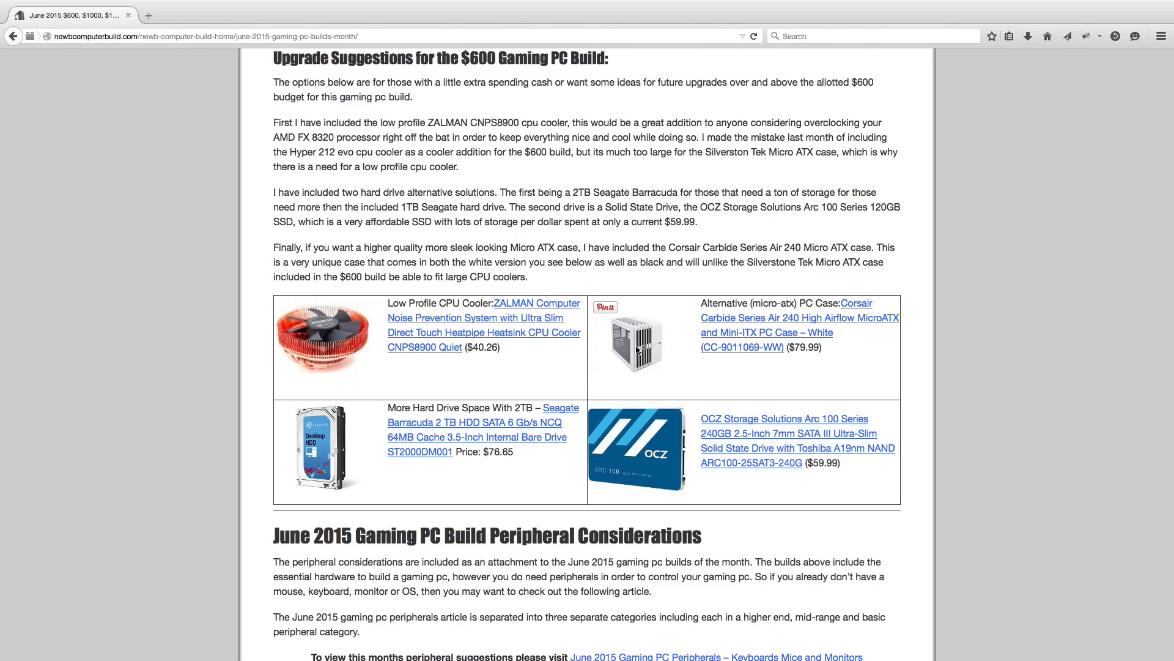
mouse_move(845, 391)
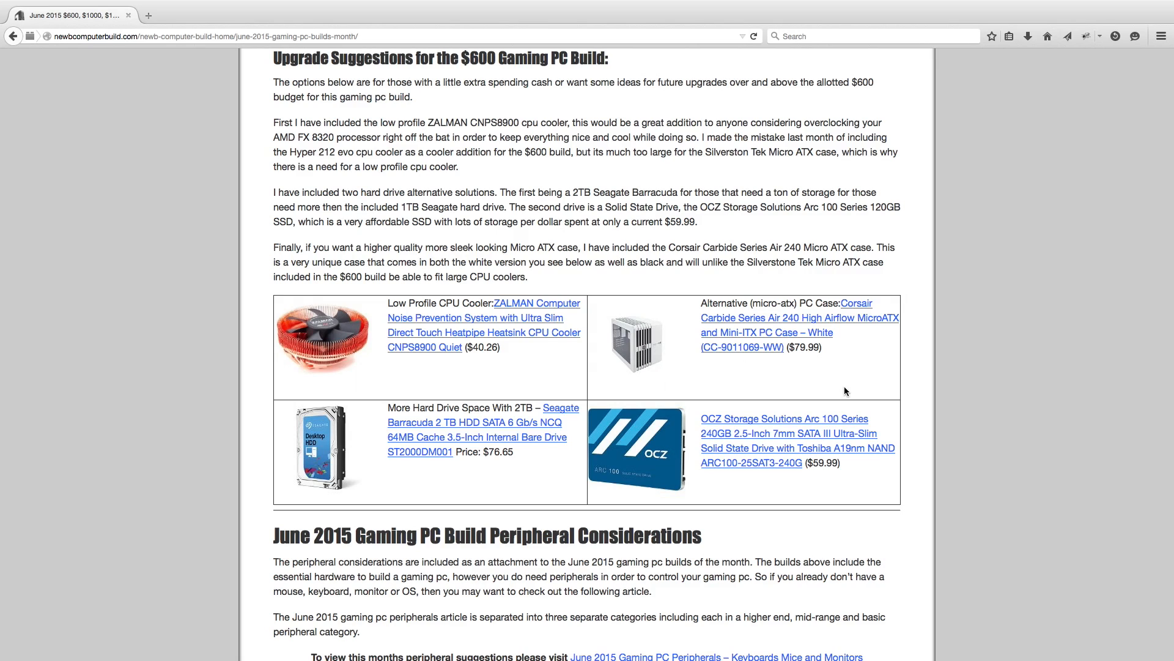
mouse_move(714, 555)
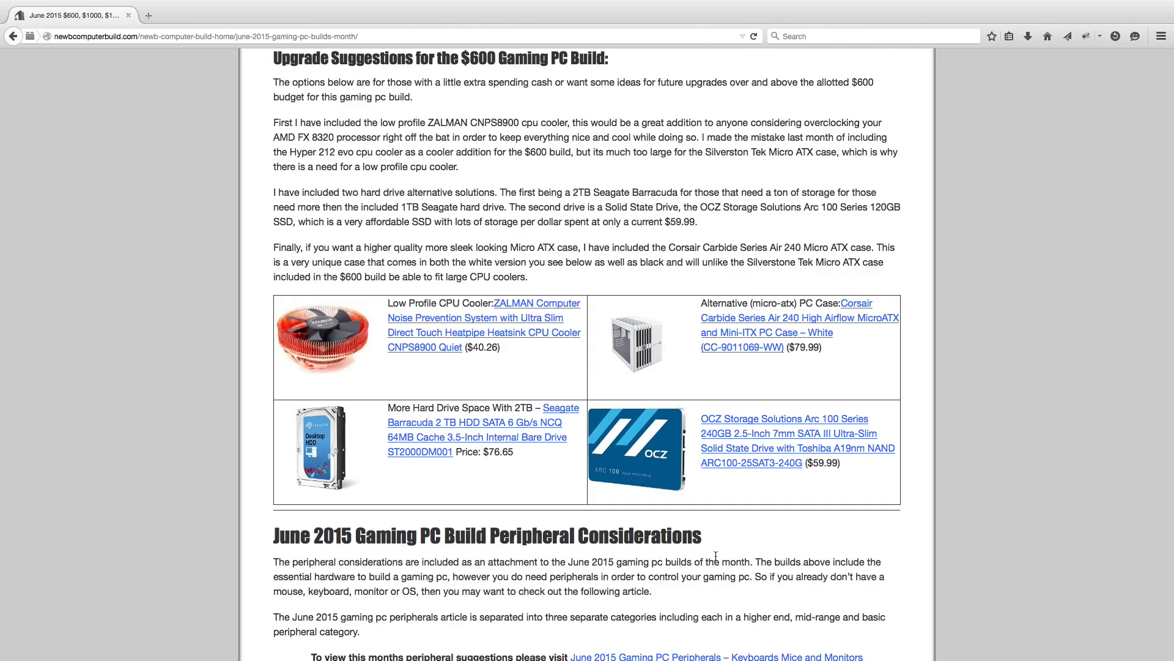
mouse_move(774, 545)
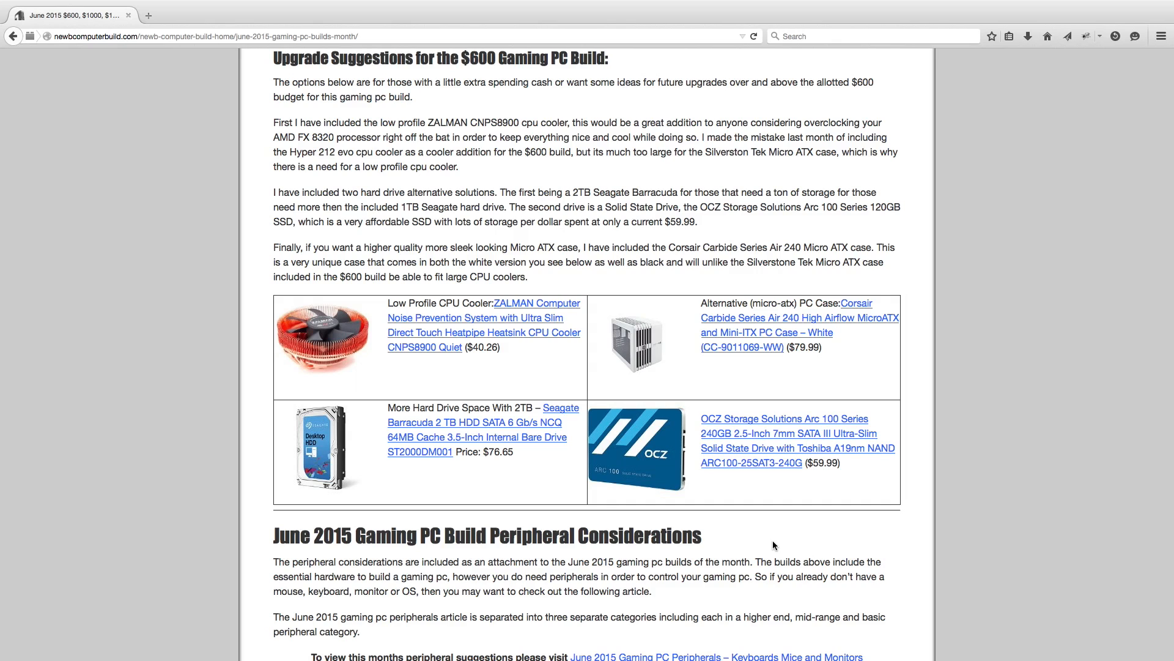
scroll("down", 3)
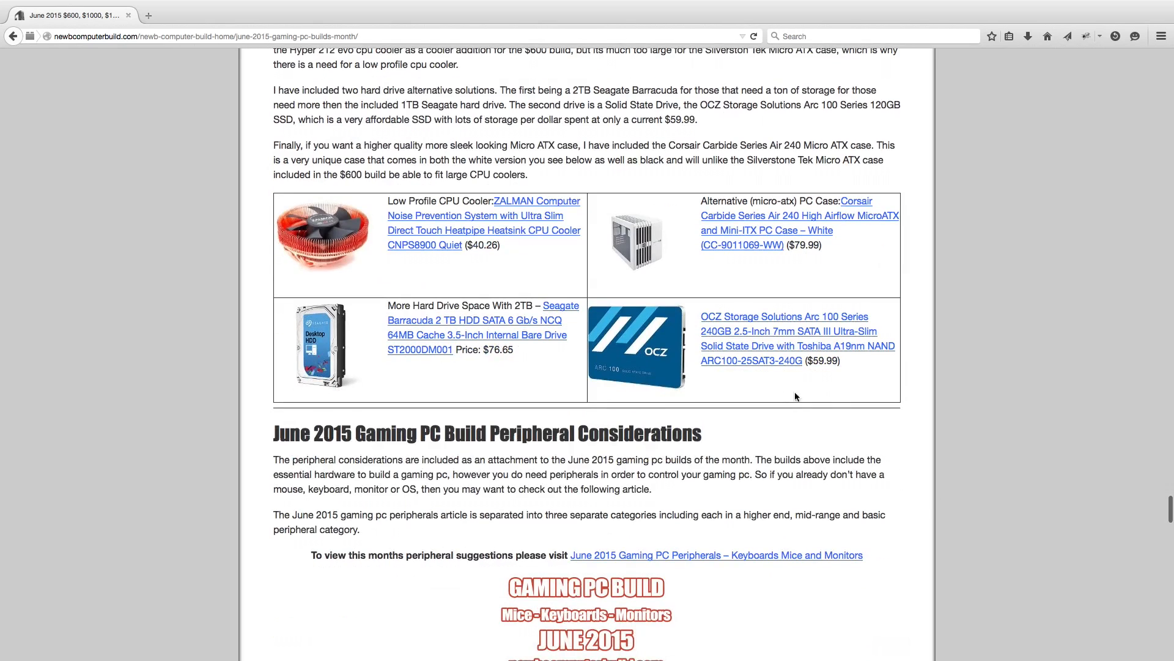
scroll("down", 3)
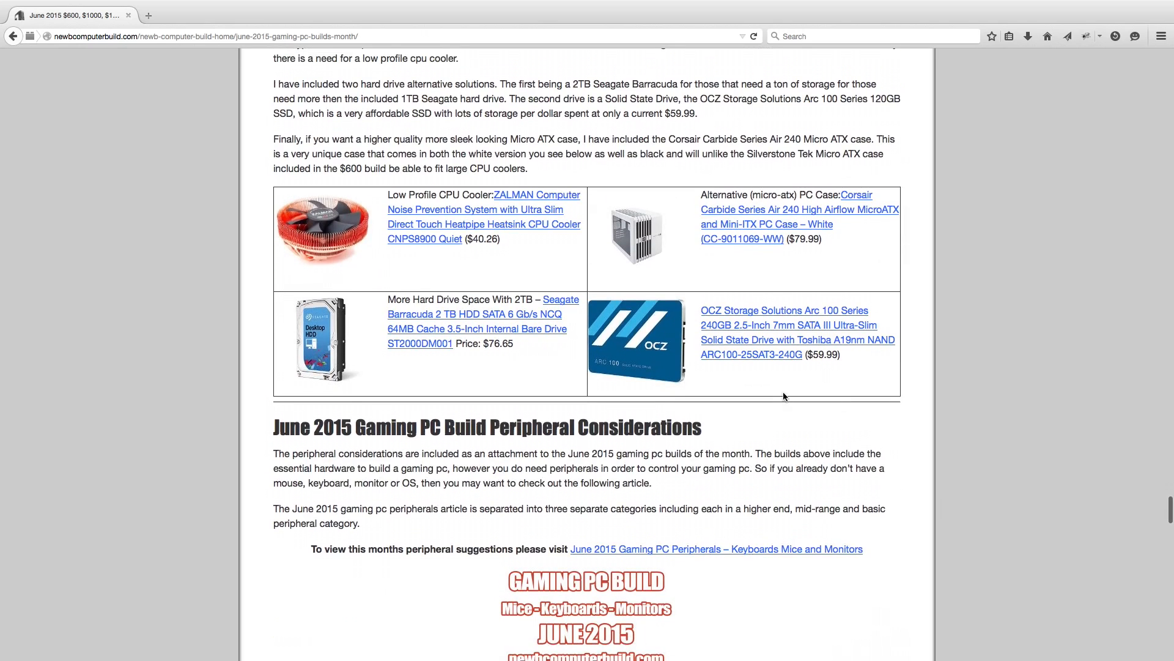
mouse_move(944, 463)
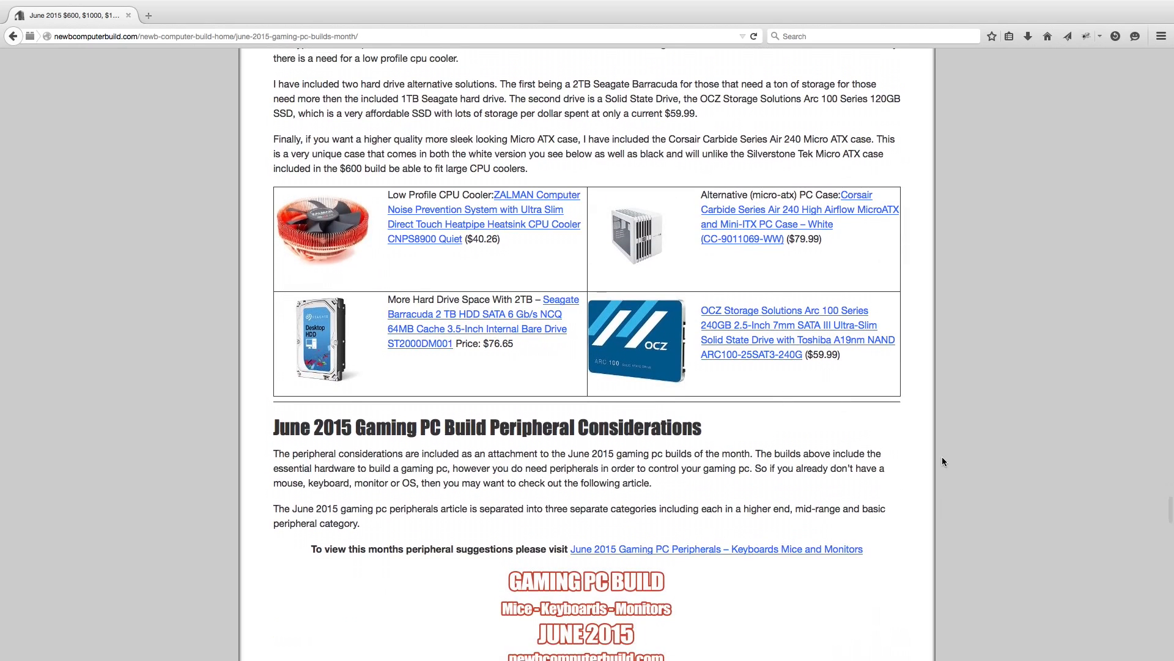
scroll("down", 3)
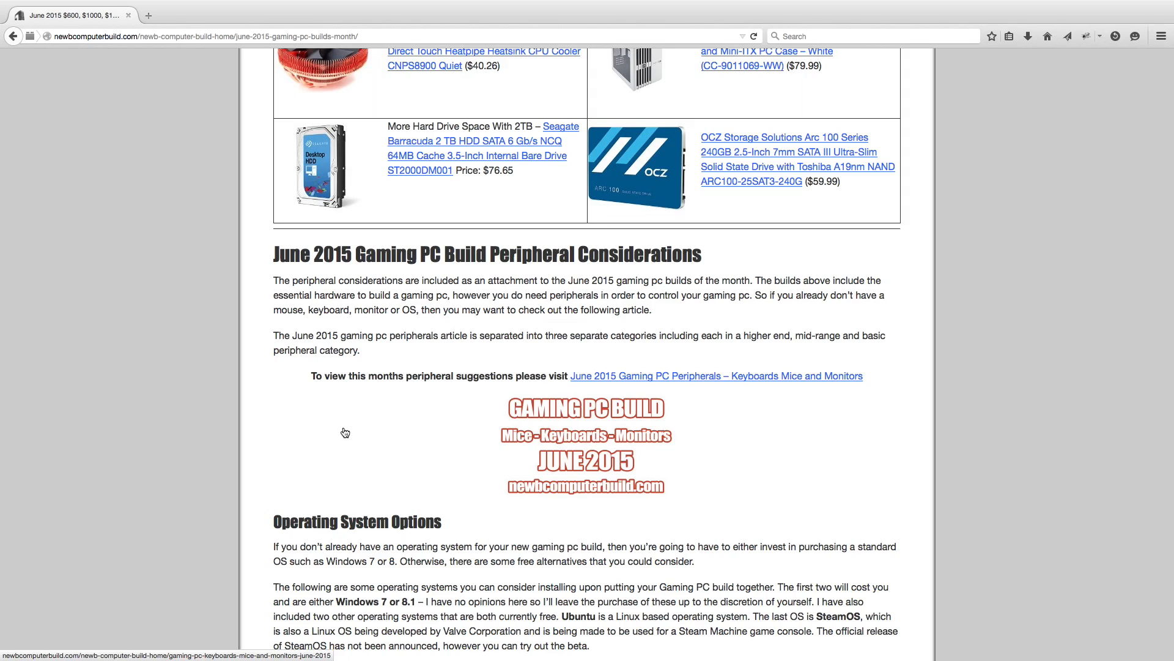
scroll("up", 3)
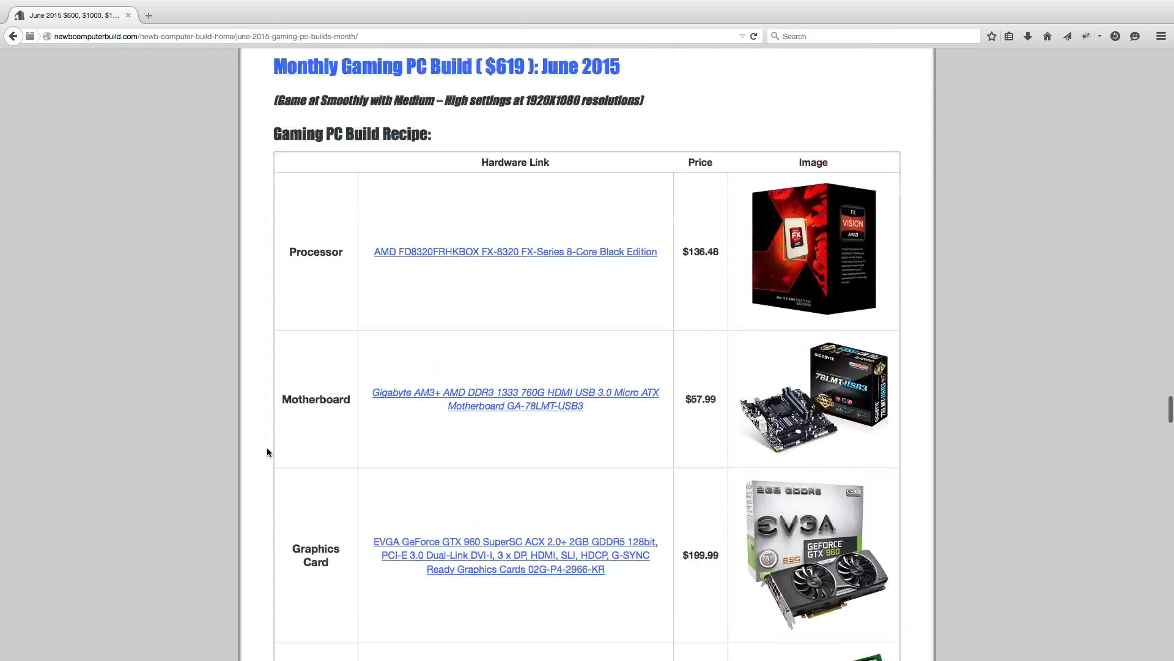
scroll("down", 3)
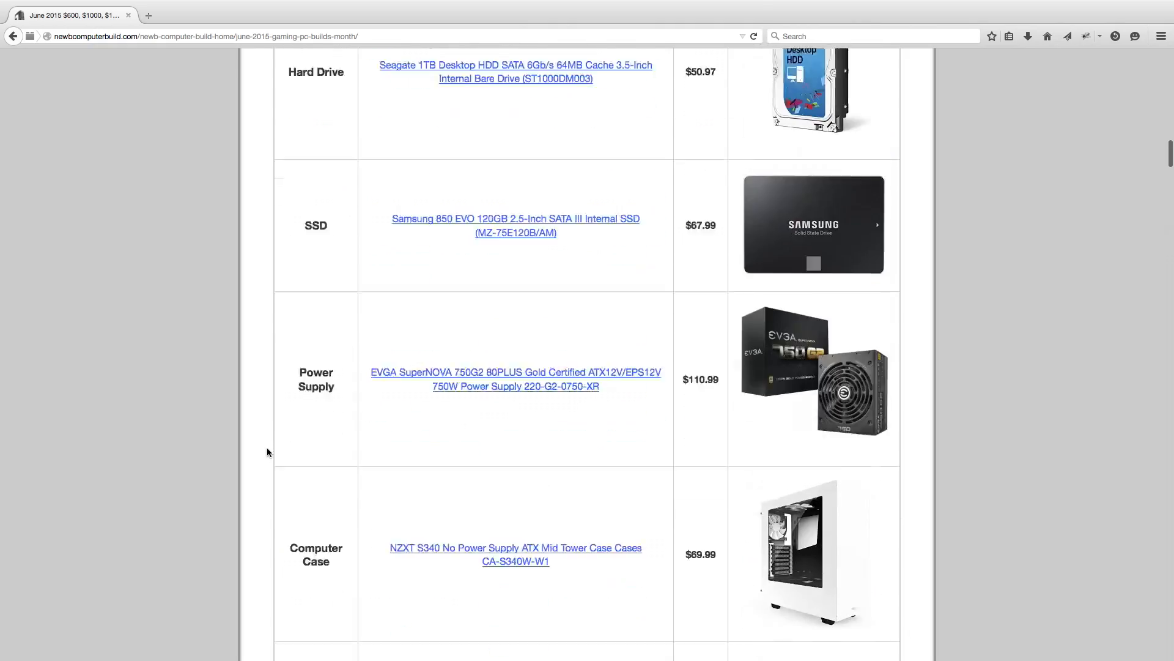
scroll("up", 3)
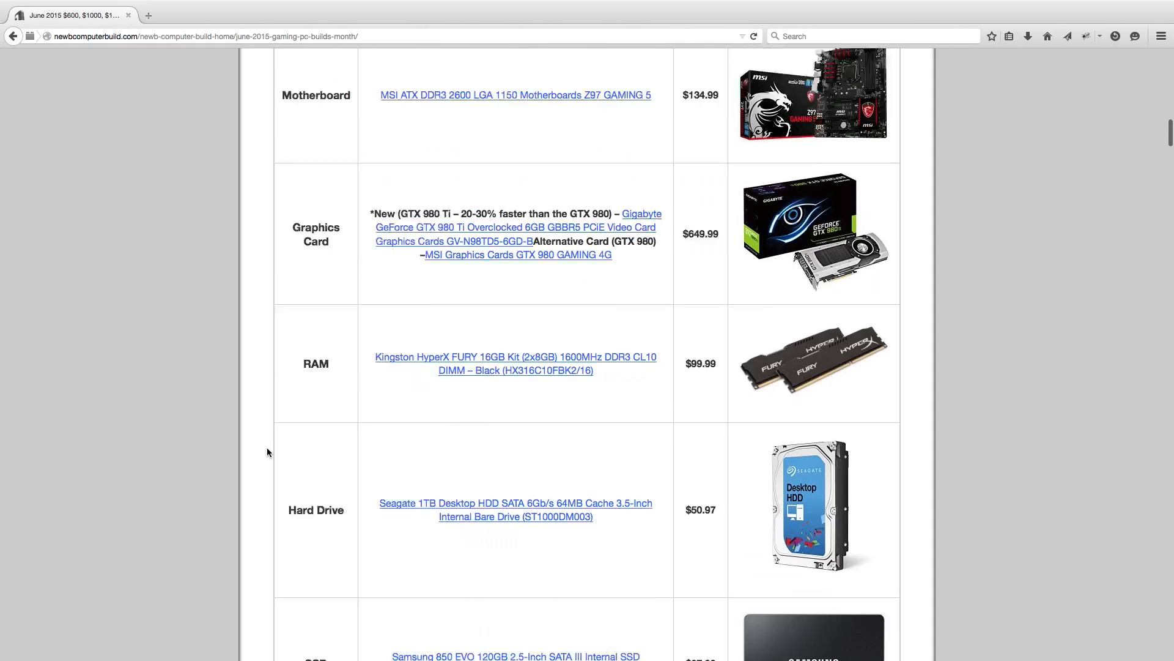
scroll("up", 3)
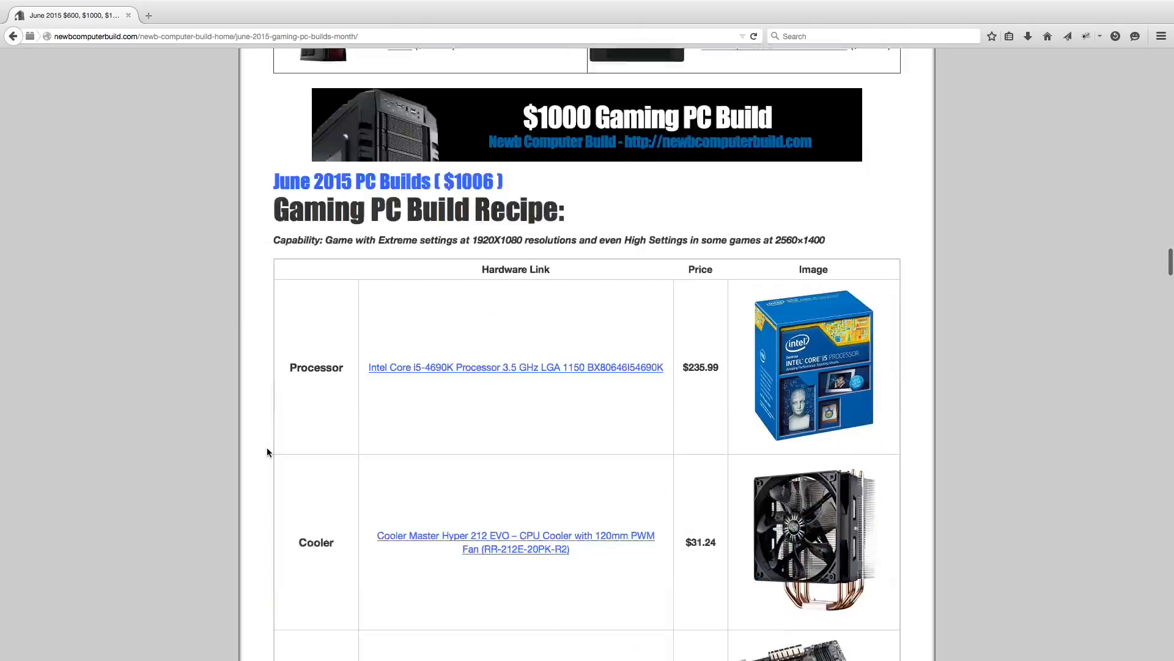
scroll("down", 3)
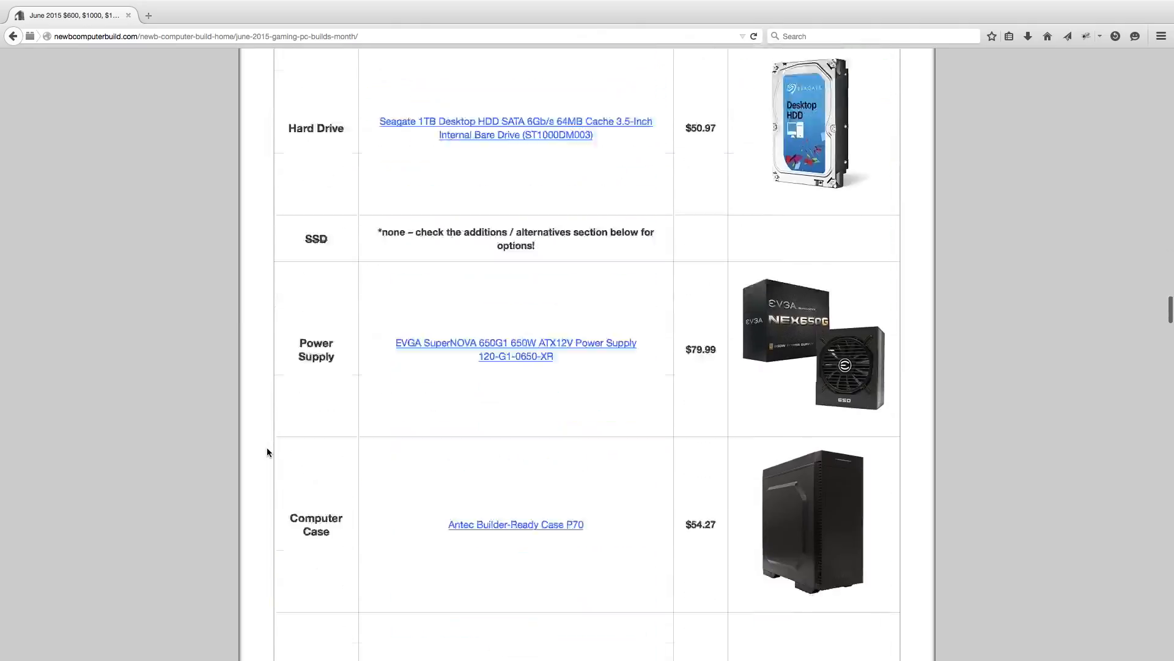
scroll("down", 3)
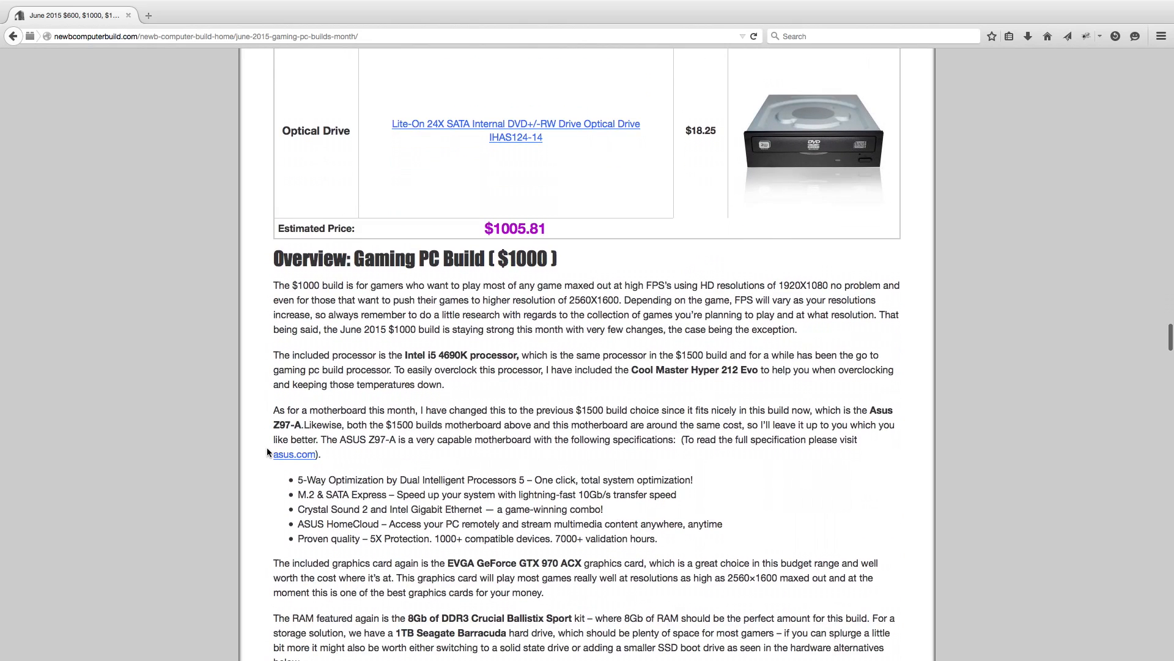